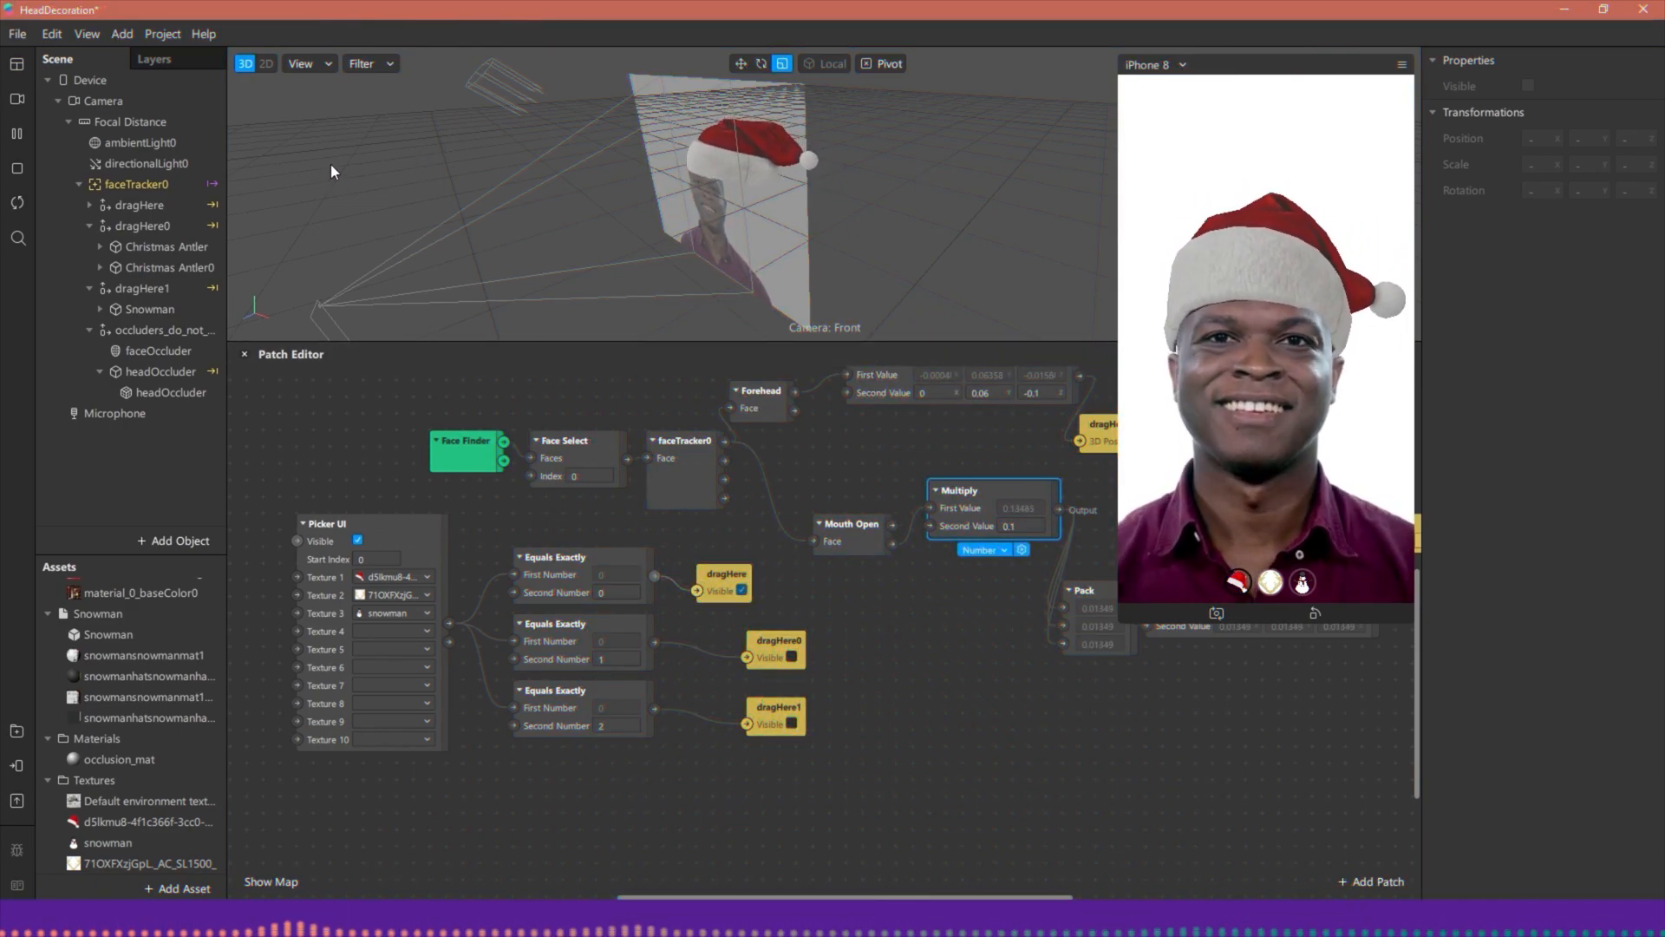
Step: Switch the previewed head decoration from the Santa hat to the antlers via the picker UI
{"action": "left_click", "coordinate": [147, 163]}
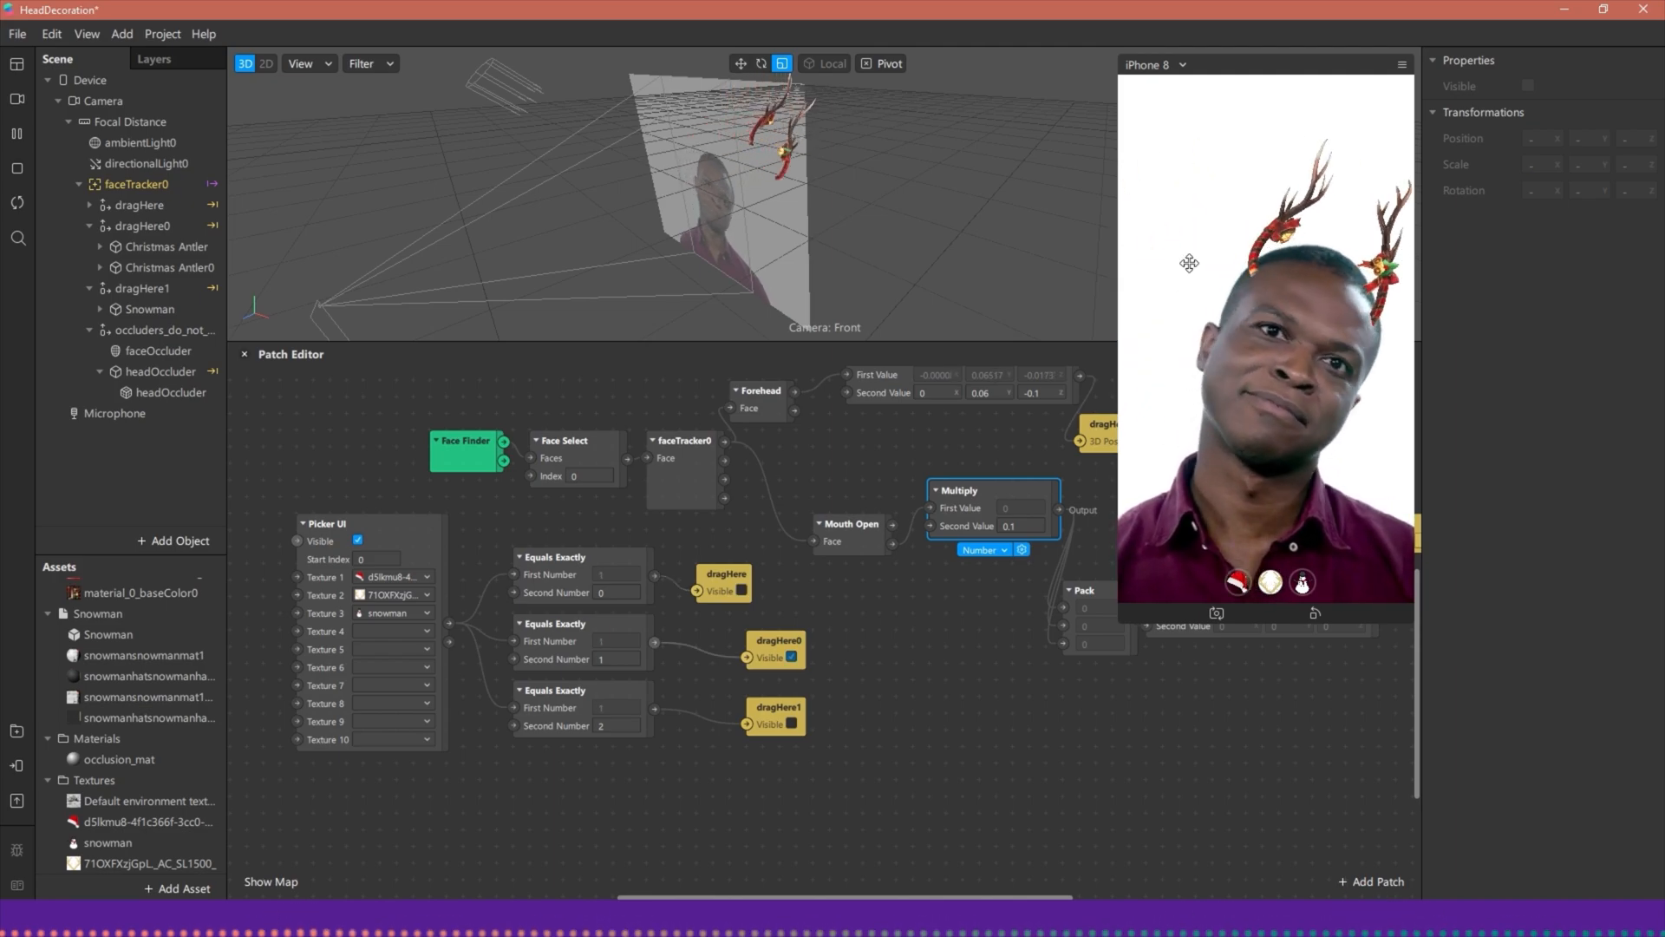
{"action": "left_click", "coordinate": [144, 225]}
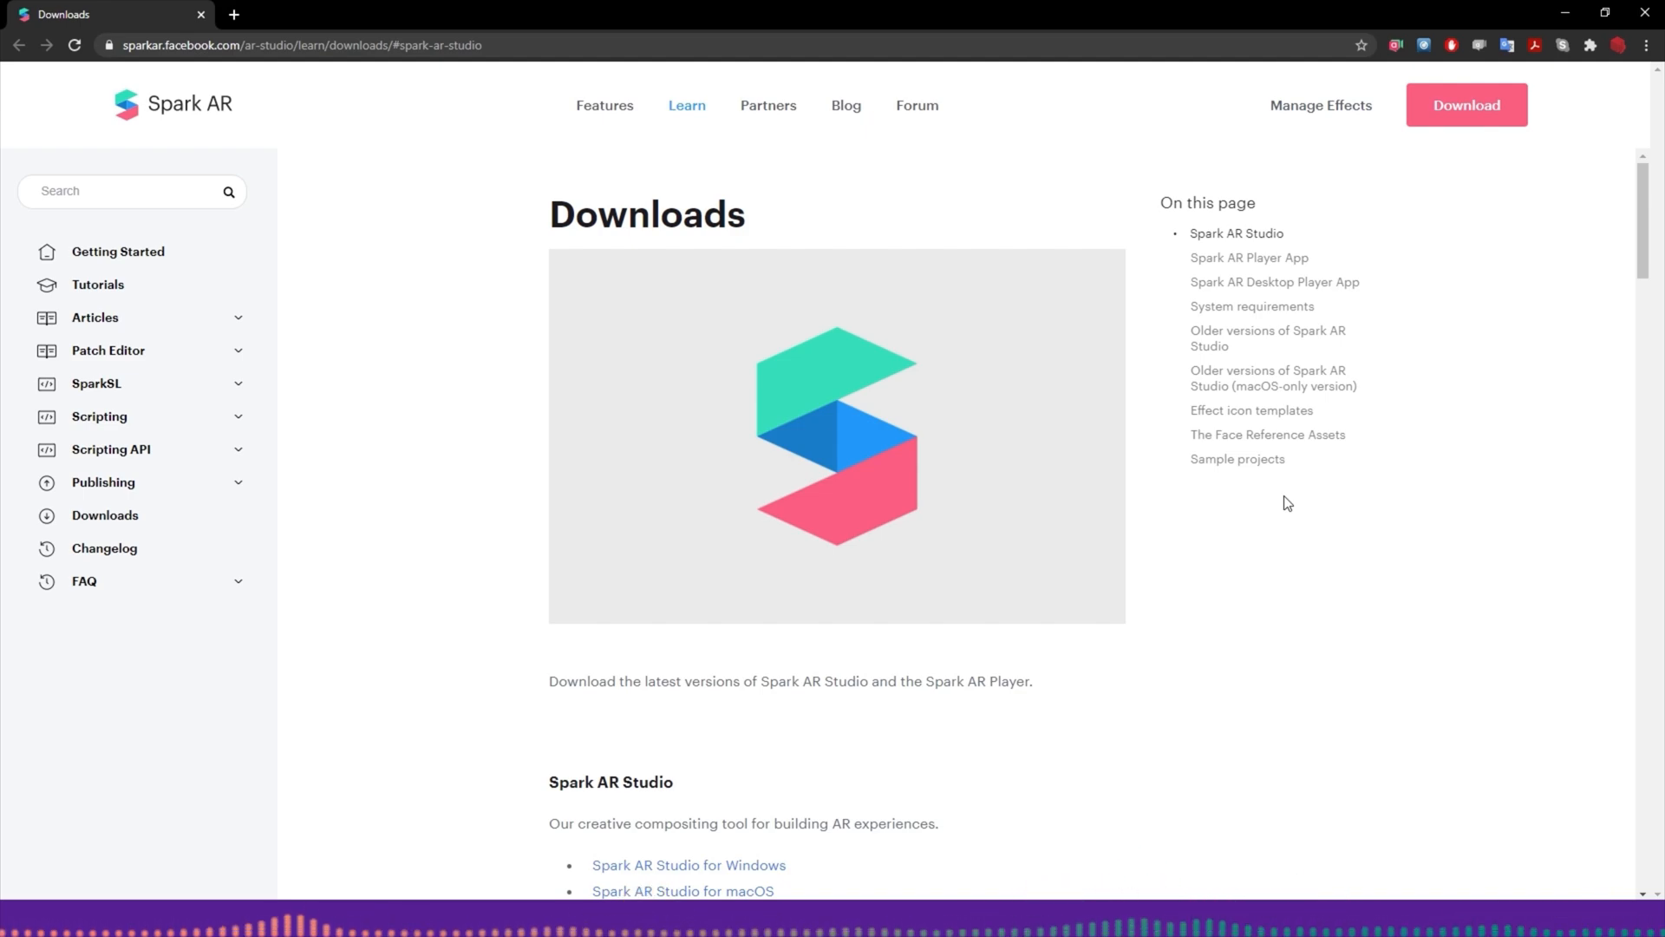
{"action": "mouse_move", "coordinate": [1273, 486]}
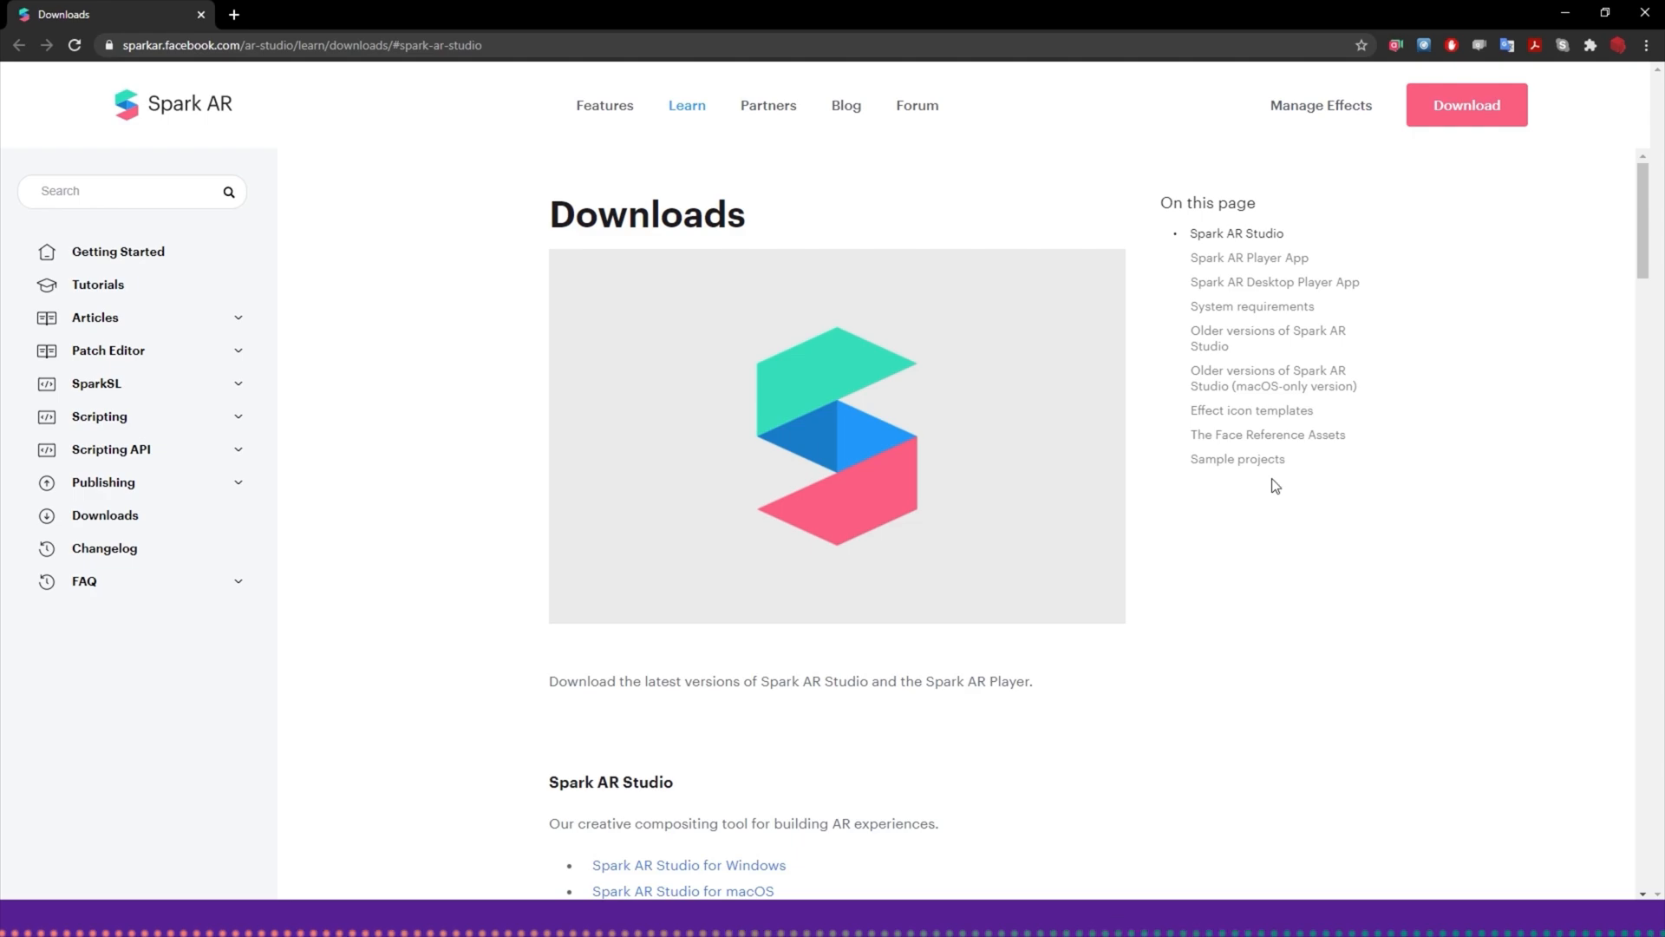
{"action": "mouse_move", "coordinate": [263, 97]}
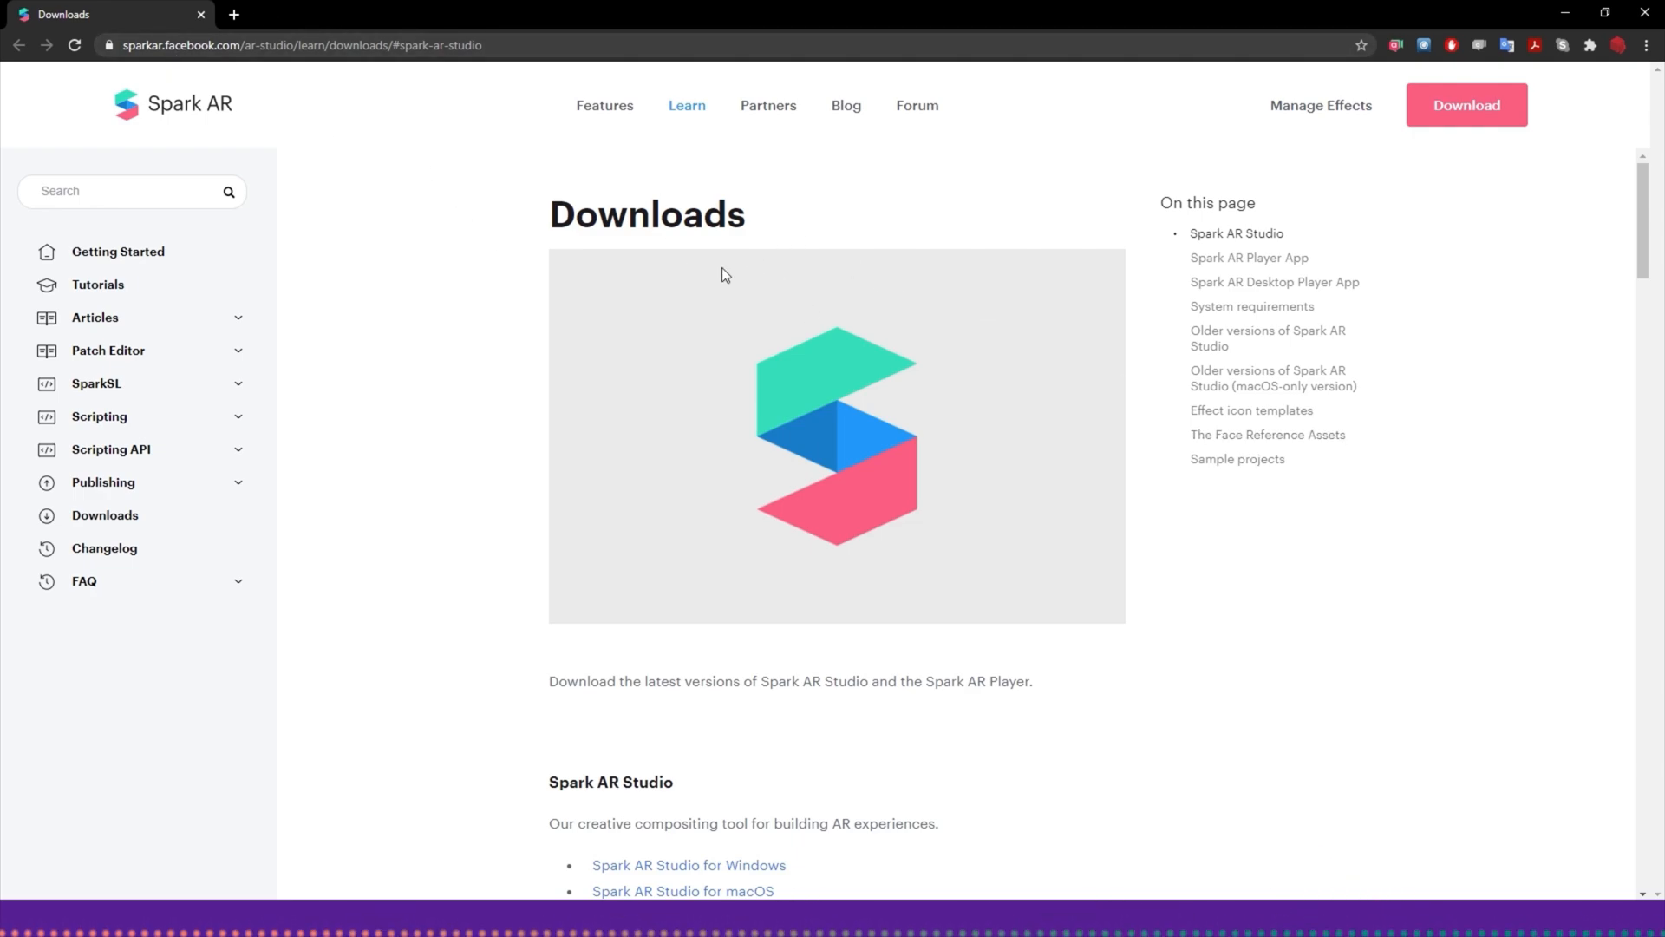
Step: Scroll the downloads page to the Spark AR Player for Desktop macOS and Windows links
{"action": "scroll", "scroll_direction": "down", "scroll_amount": 3}
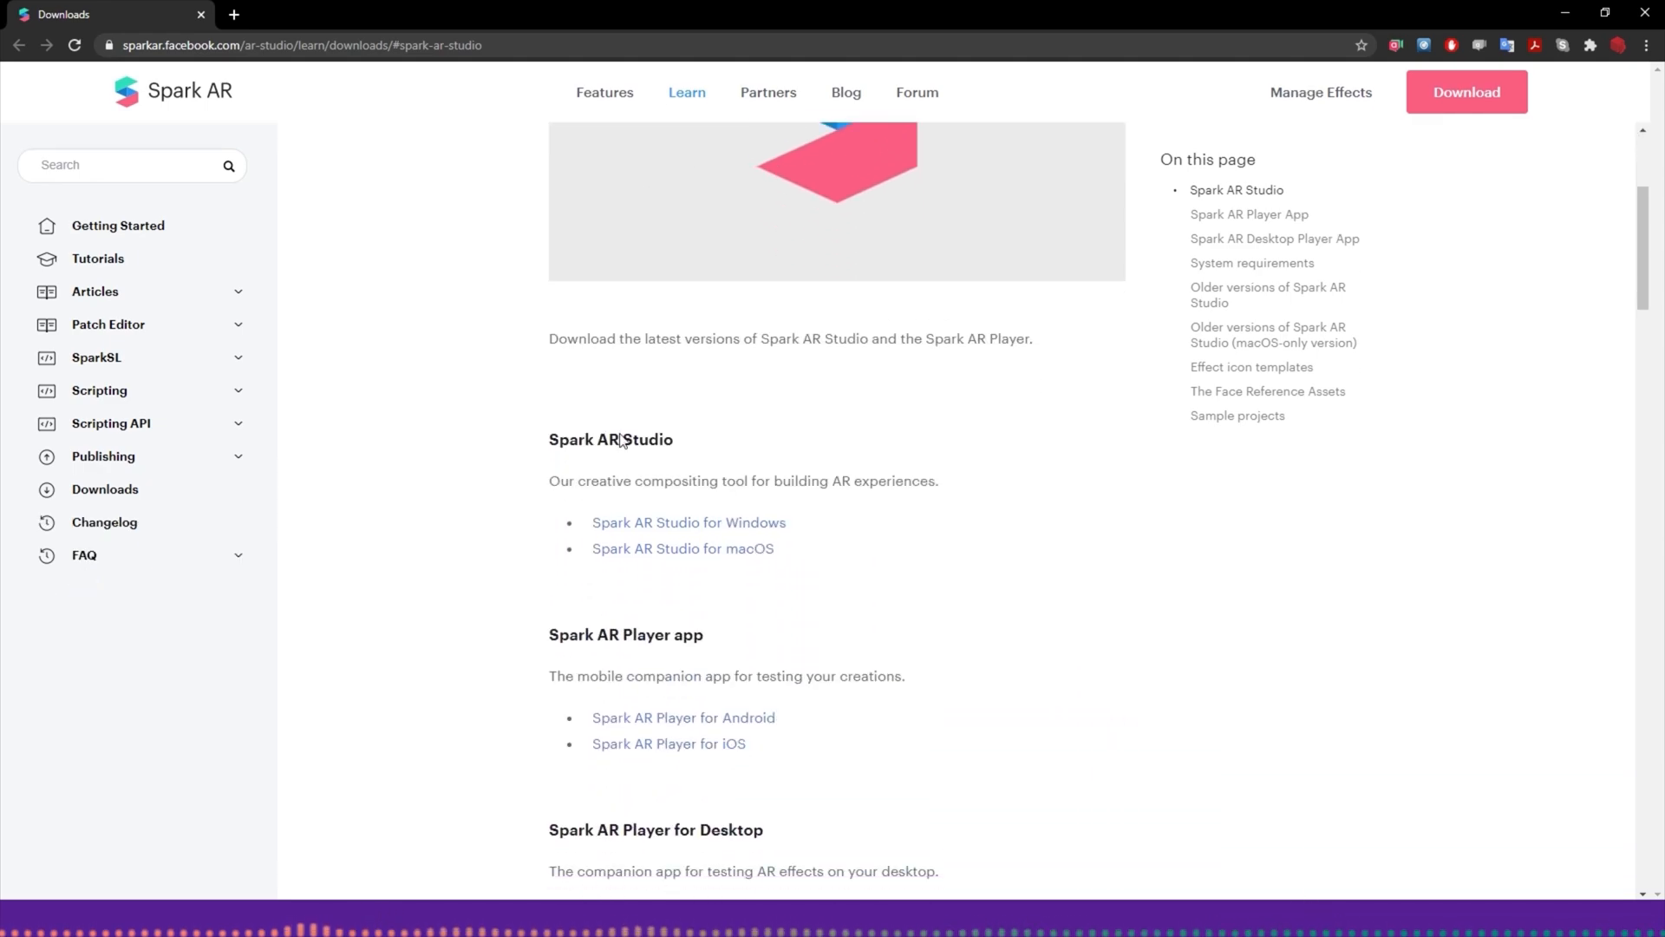
{"action": "scroll", "scroll_direction": "up", "scroll_amount": 3}
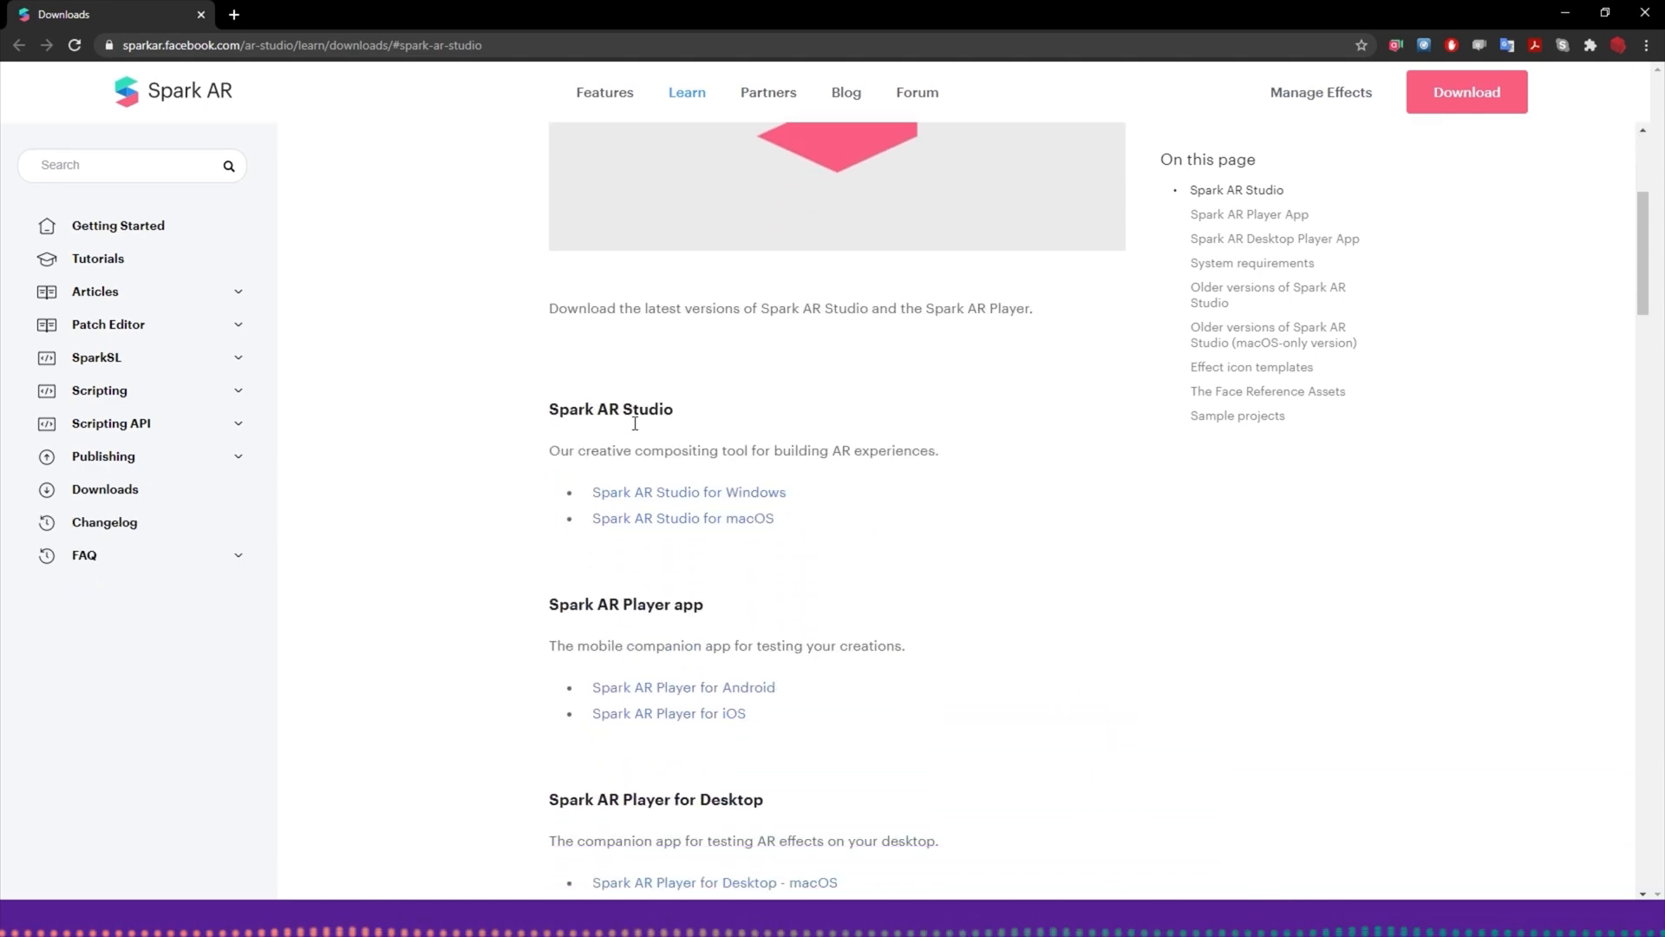
{"action": "scroll", "scroll_direction": "down", "scroll_amount": 3}
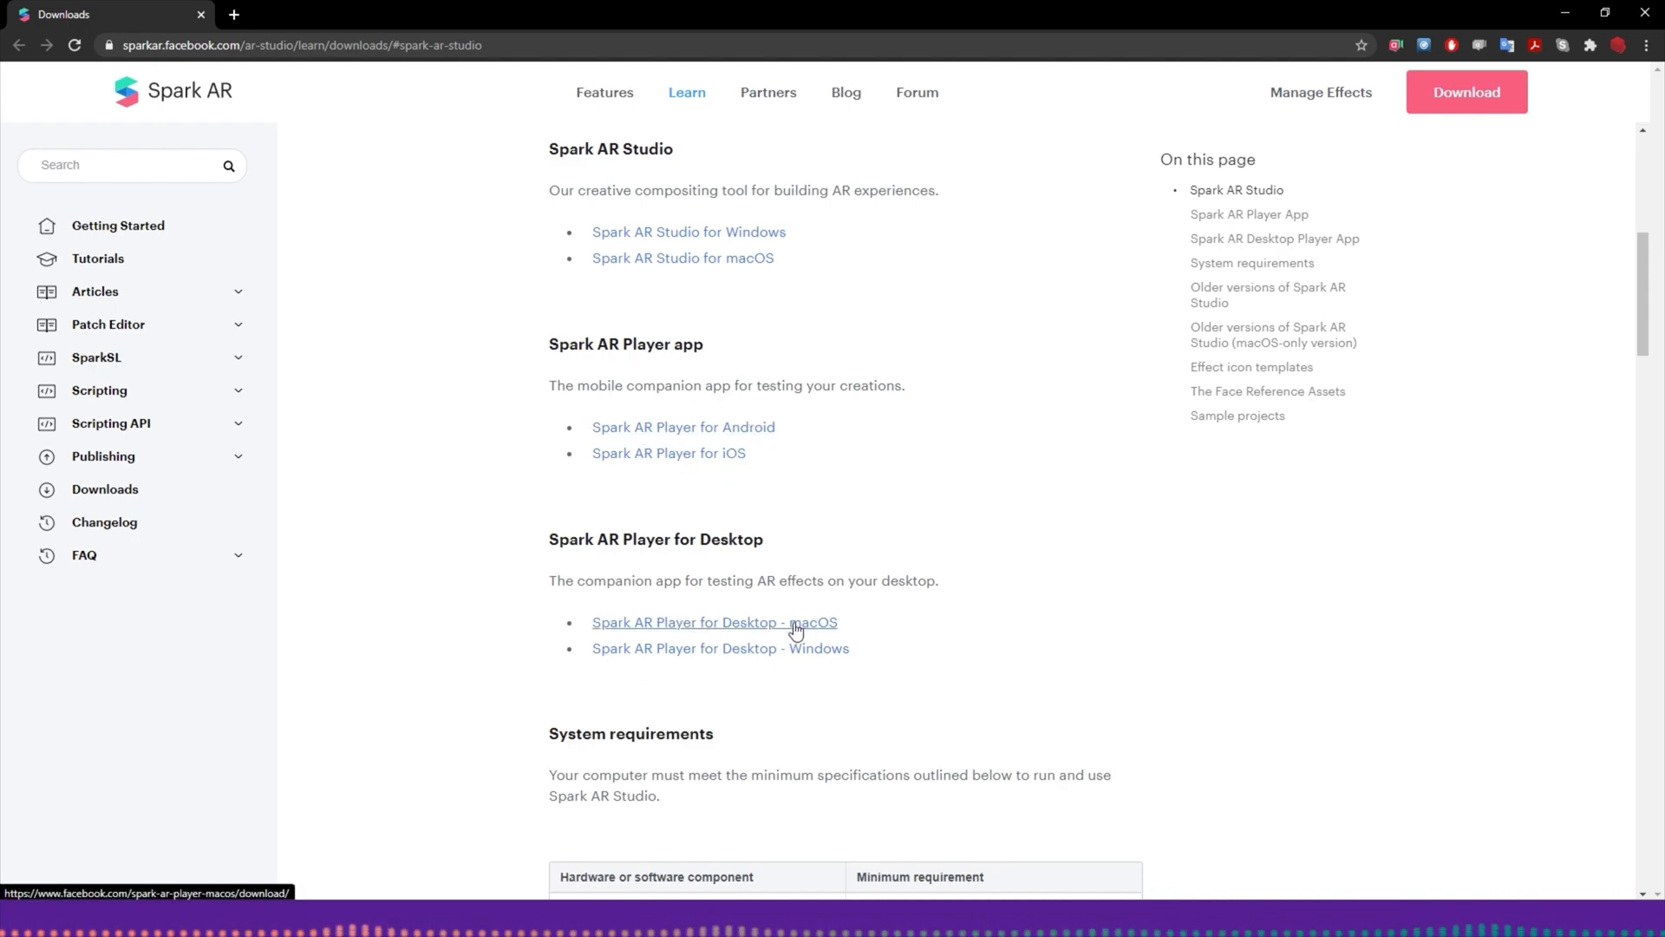
{"action": "mouse_move", "coordinate": [765, 373]}
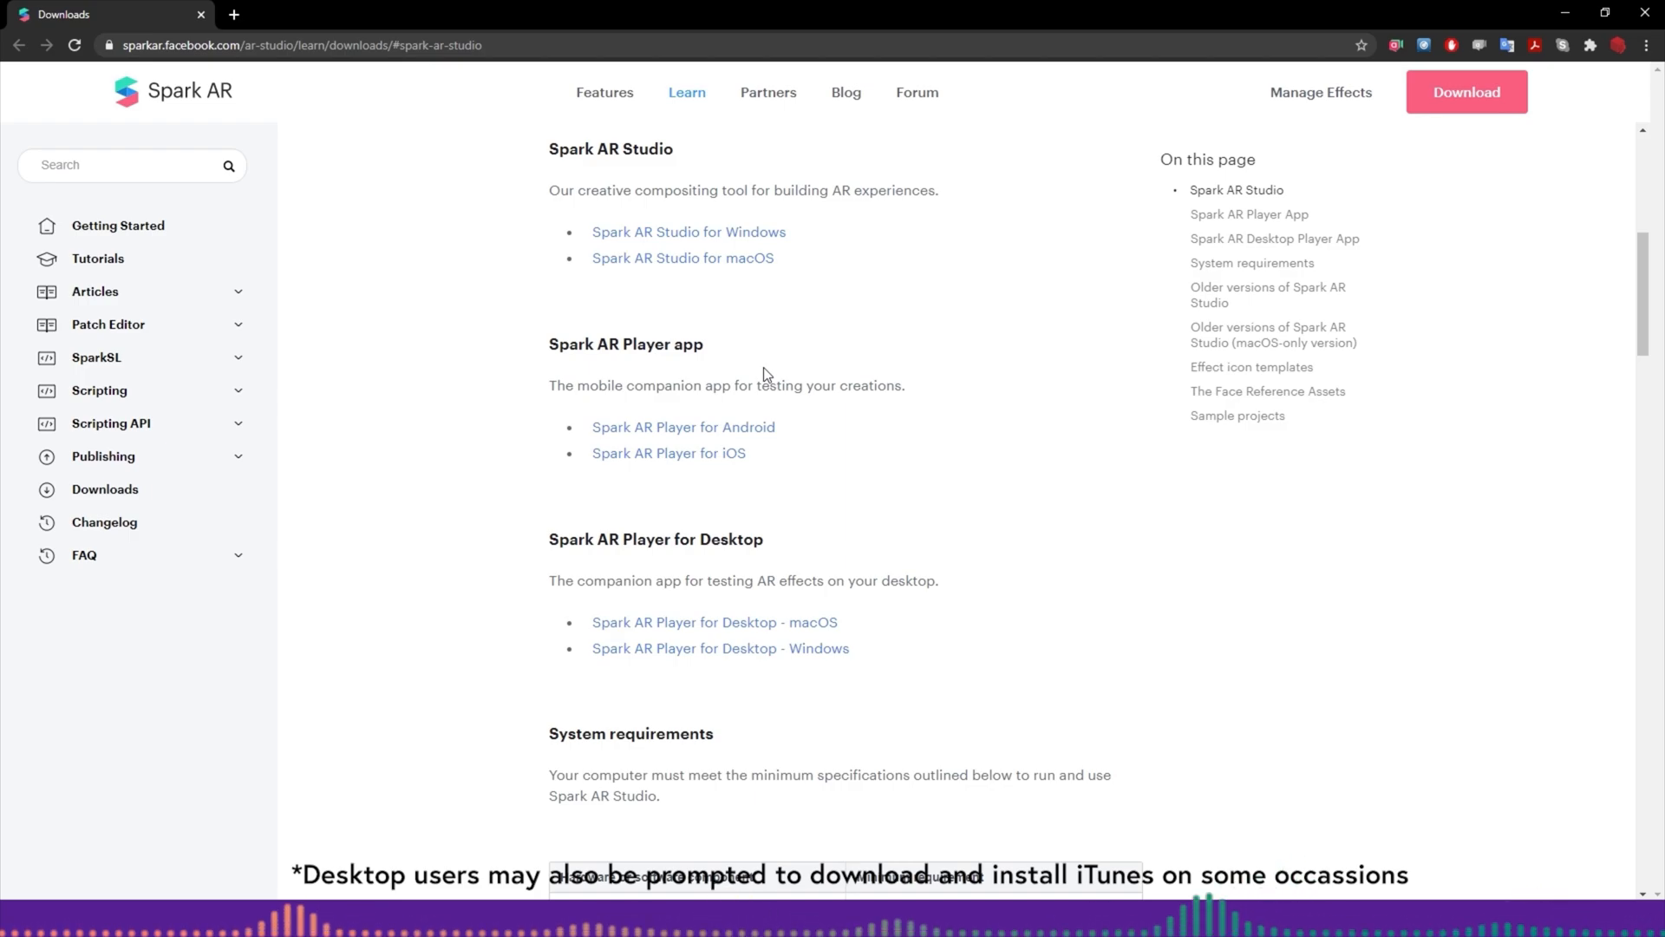
{"action": "mouse_move", "coordinate": [749, 475]}
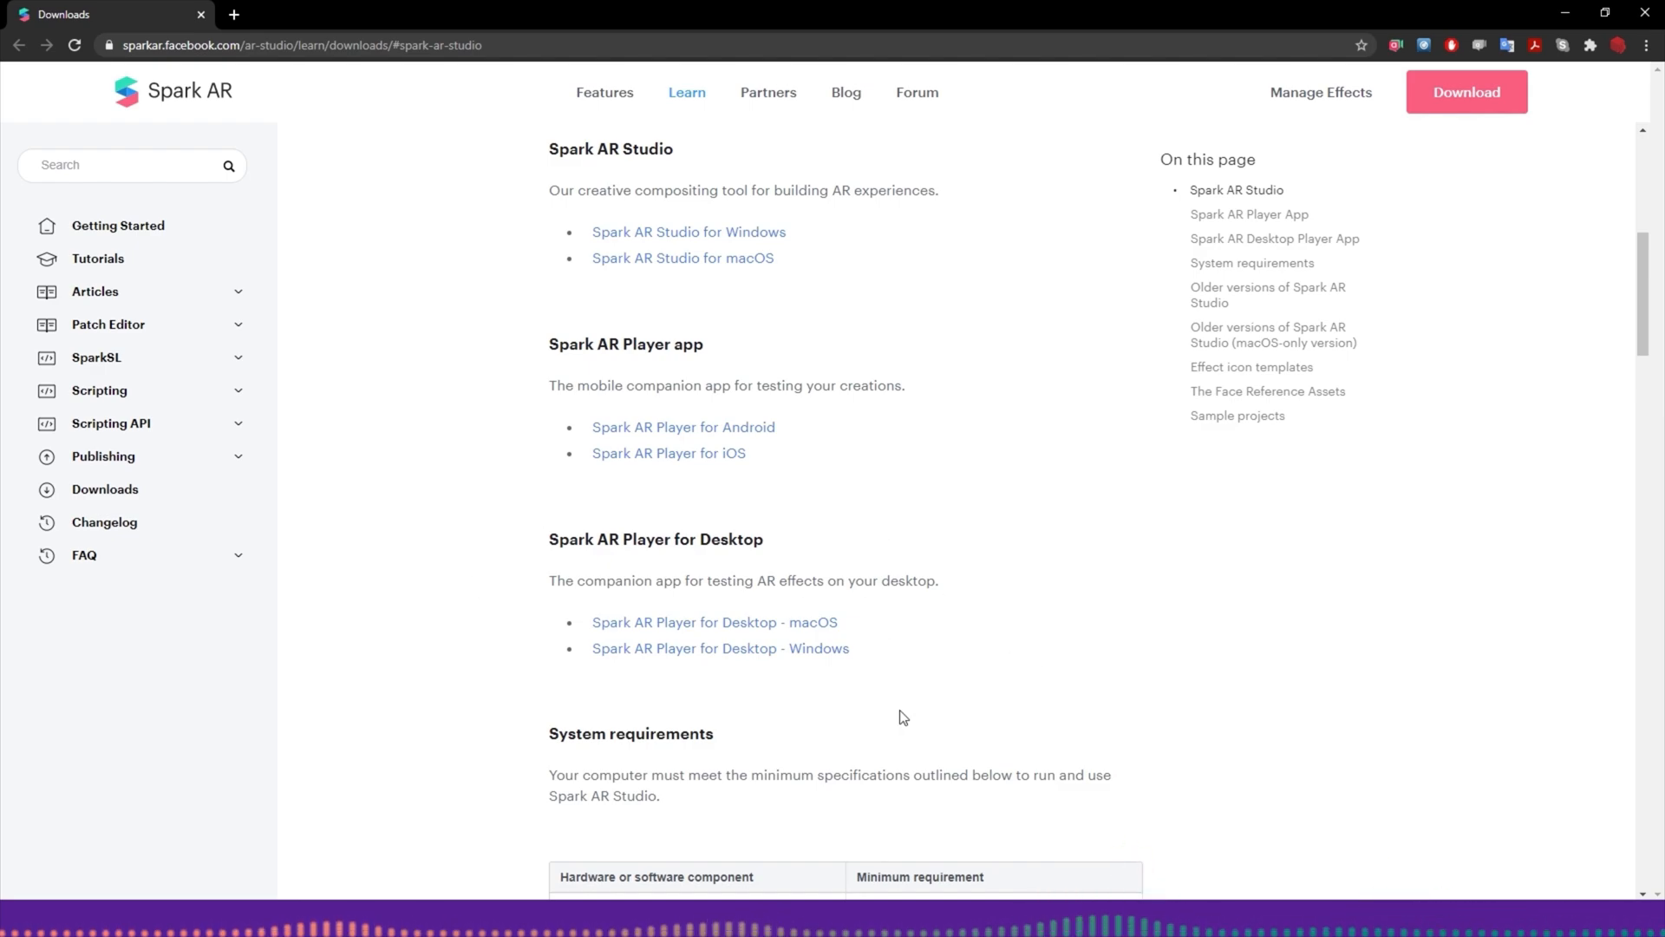
{"action": "mouse_move", "coordinate": [550, 586]}
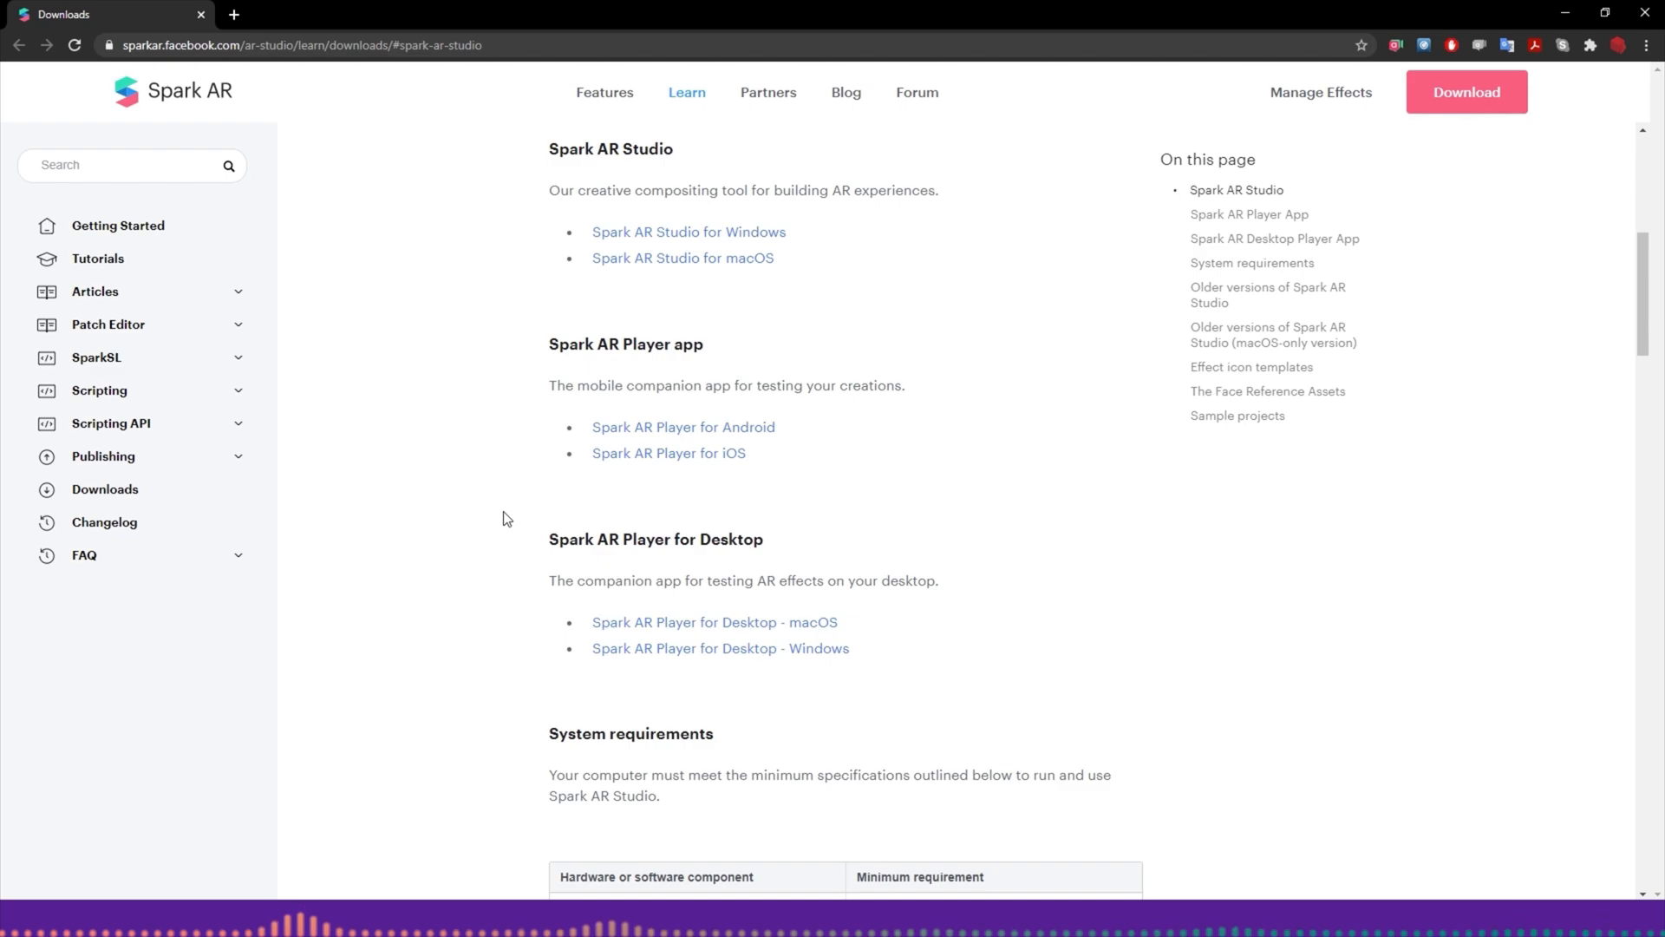
{"action": "mouse_move", "coordinate": [806, 647]}
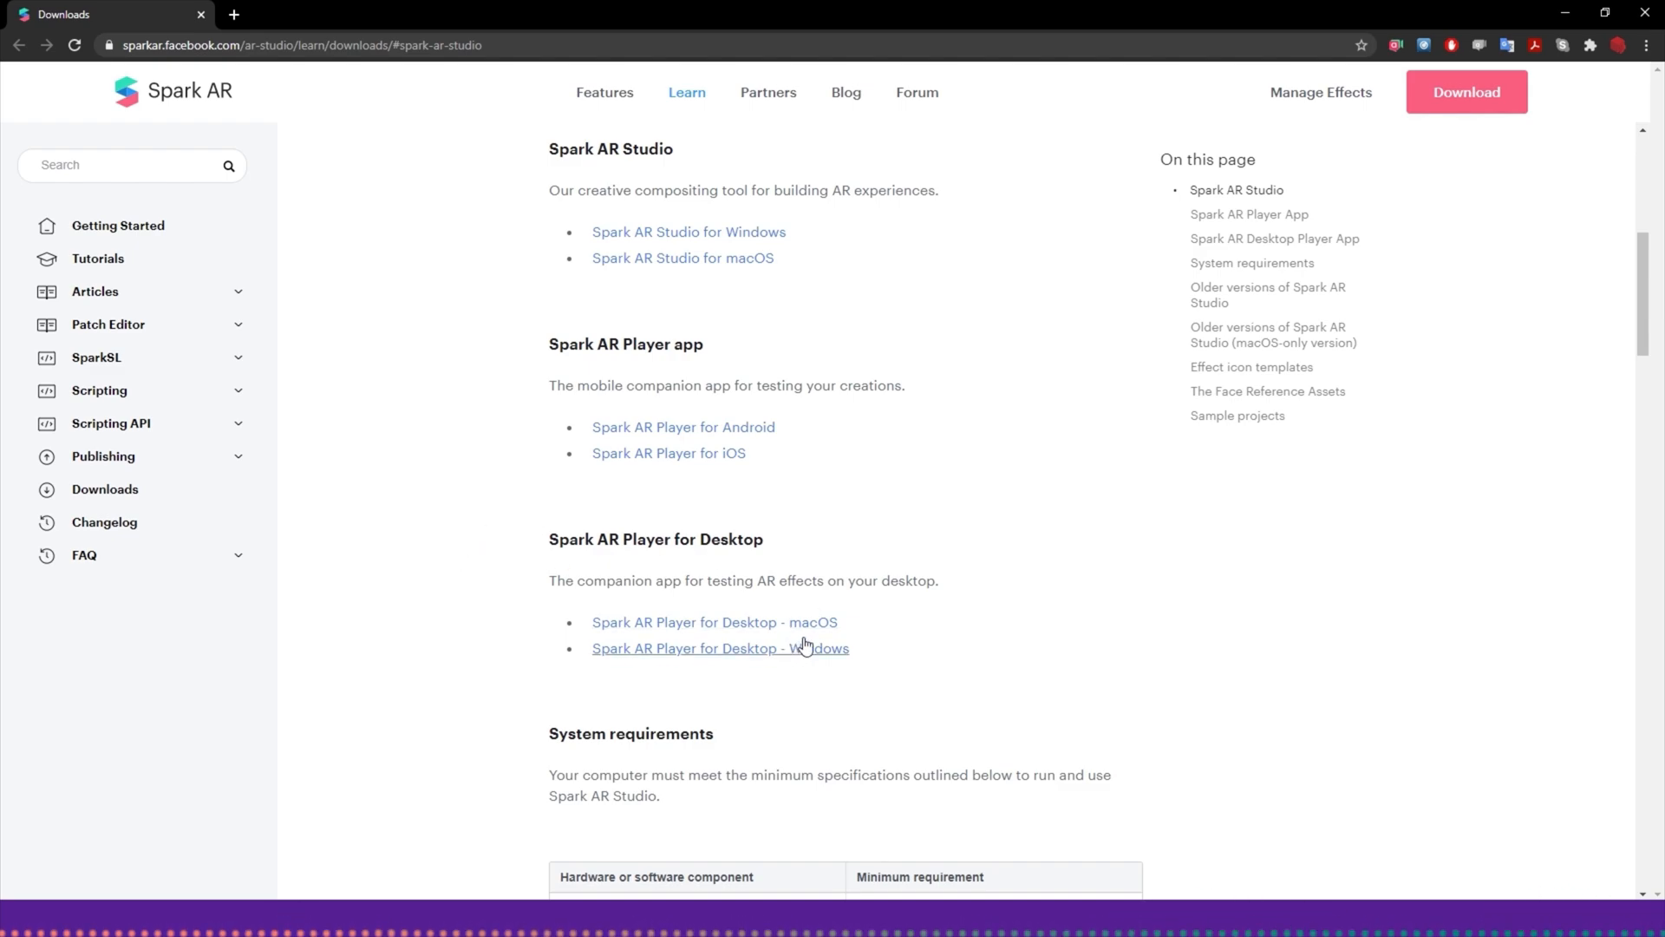
{"action": "mouse_move", "coordinate": [684, 427]}
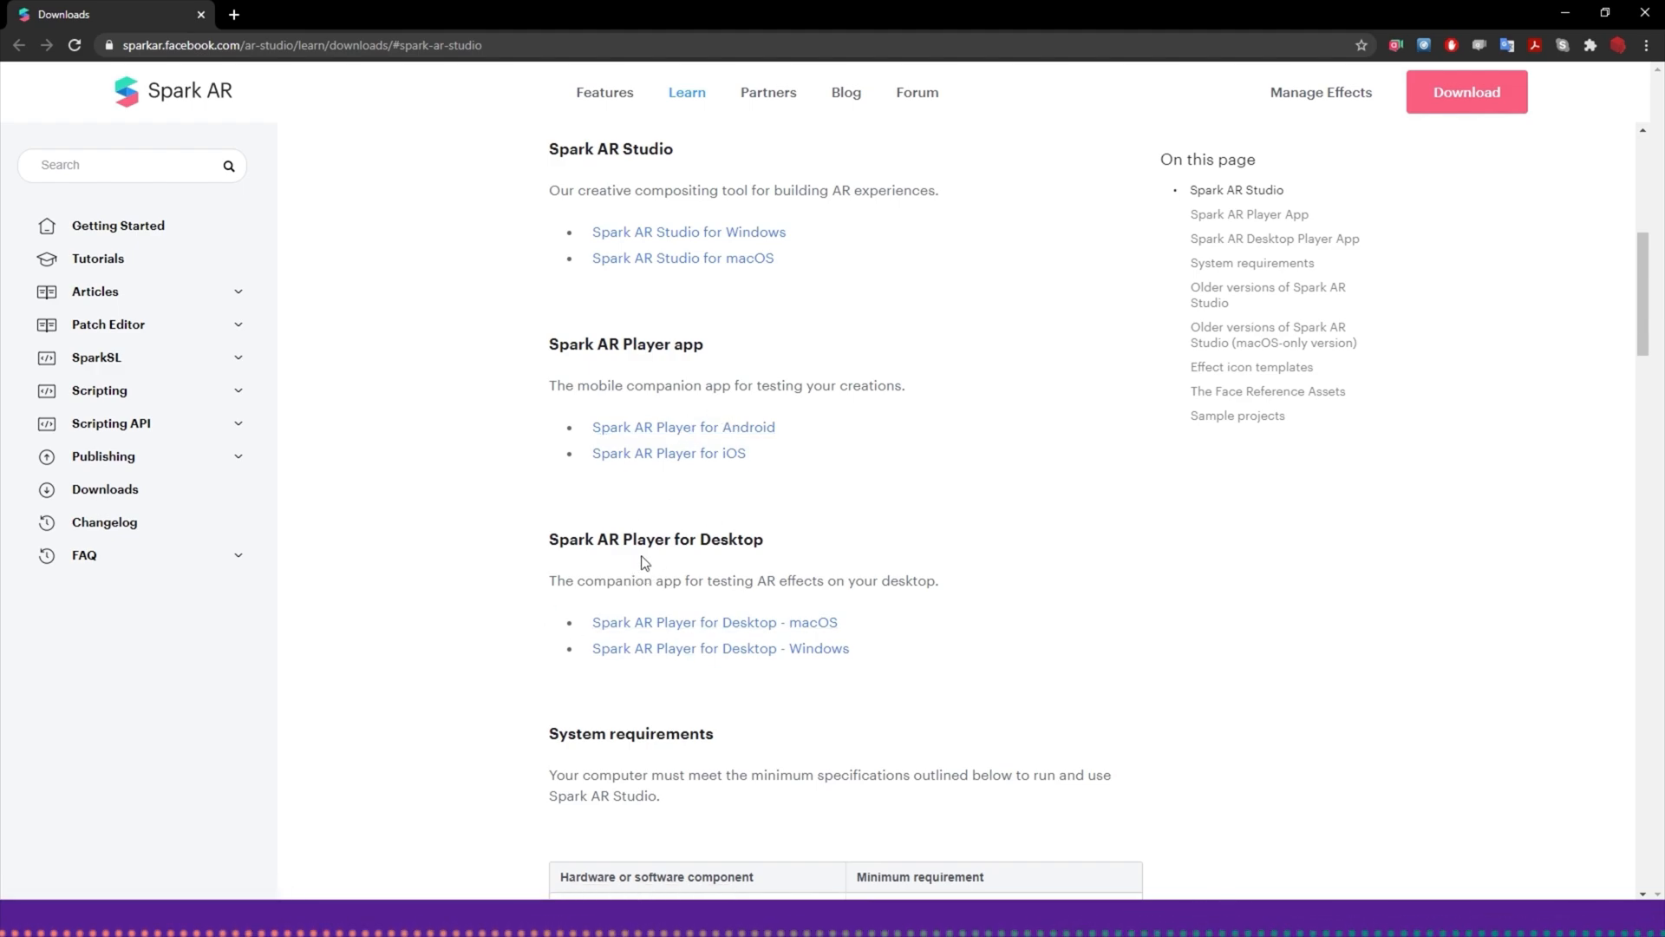
{"action": "mouse_move", "coordinate": [684, 626]}
{"action": "type", "text": "spark"}
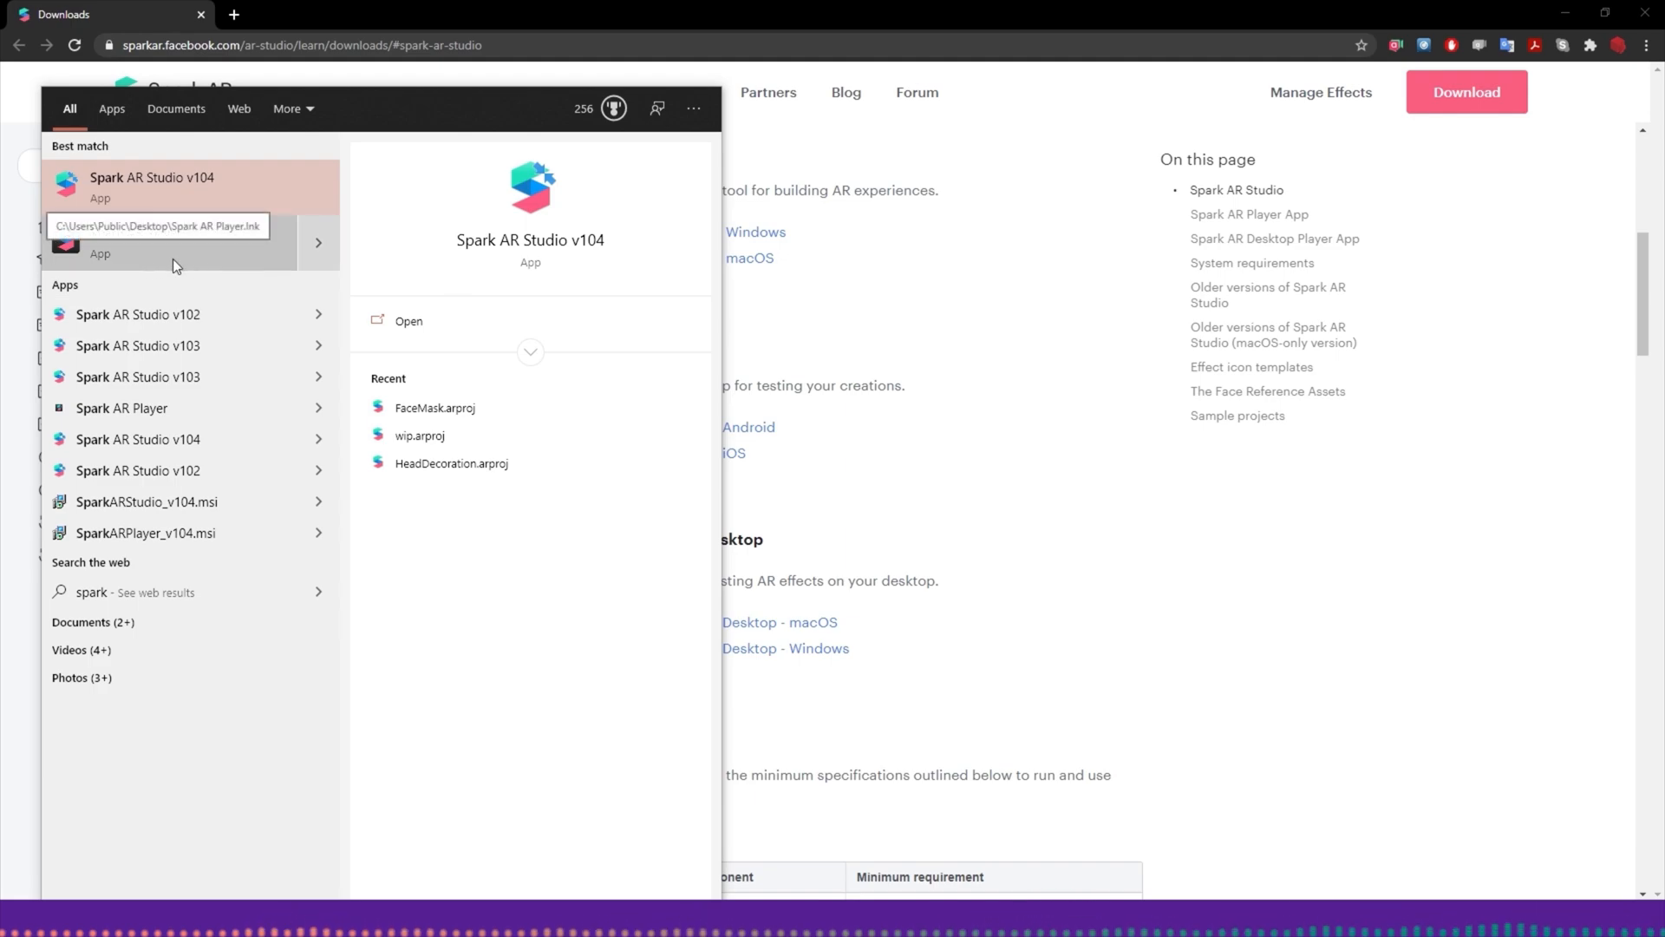
{"action": "mouse_move", "coordinate": [125, 273]}
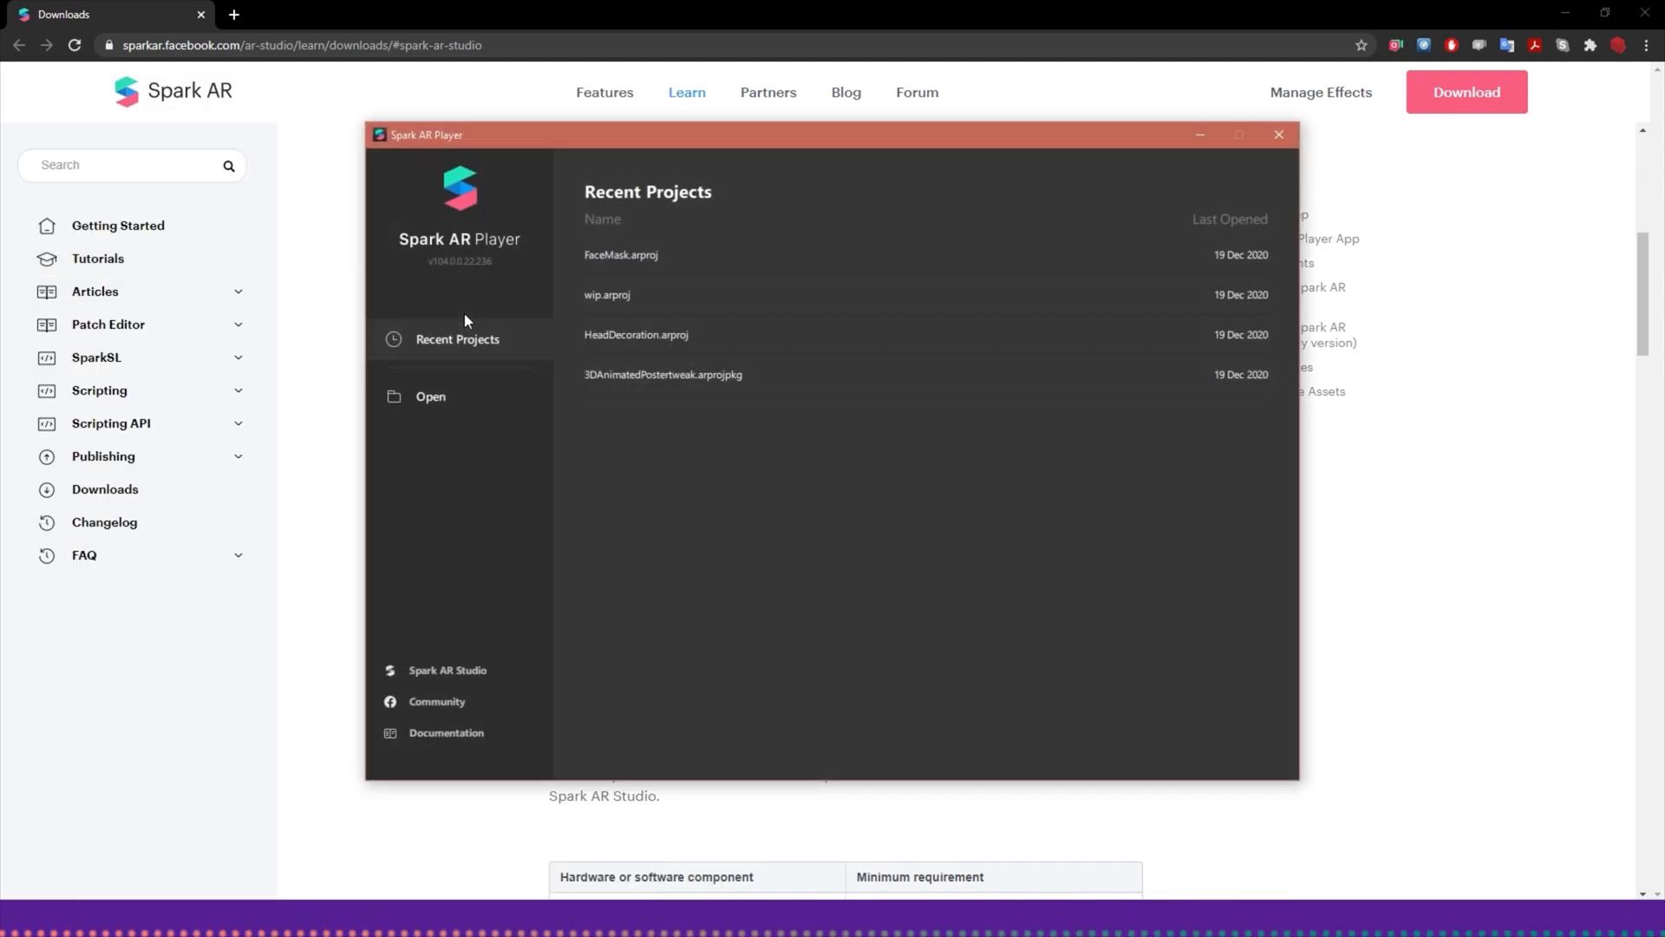
{"action": "mouse_move", "coordinate": [675, 399]}
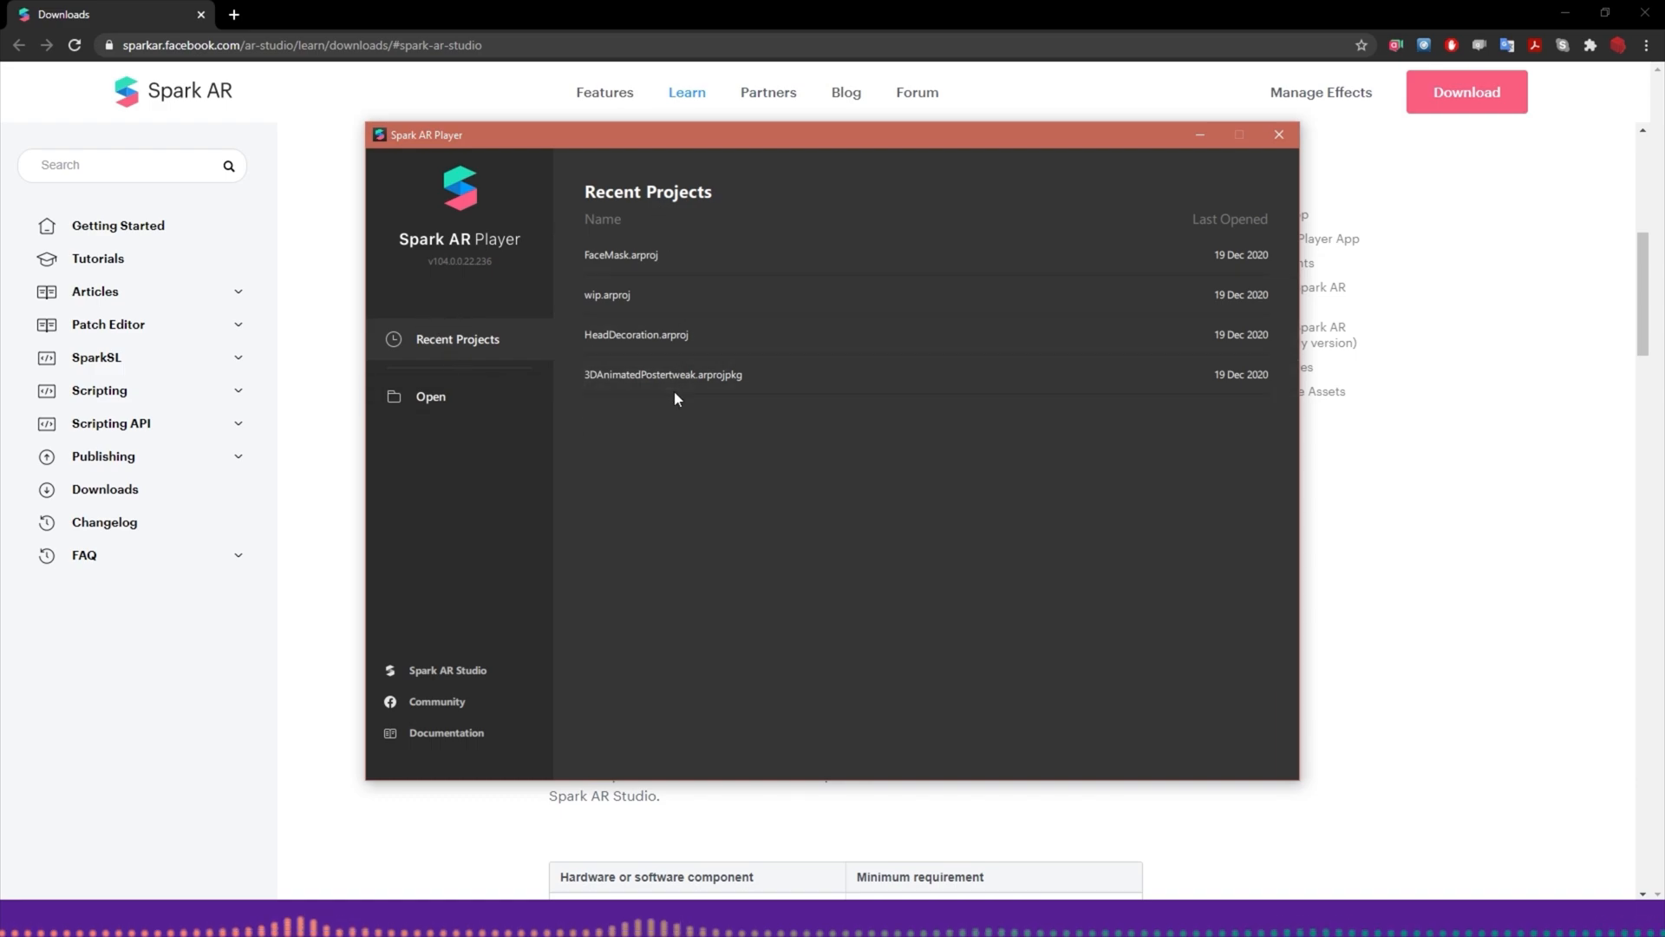
{"action": "mouse_move", "coordinate": [820, 295]}
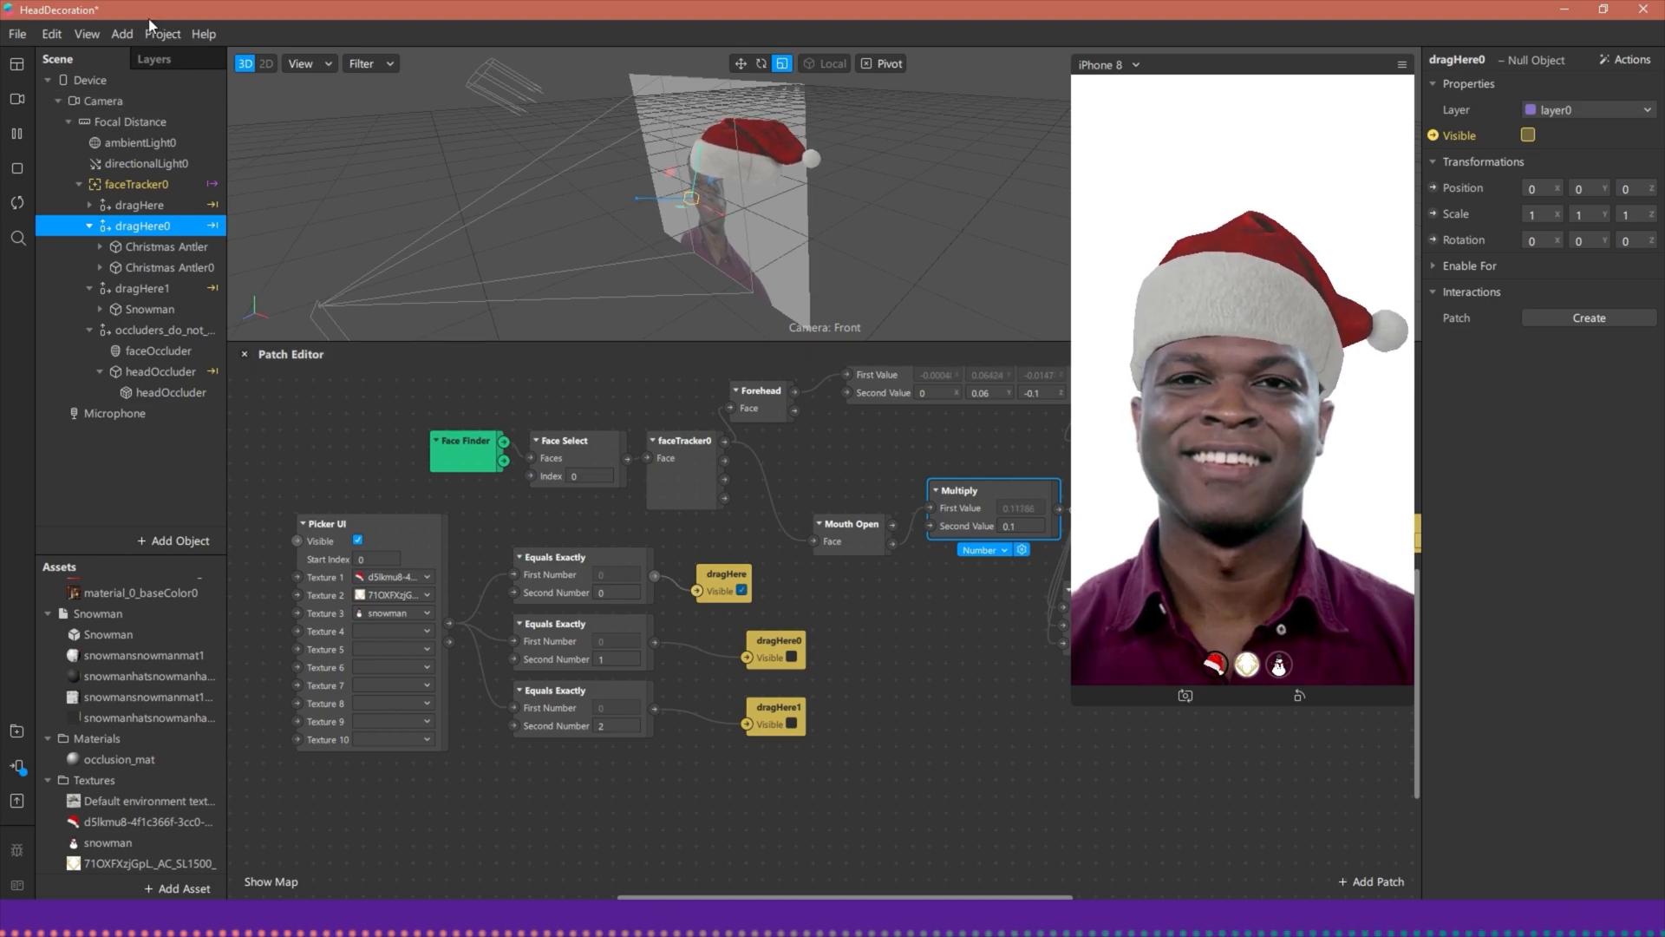
Step: Review the Preview on Spark AR Player panel's Localhost and send-to-app options, then close it
{"action": "left_click", "coordinate": [163, 33]}
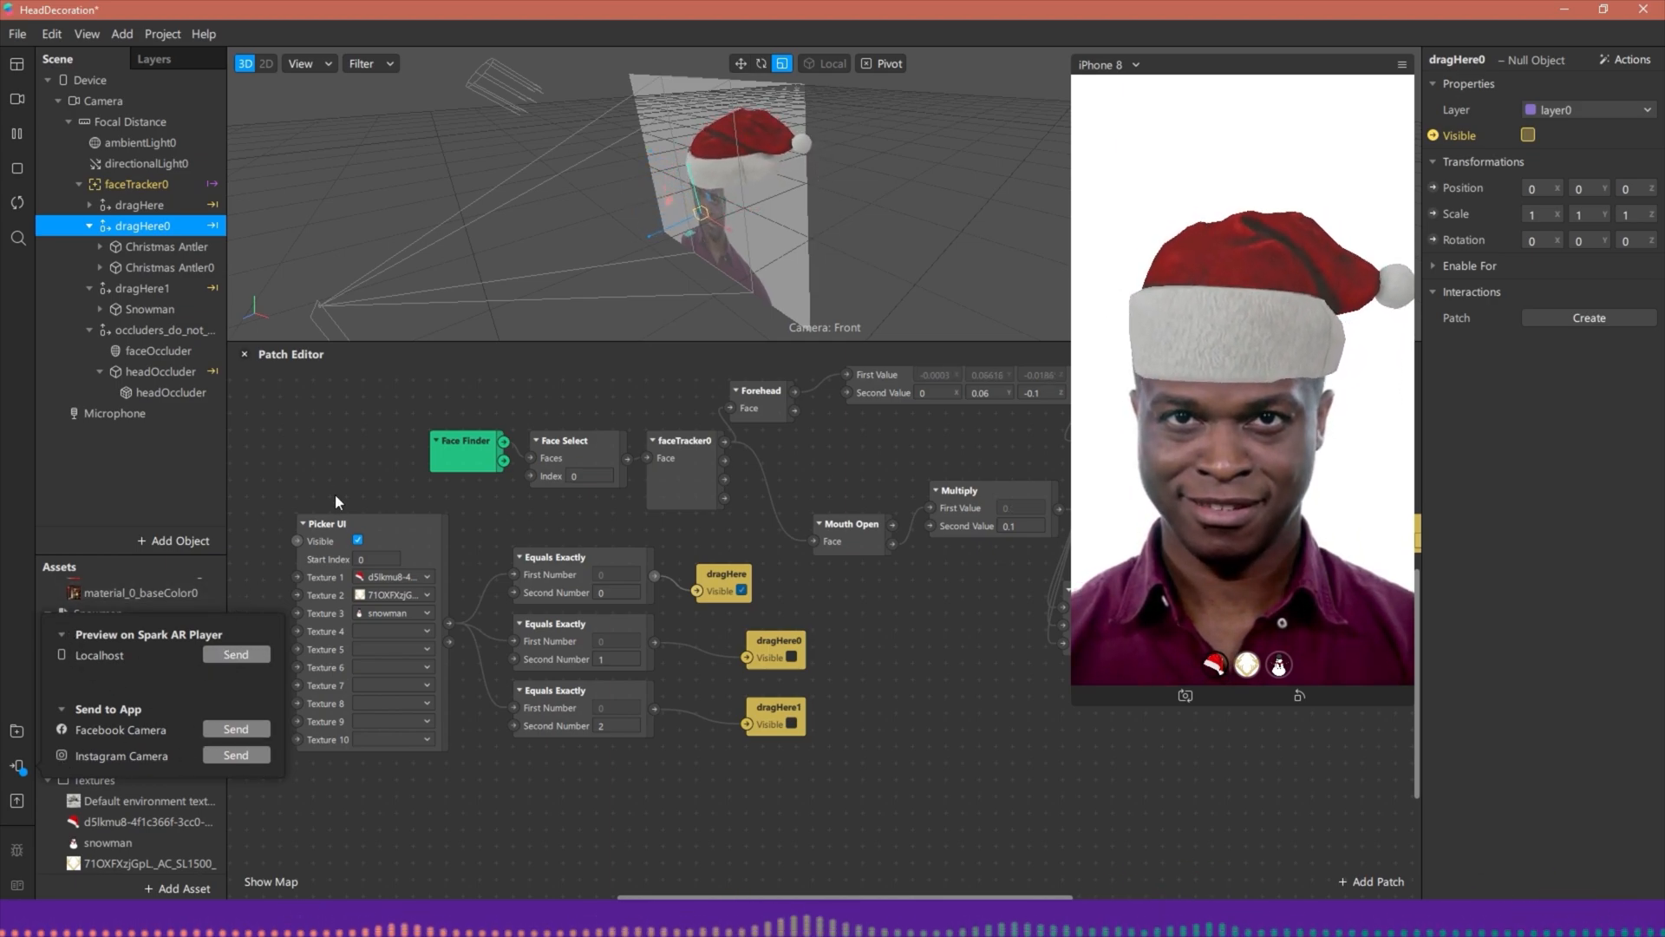
{"action": "left_click", "coordinate": [234, 654]}
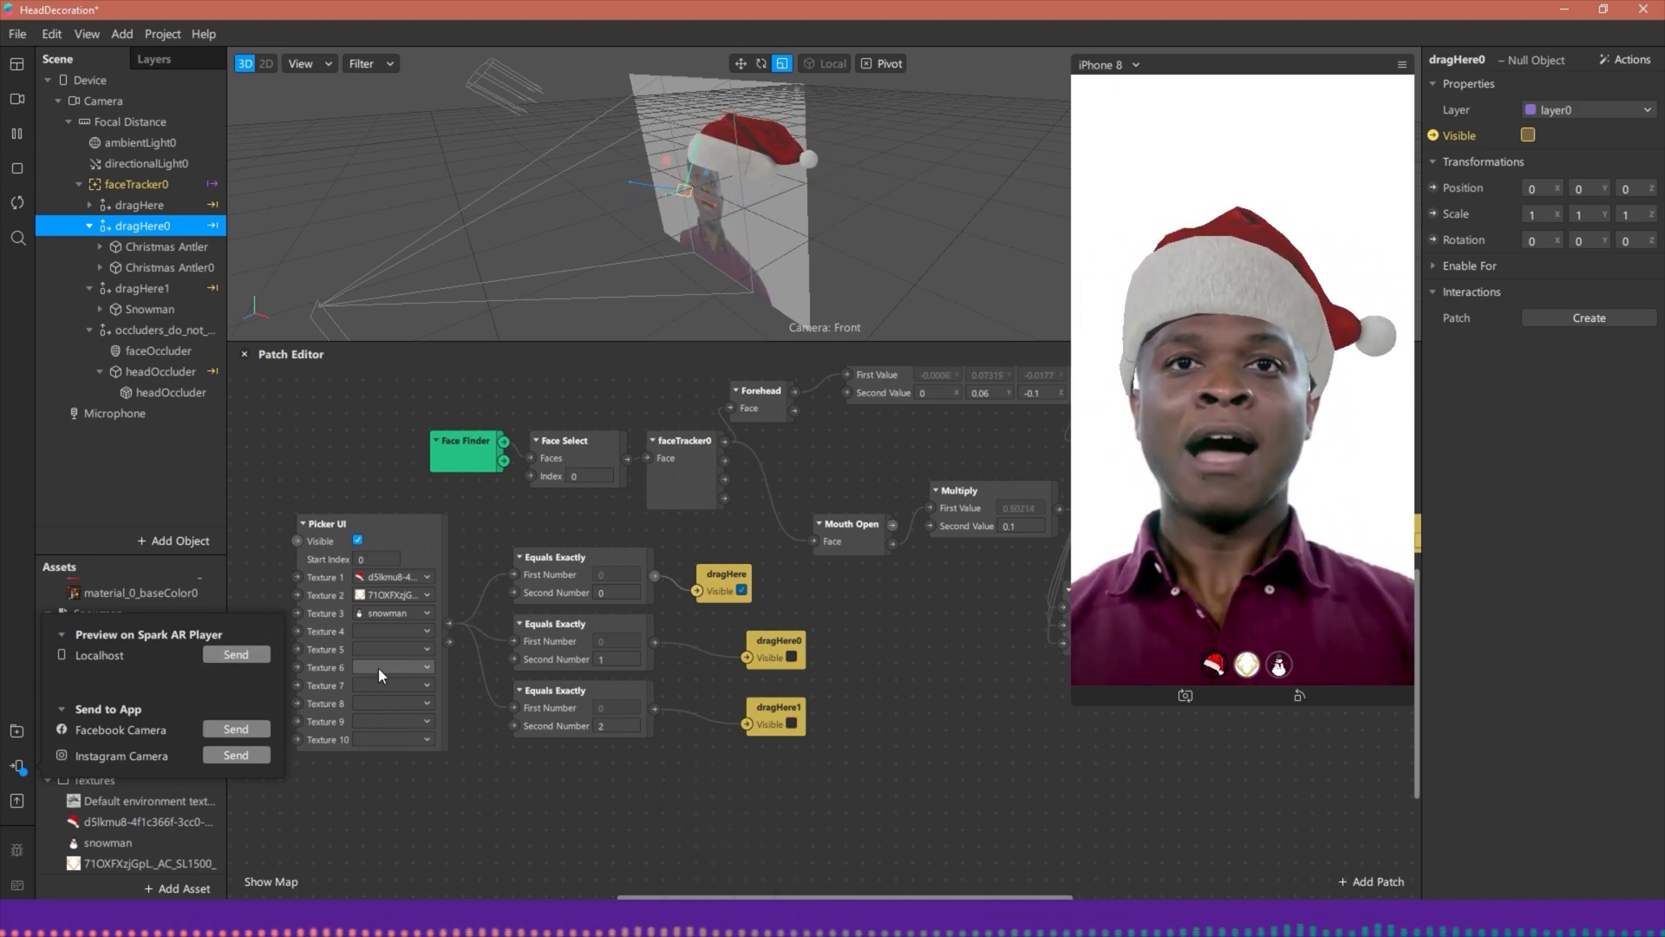
{"action": "left_click", "coordinate": [236, 654]}
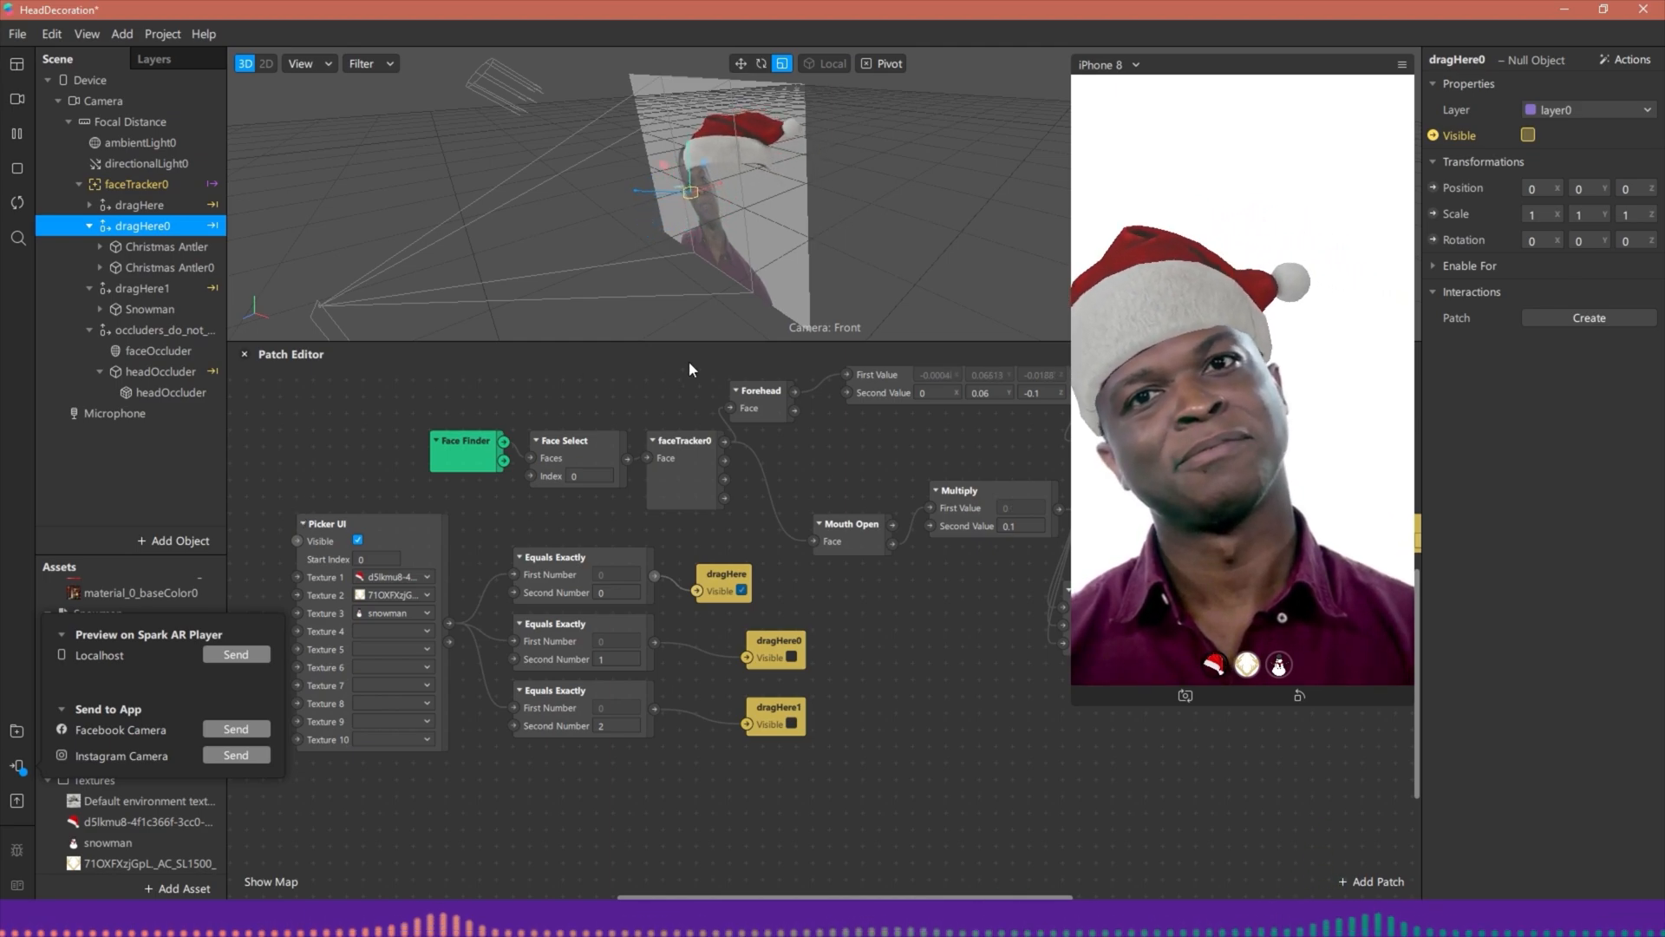
{"action": "left_click", "coordinate": [18, 32]}
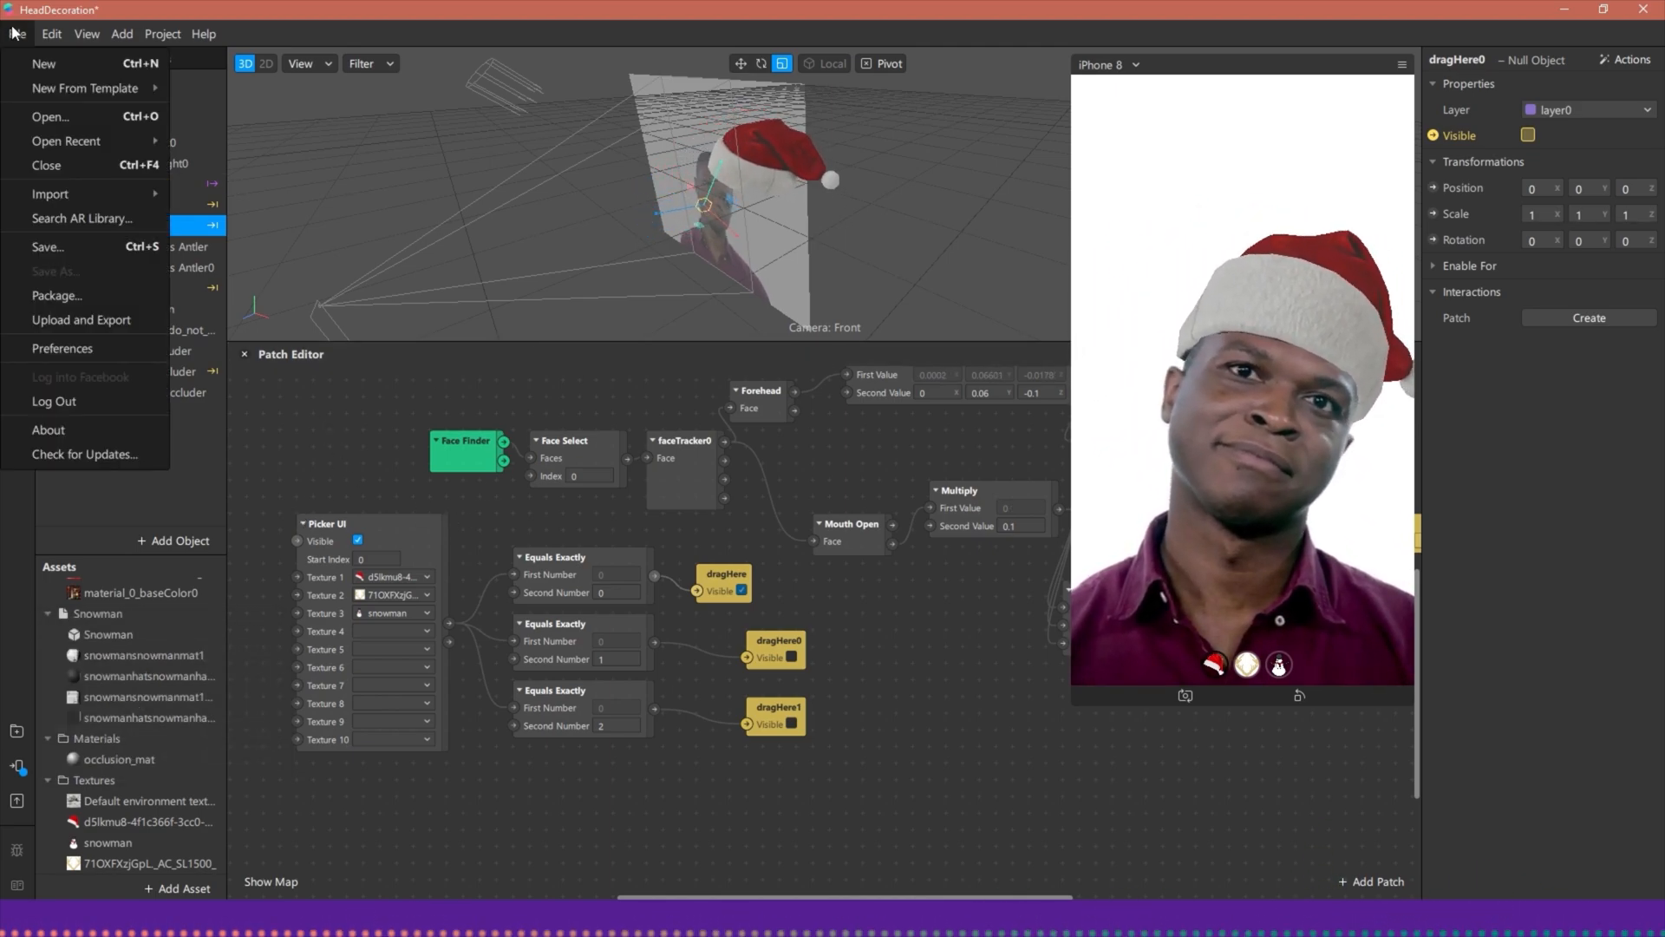
Step: Show the Preview on Spark AR Player panel from the Test on Device icon
{"action": "left_click", "coordinate": [48, 246]}
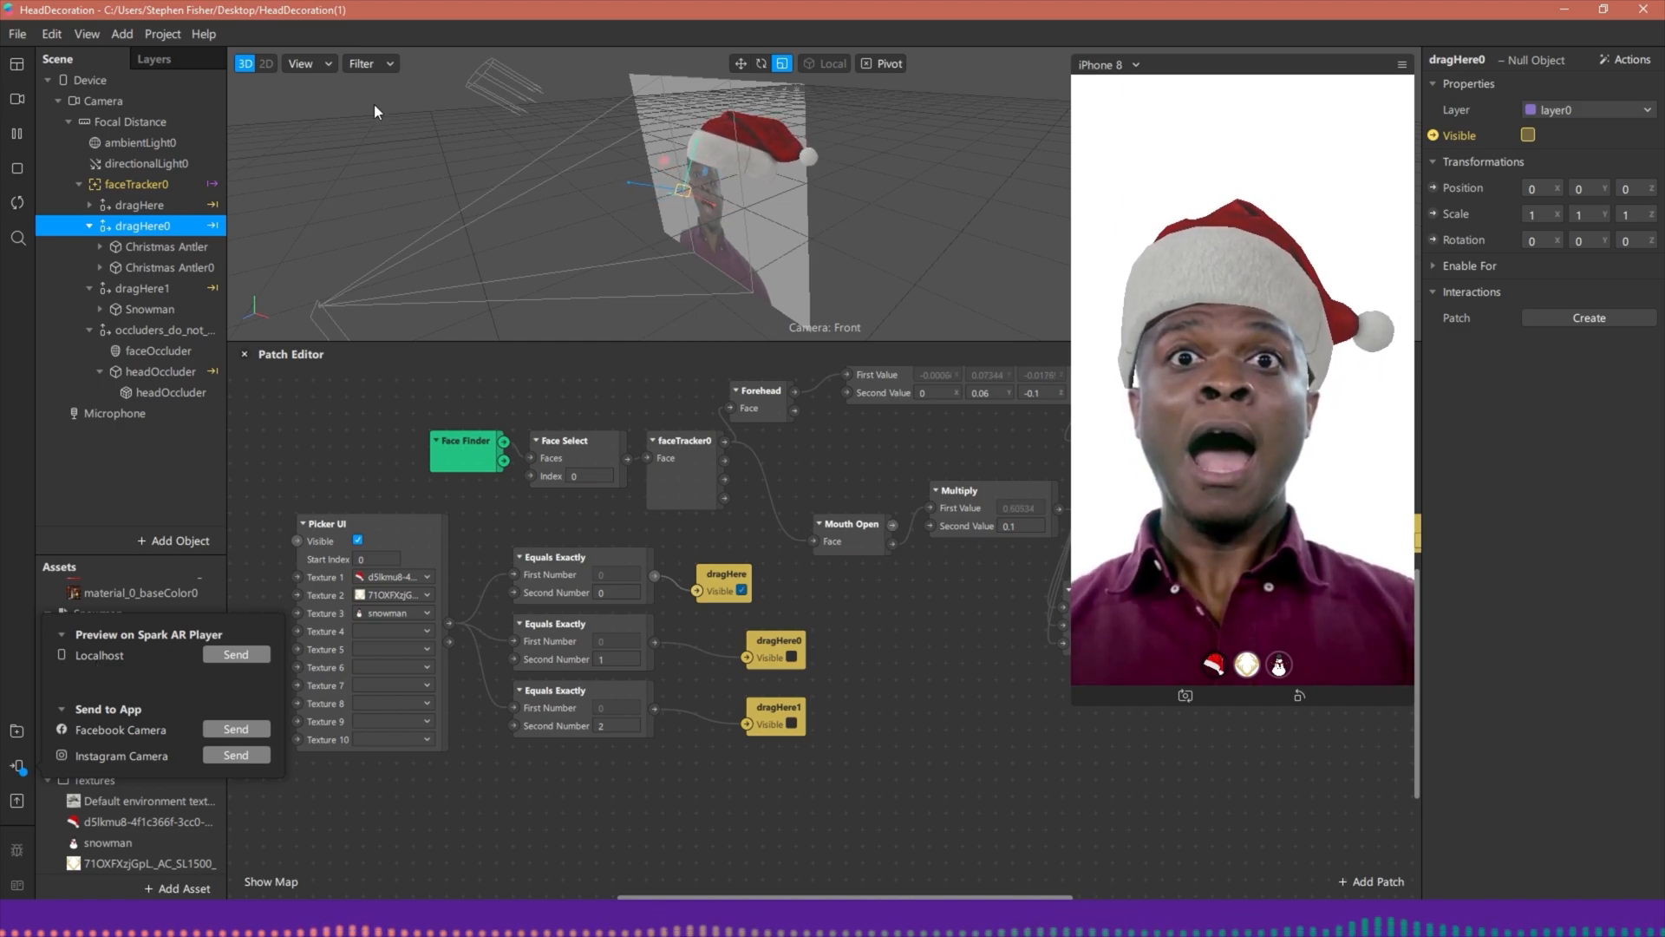
{"action": "left_click", "coordinate": [234, 657]}
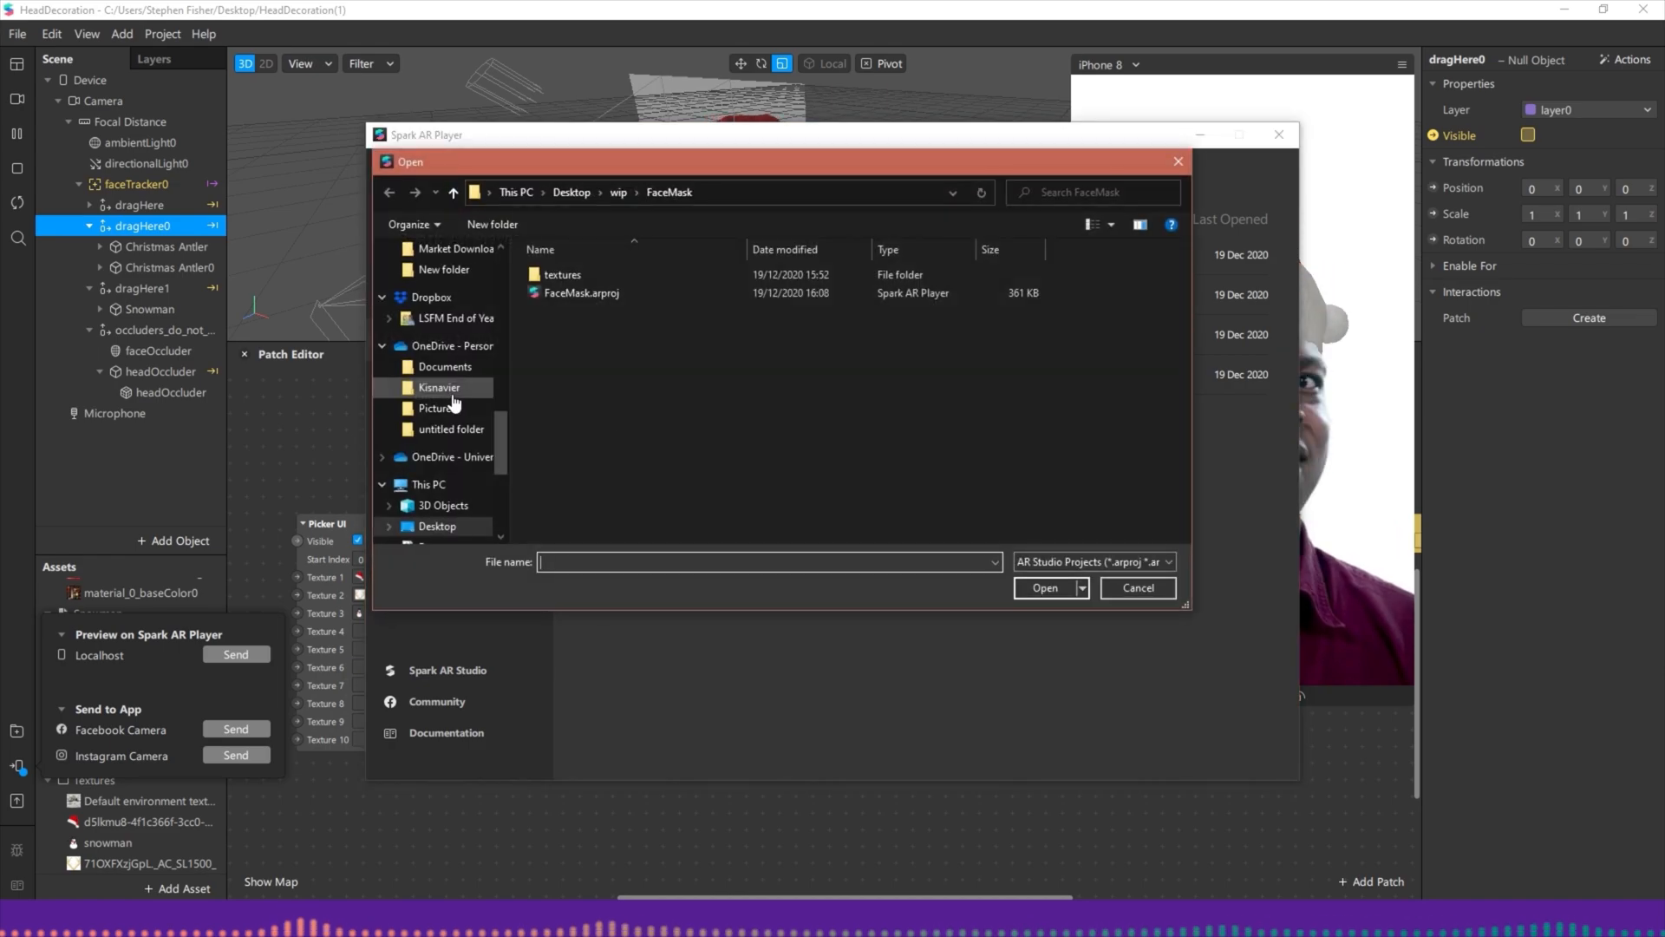
{"action": "left_click", "coordinate": [1134, 588]}
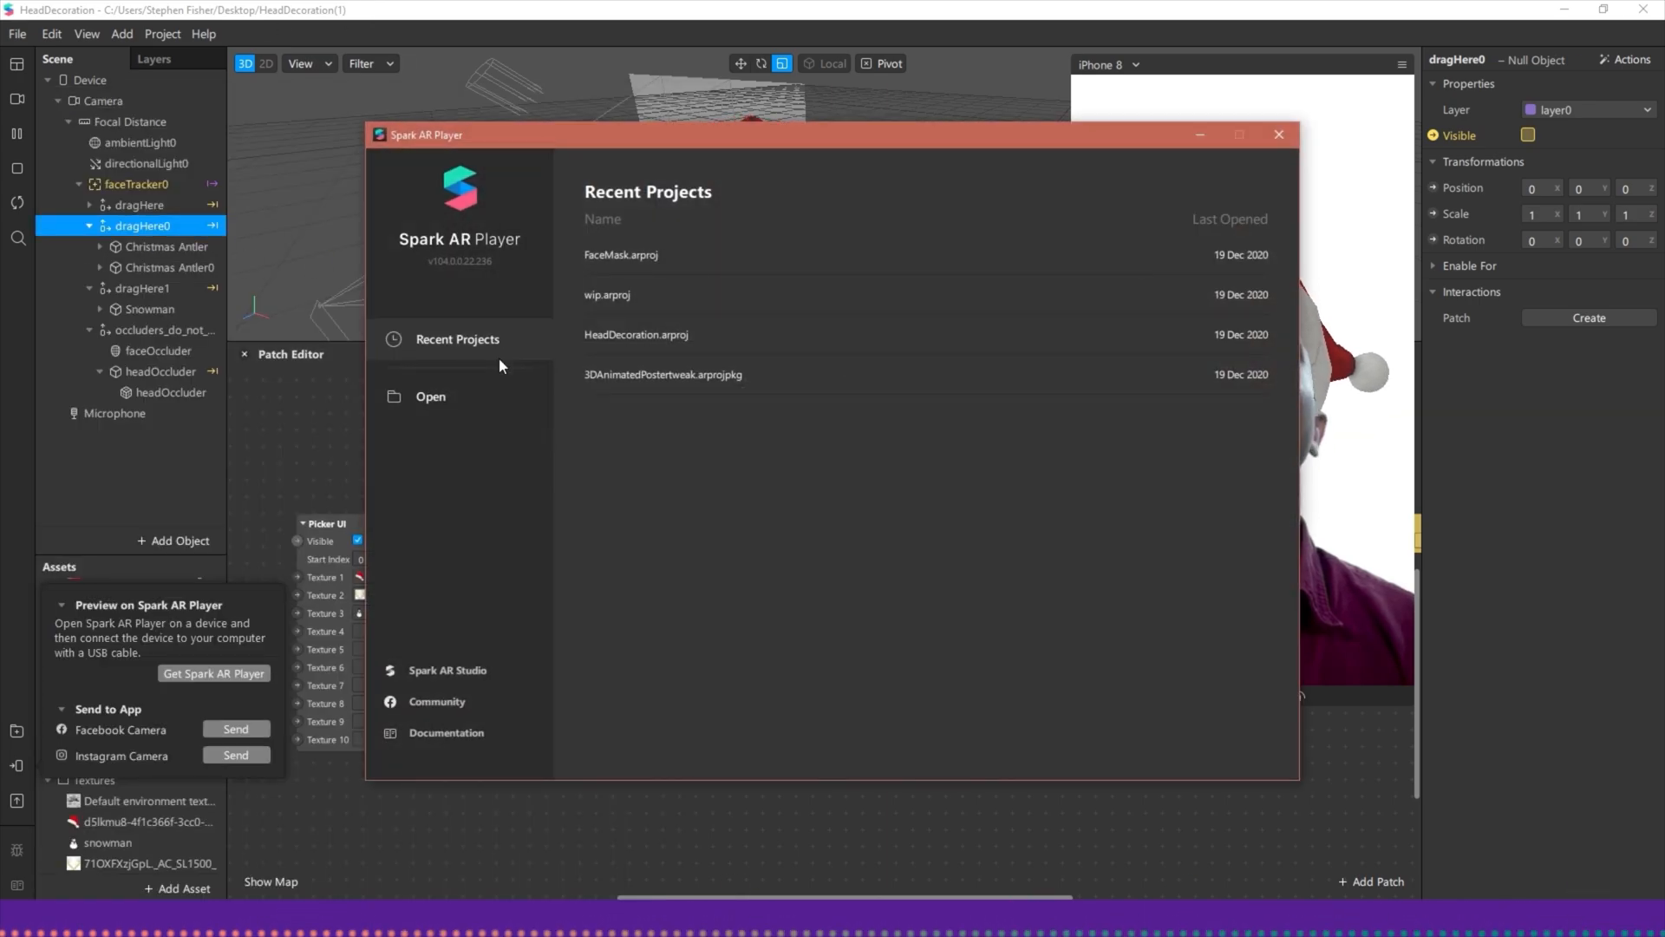
{"action": "left_click", "coordinate": [1278, 134]}
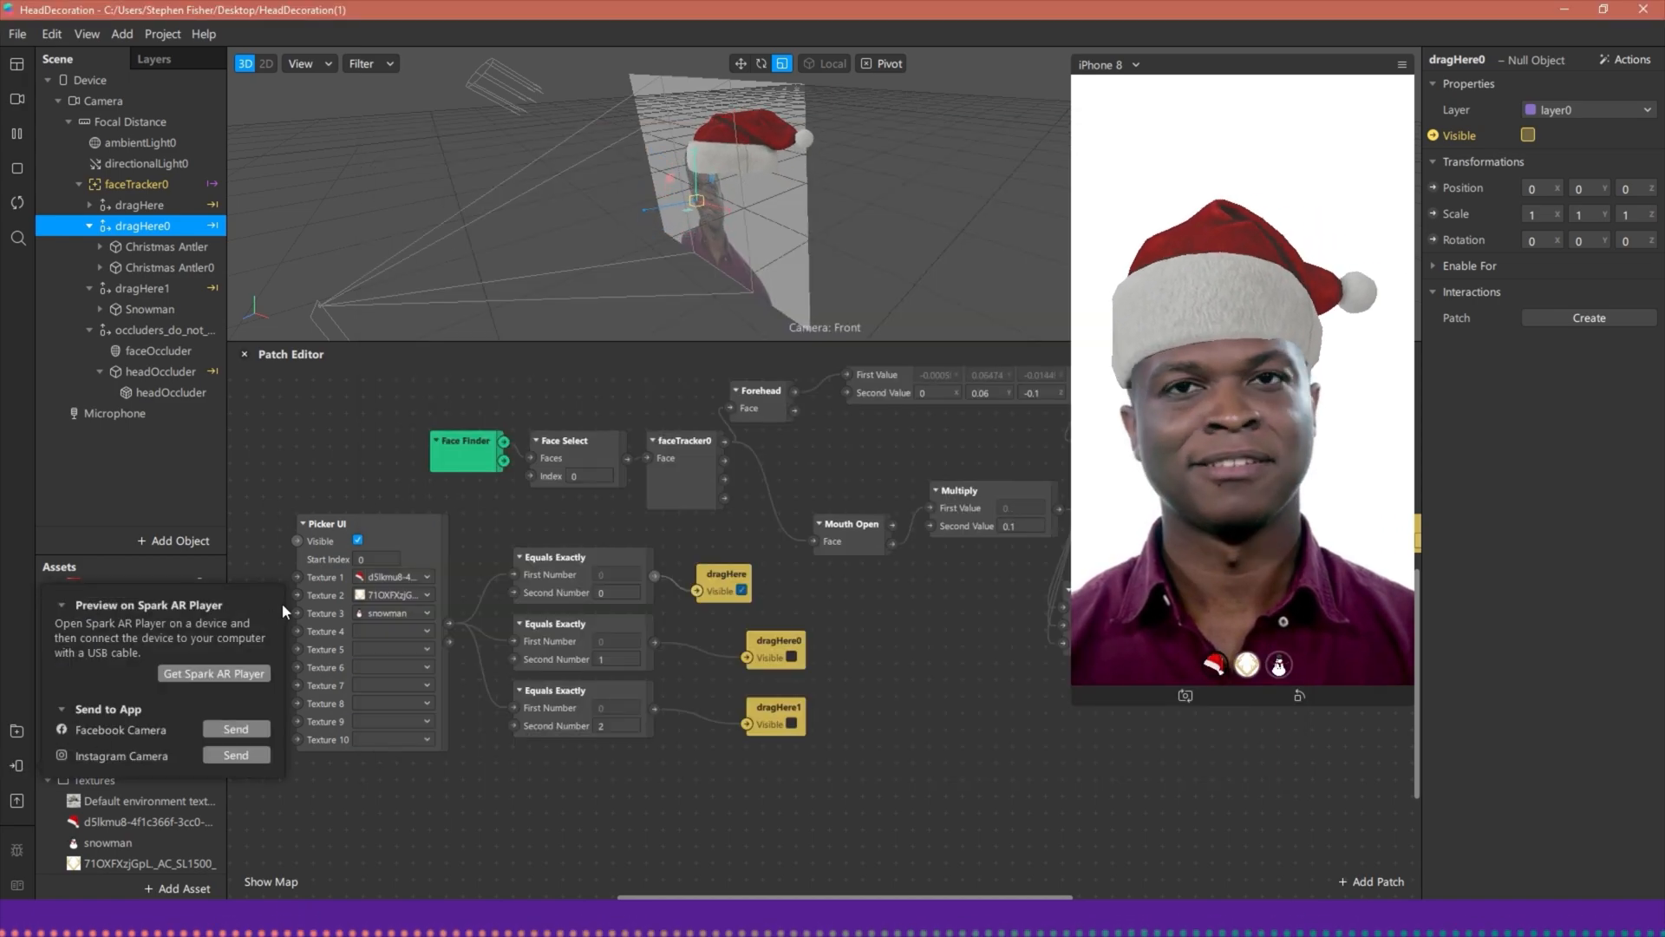
Step: Enlarge the 3D viewport, leaving the Patch Editor and simulator panes smaller
{"action": "left_click", "coordinate": [18, 35]}
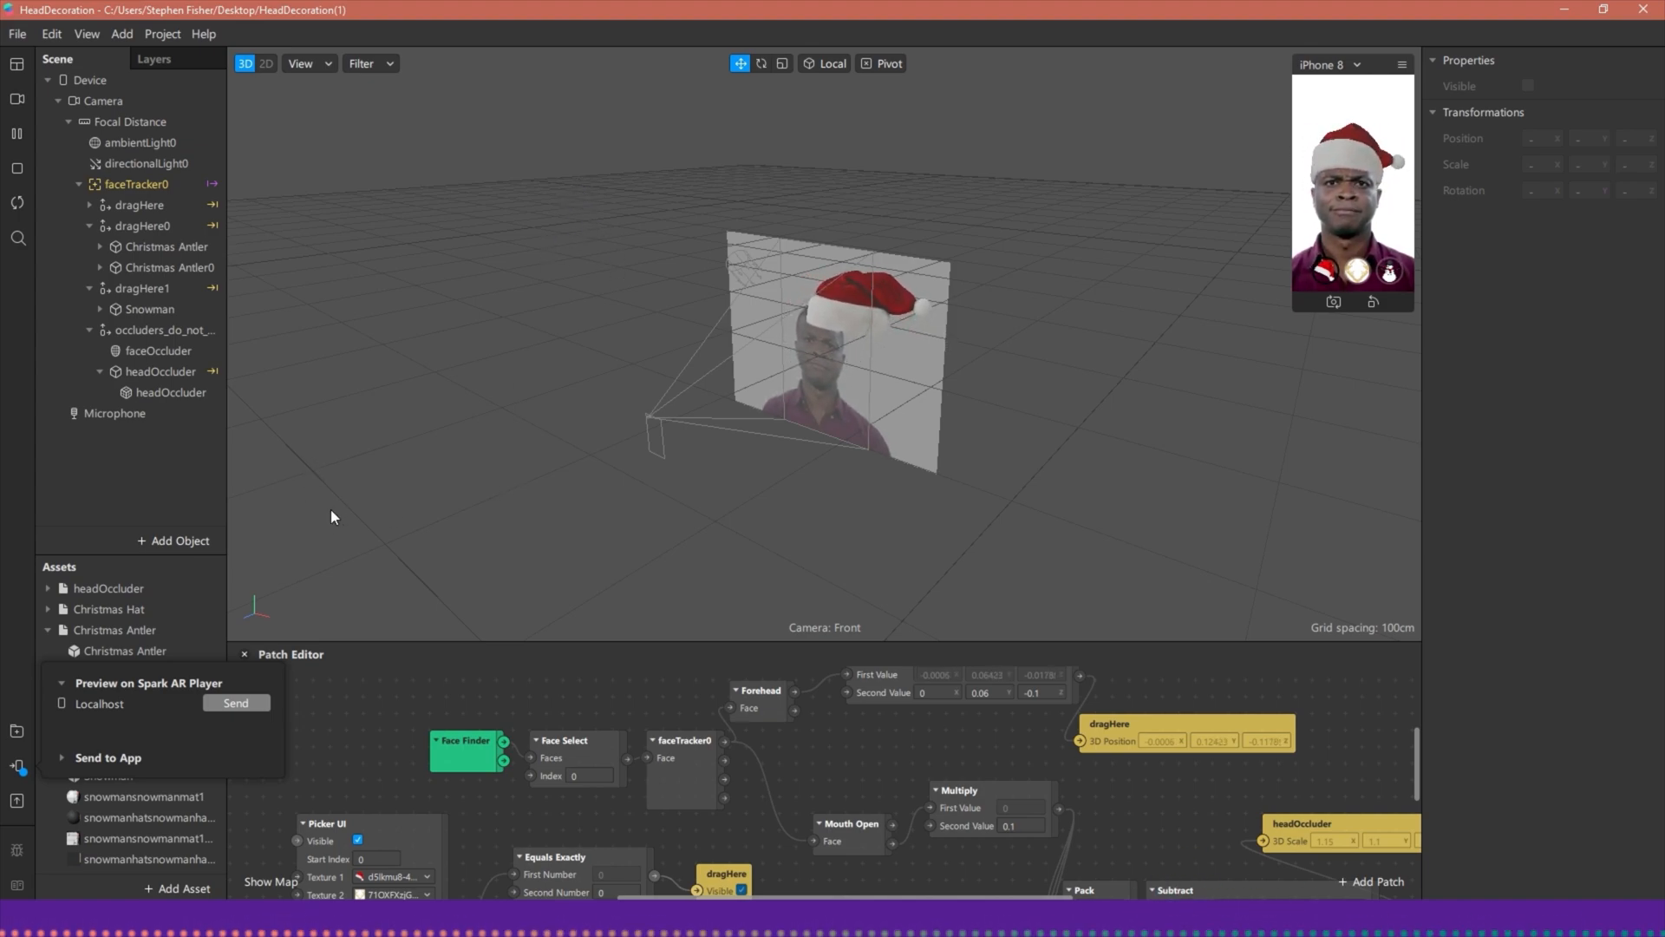
Step: Send the HeadDecoration effect to Localhost for Spark AR Player, closing the stray Player window in between
{"action": "left_click", "coordinate": [236, 702]}
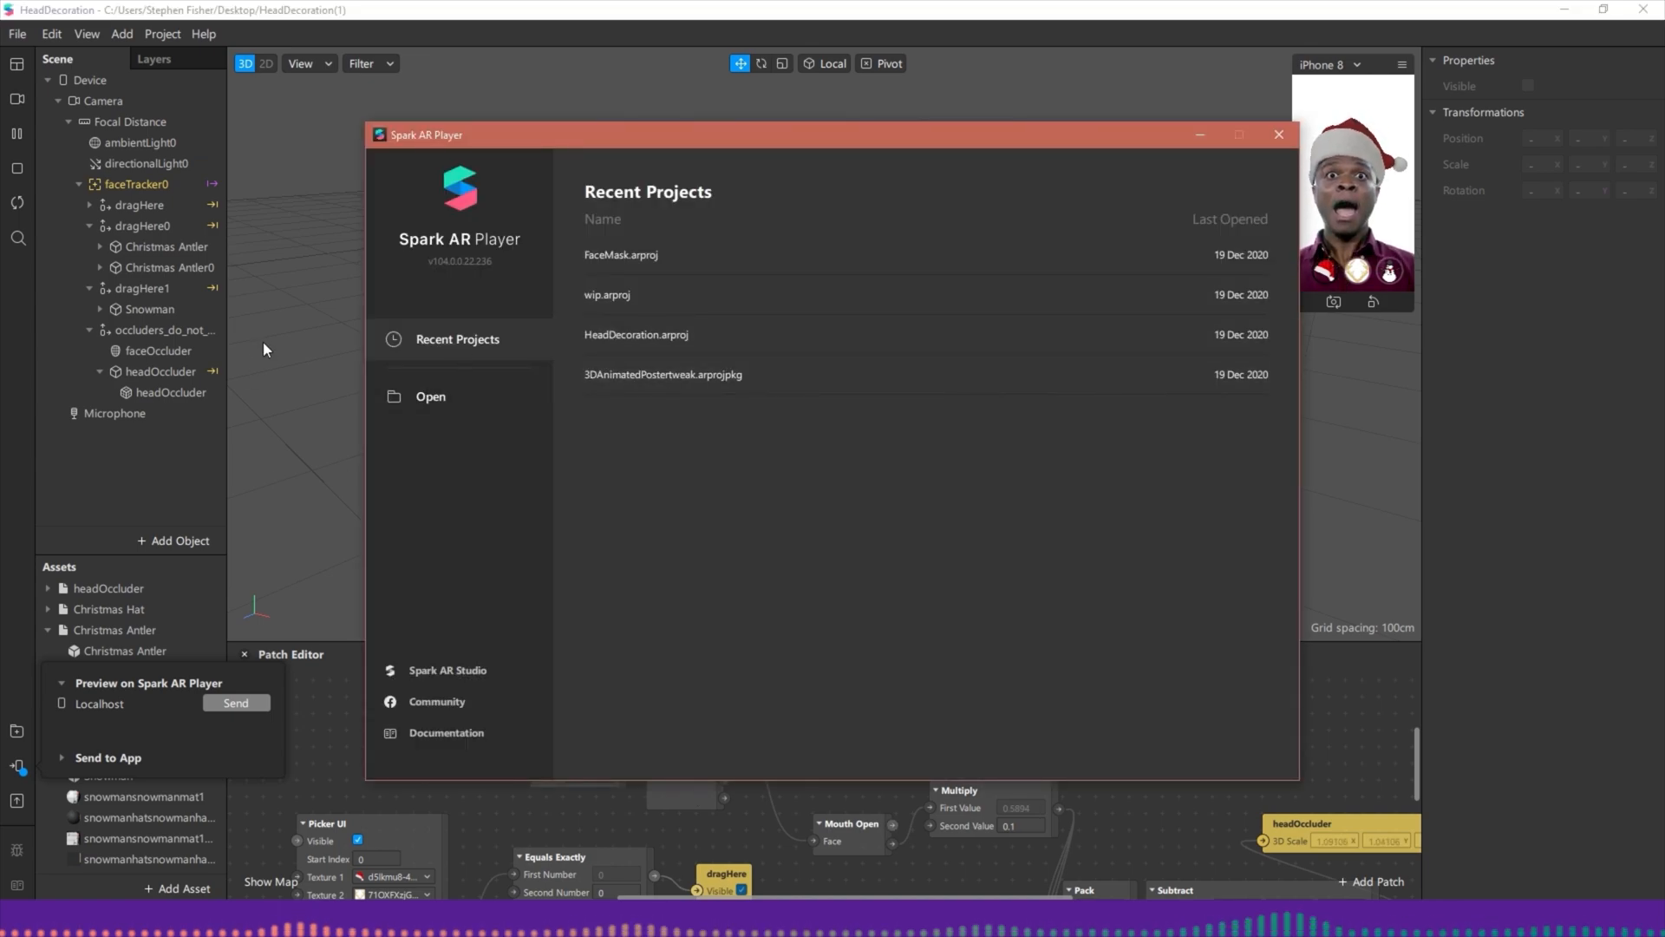
{"action": "left_click", "coordinate": [1278, 135]}
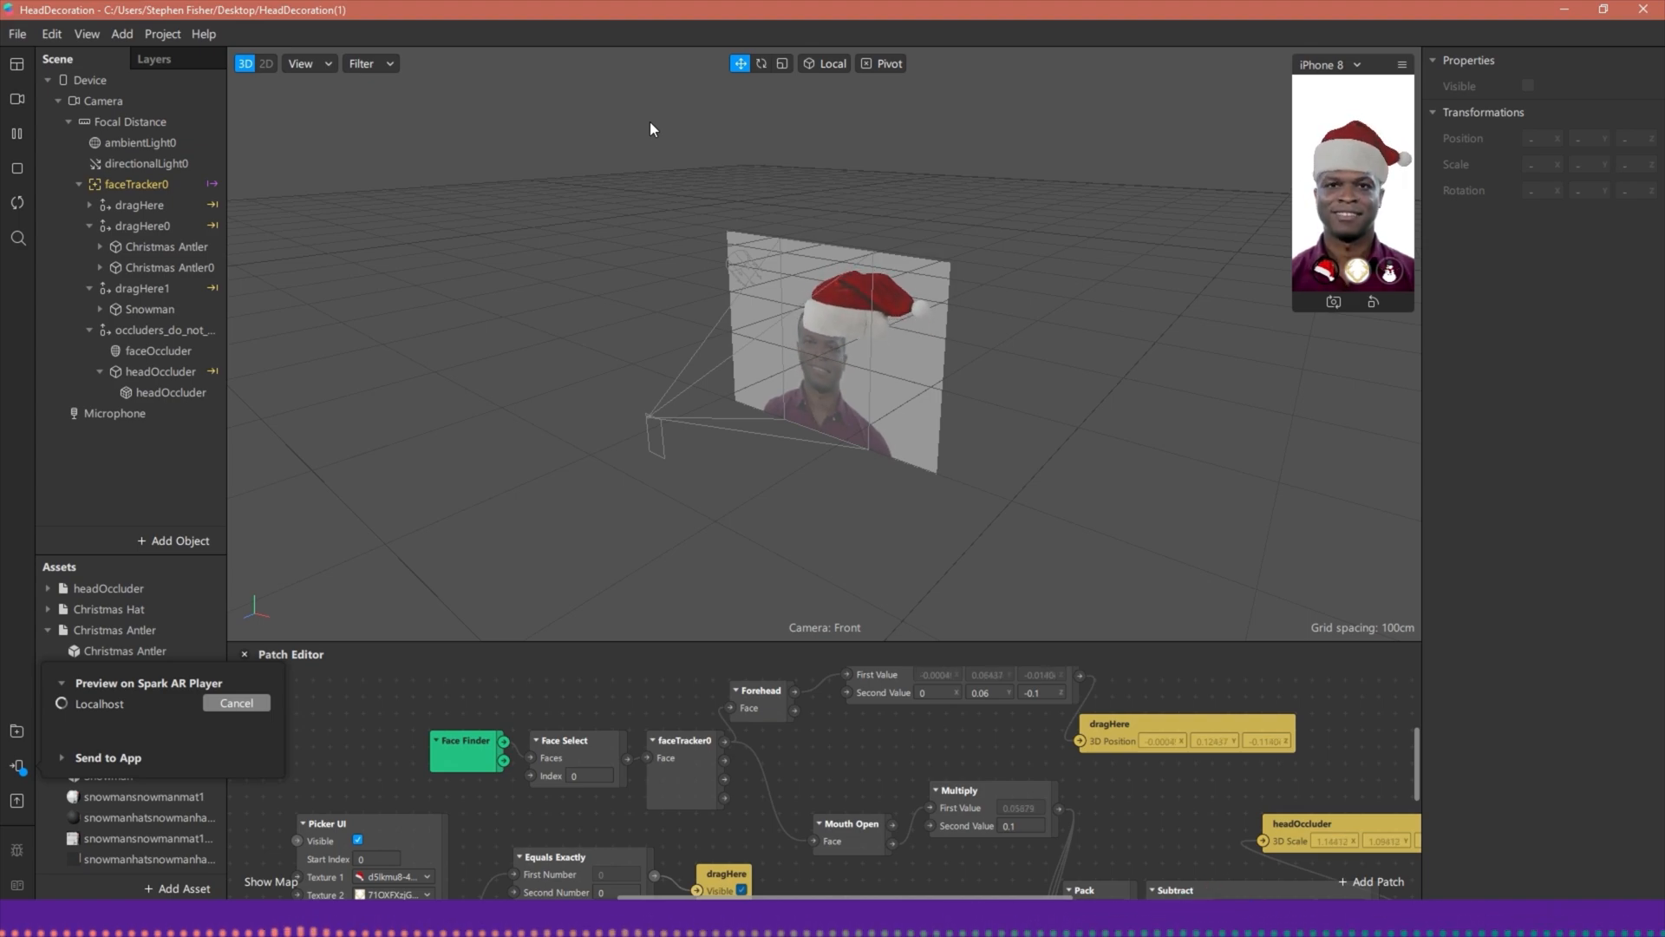
{"action": "left_click", "coordinate": [236, 702]}
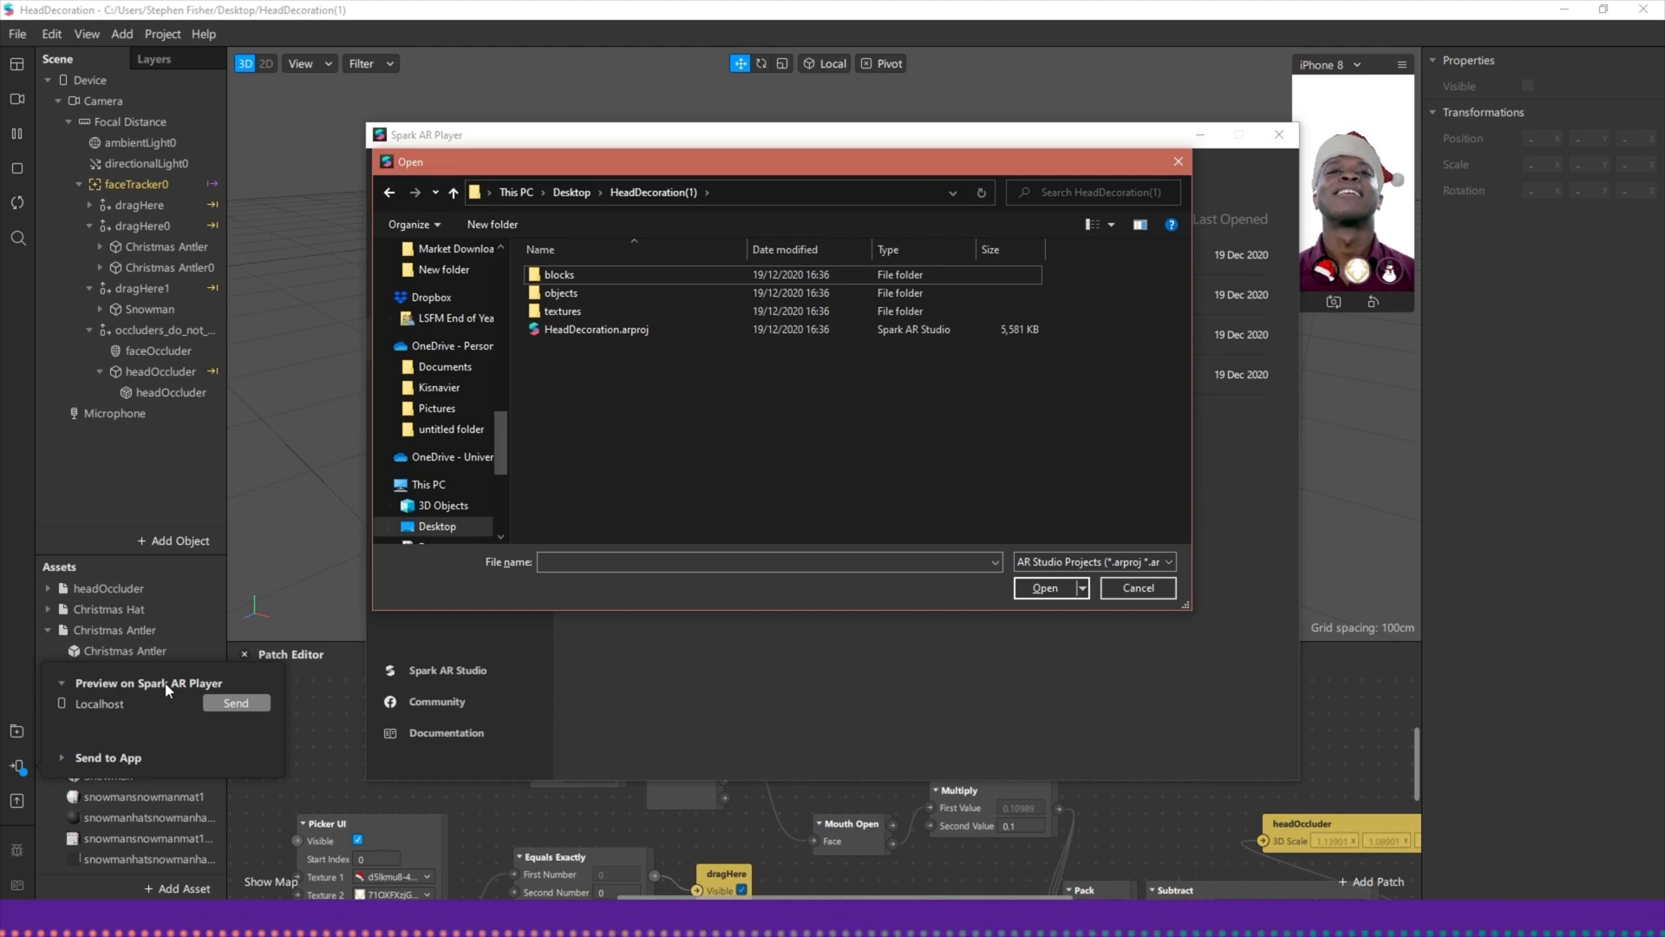
Step: Open HeadDecoration.arproj from the Desktop HeadDecoration(1) folder in Spark AR Player
{"action": "left_click", "coordinate": [562, 311]}
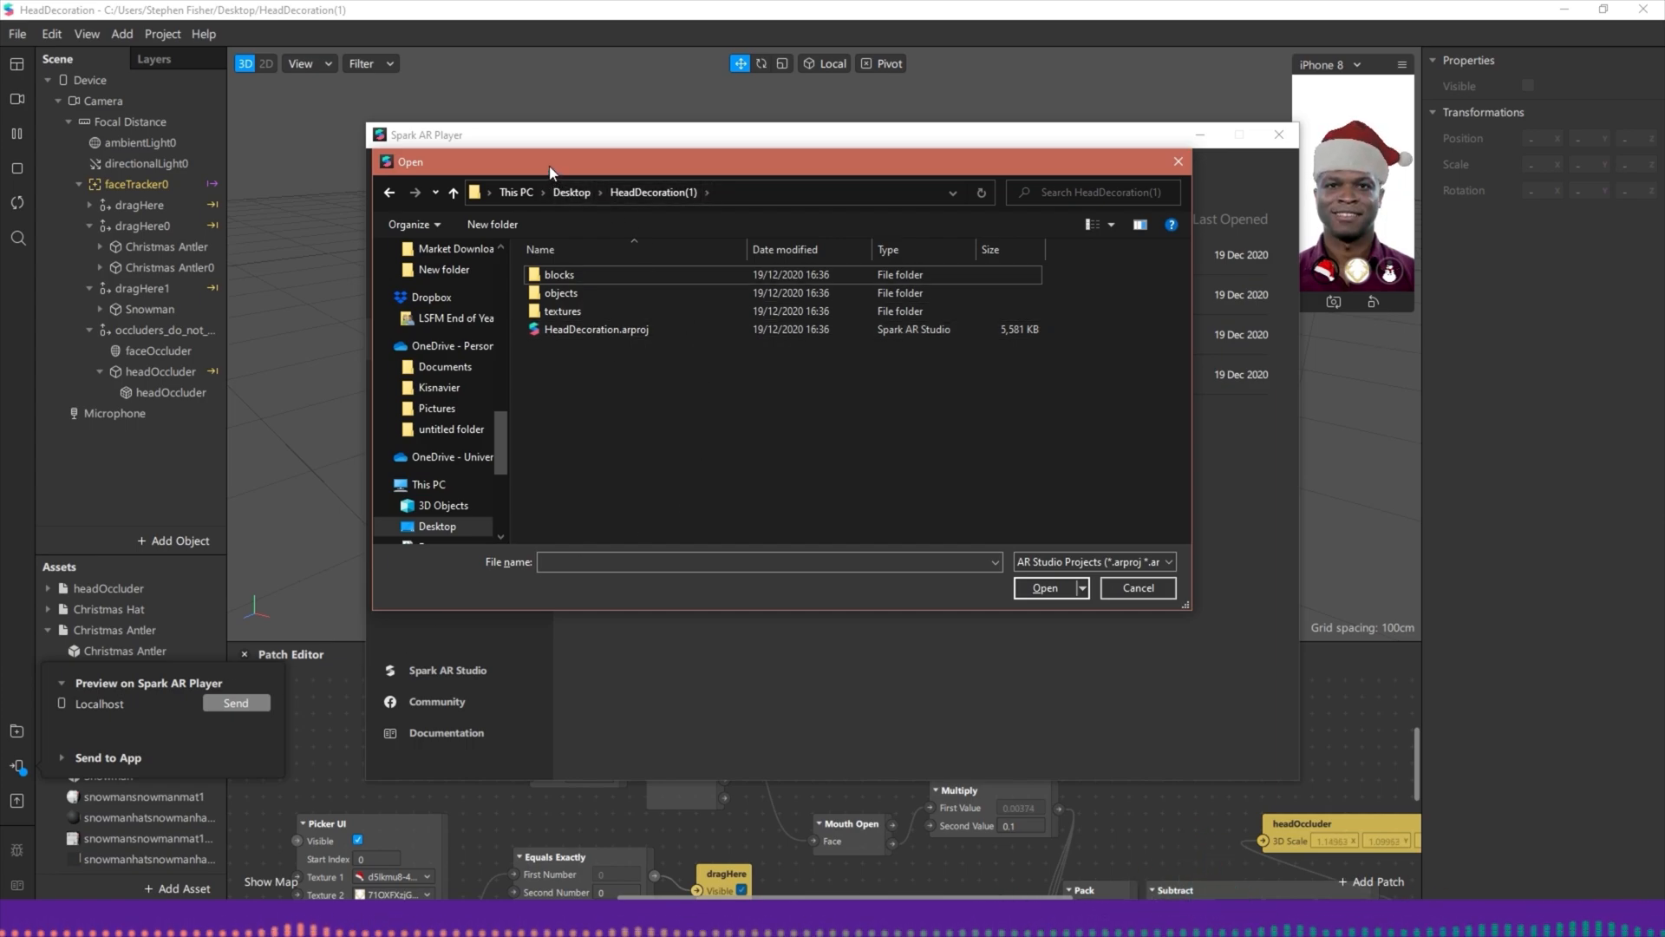
{"action": "left_click", "coordinate": [595, 330]}
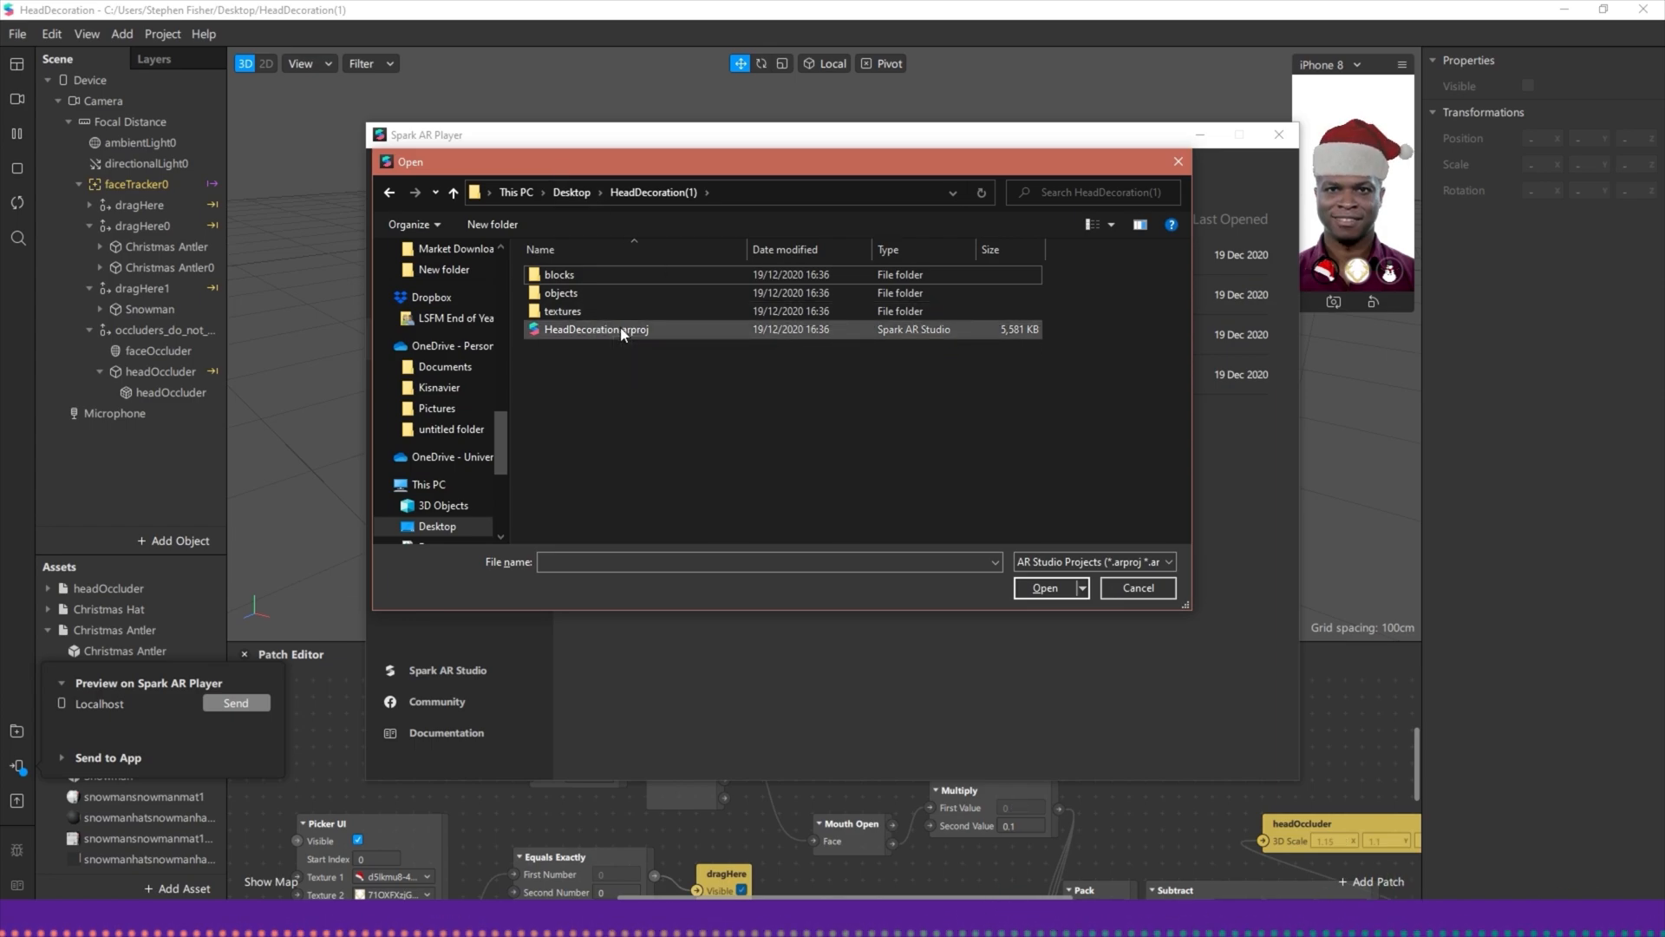
{"action": "left_click", "coordinate": [595, 328]}
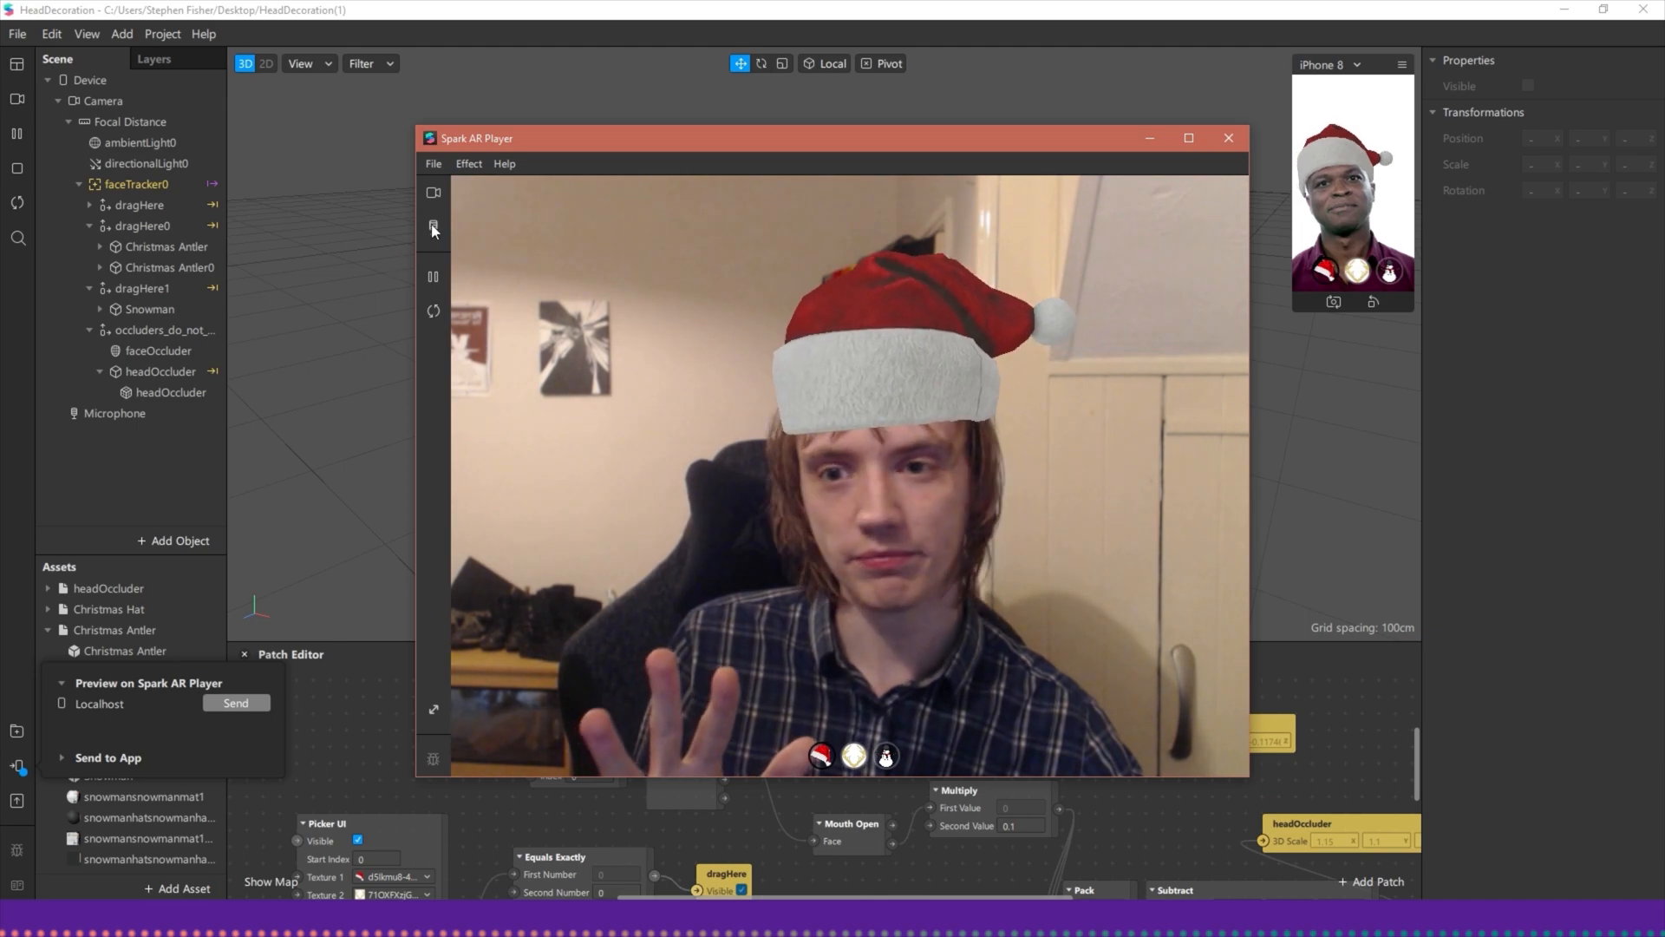
Step: Check the microphone options, pause and resume the live Santa-hat effect, and view the Effect playback options
{"action": "left_click", "coordinate": [433, 227]}
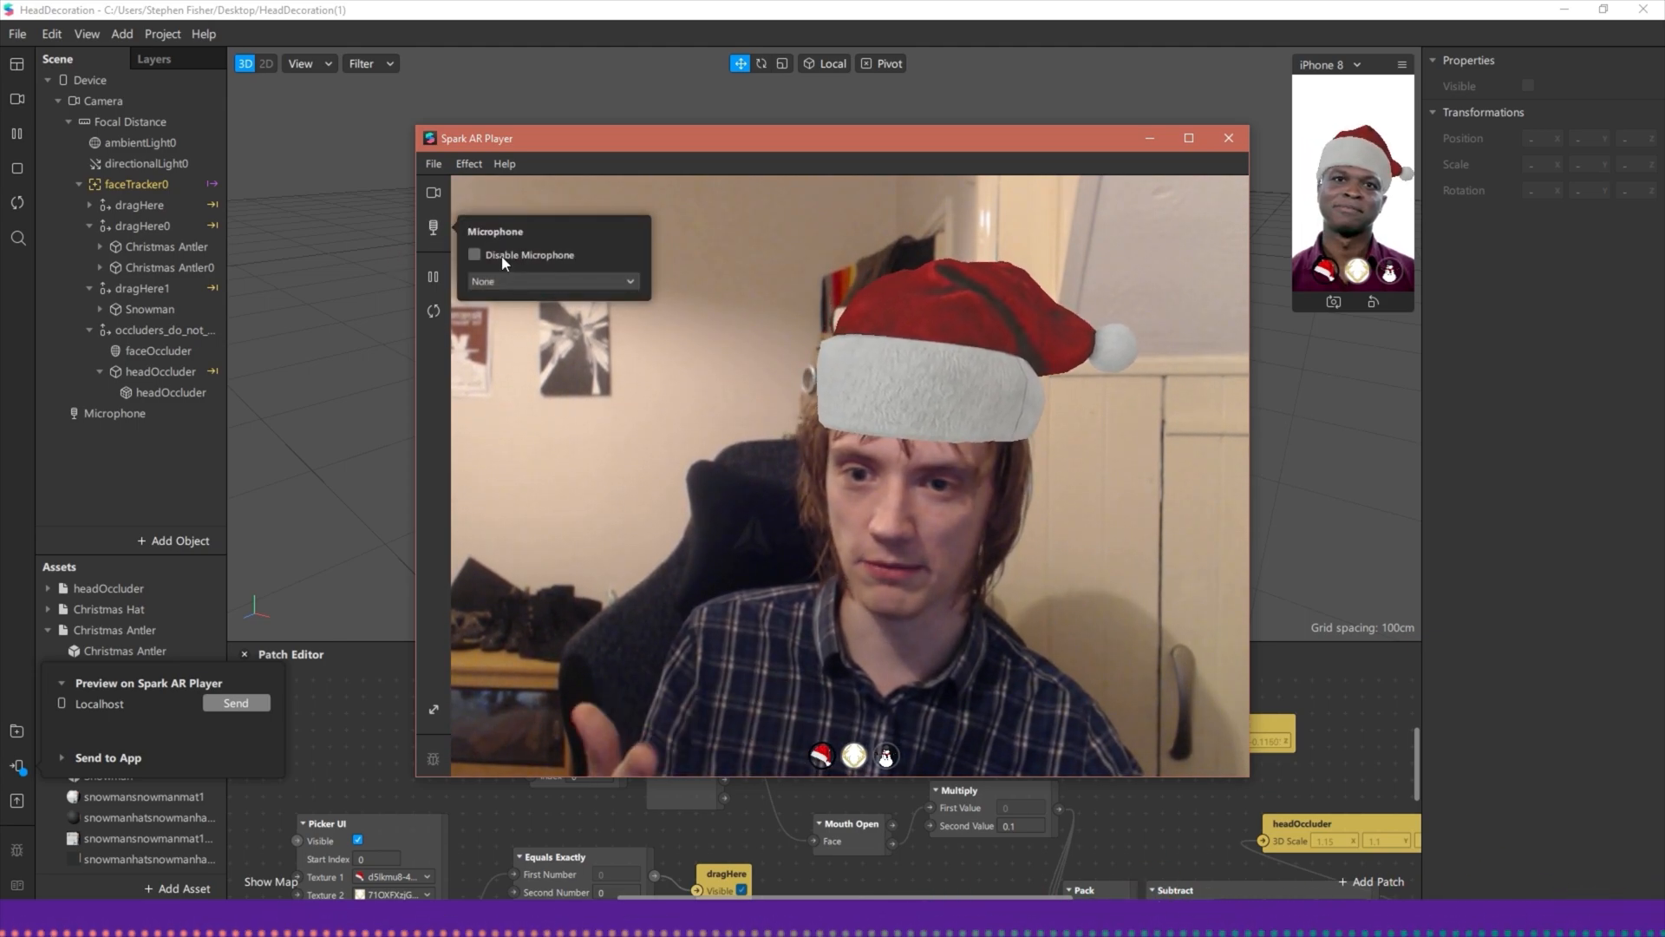
{"action": "left_click", "coordinate": [552, 281]}
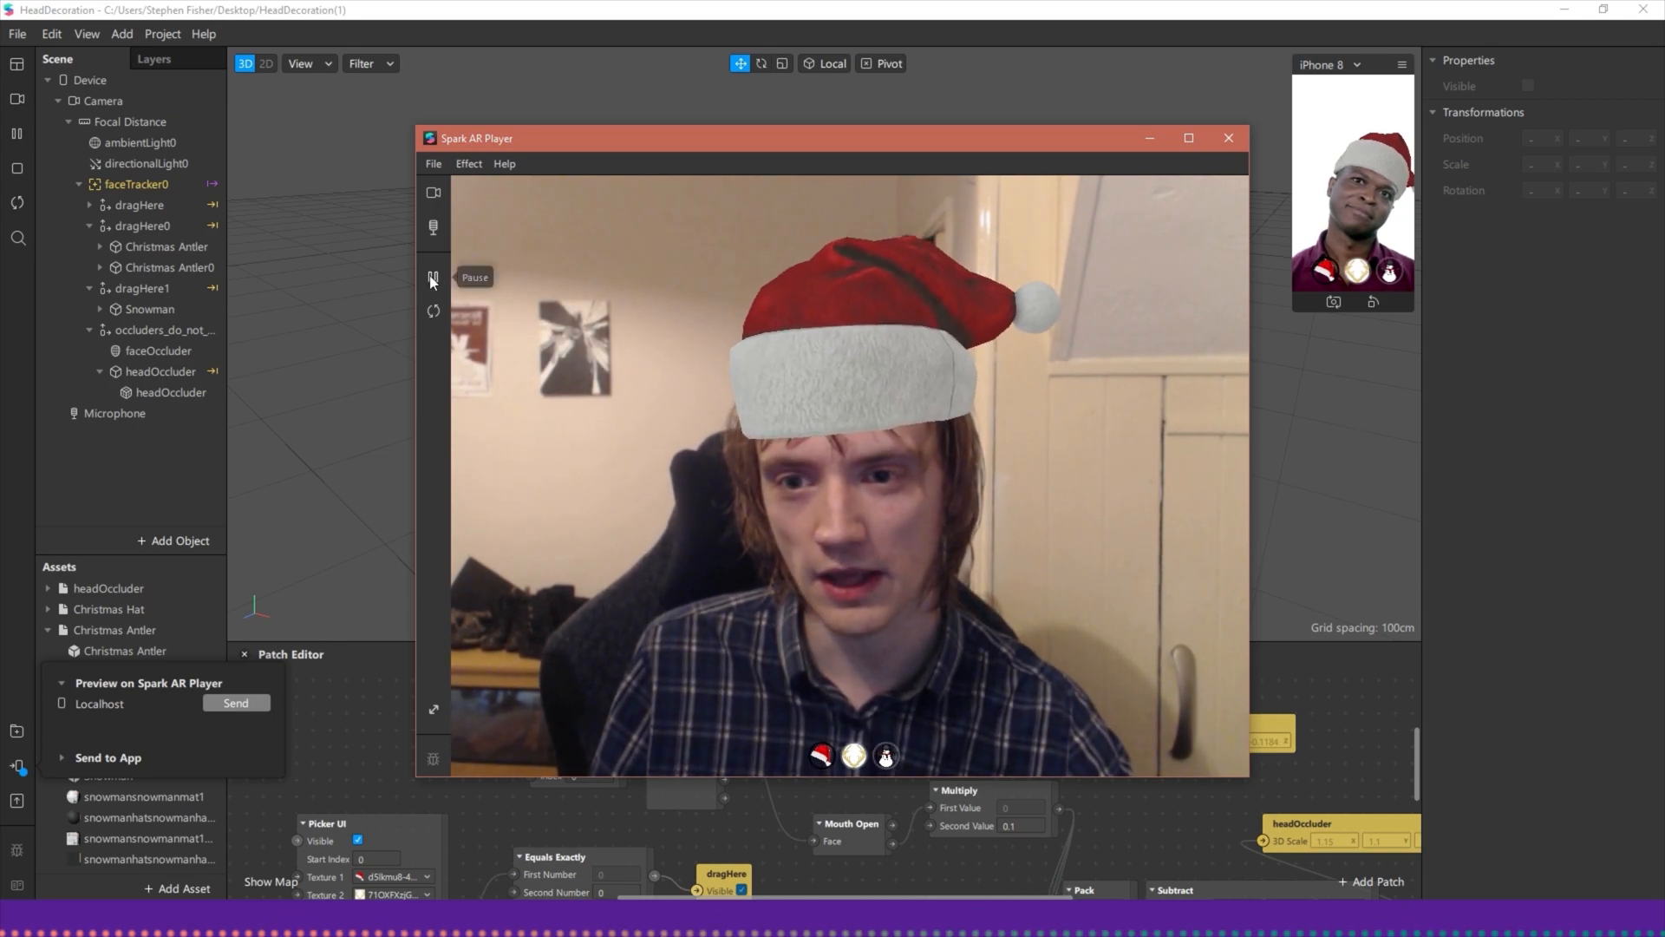
{"action": "left_click", "coordinate": [432, 277]}
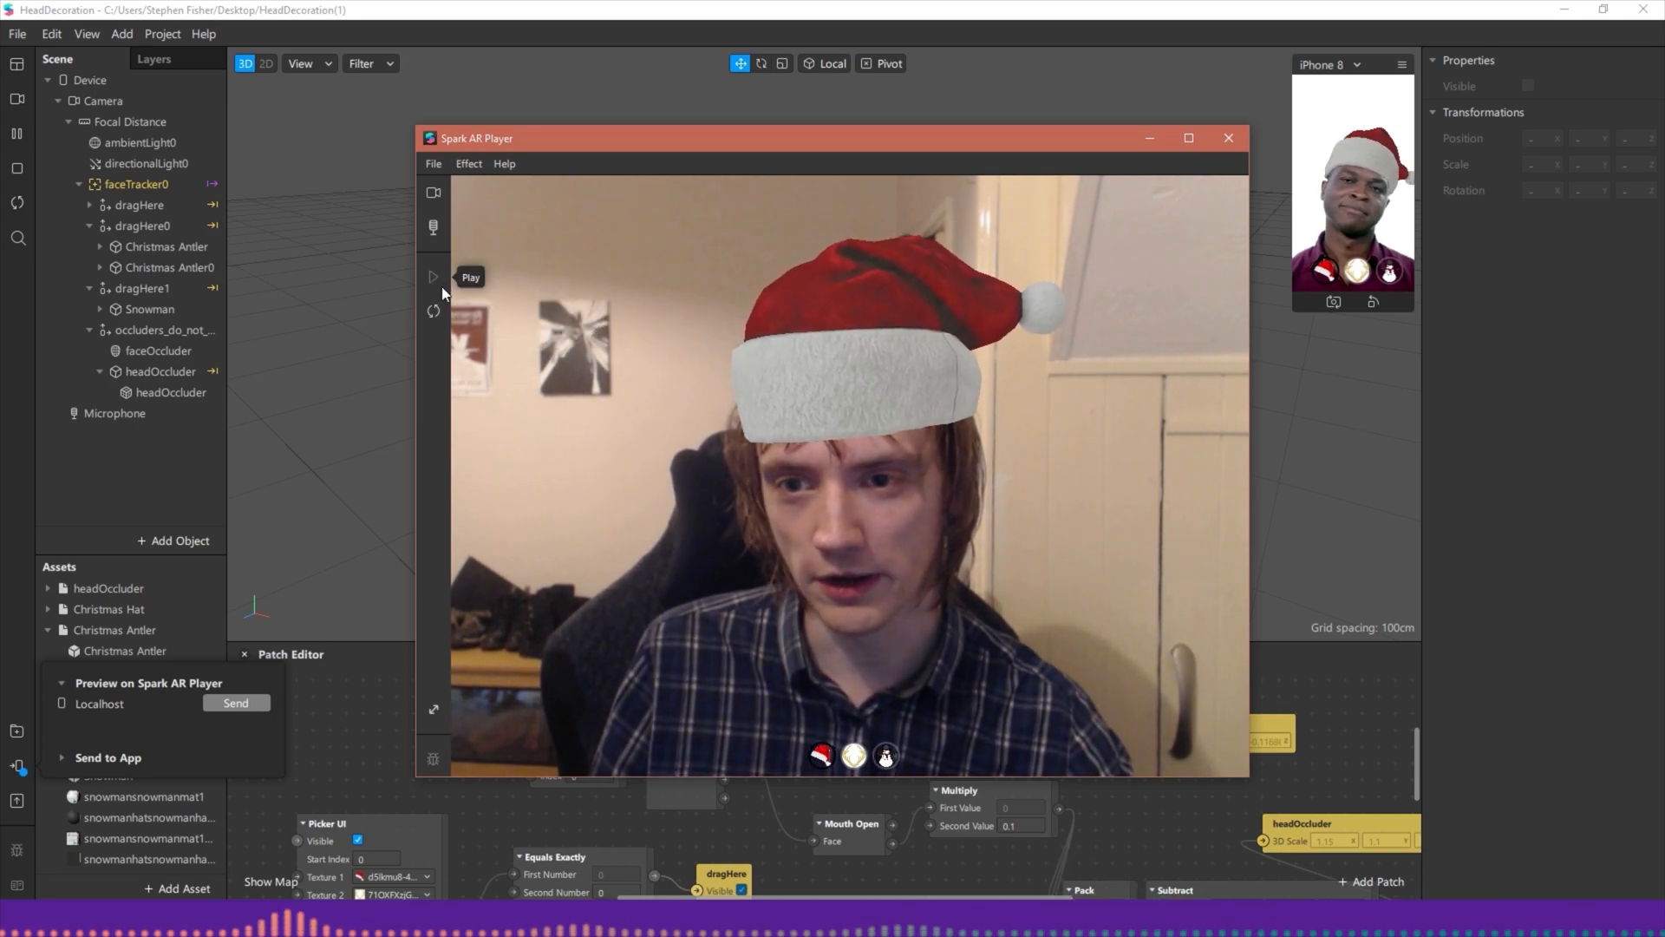
{"action": "left_click", "coordinate": [434, 278]}
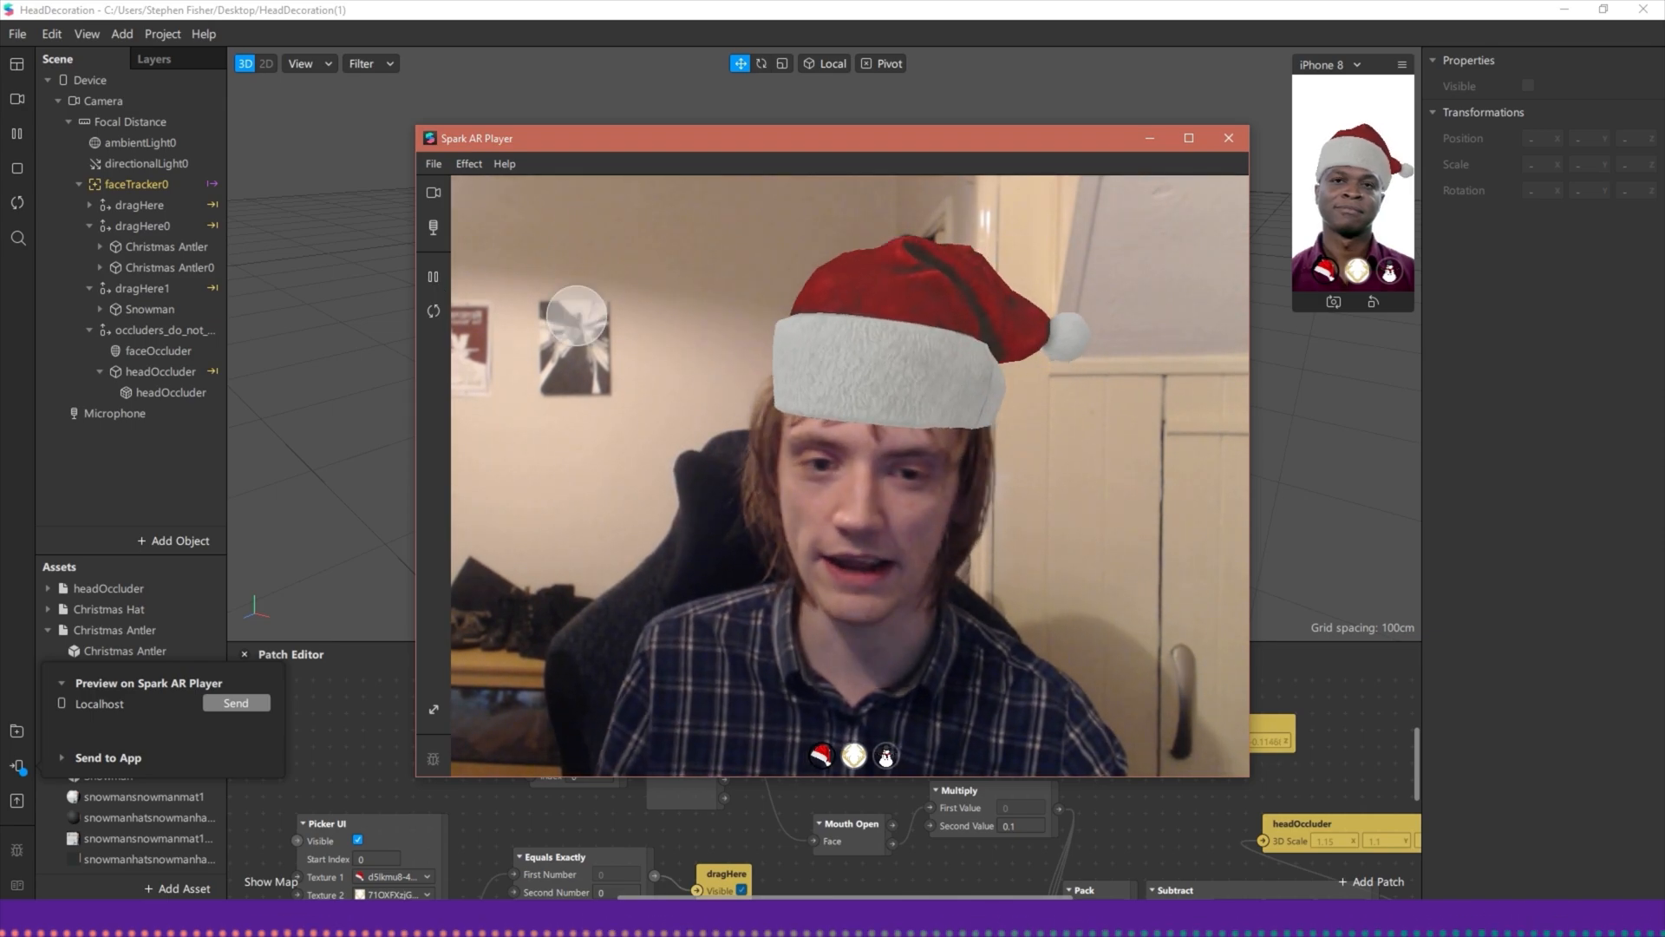
{"action": "left_click", "coordinate": [466, 163]}
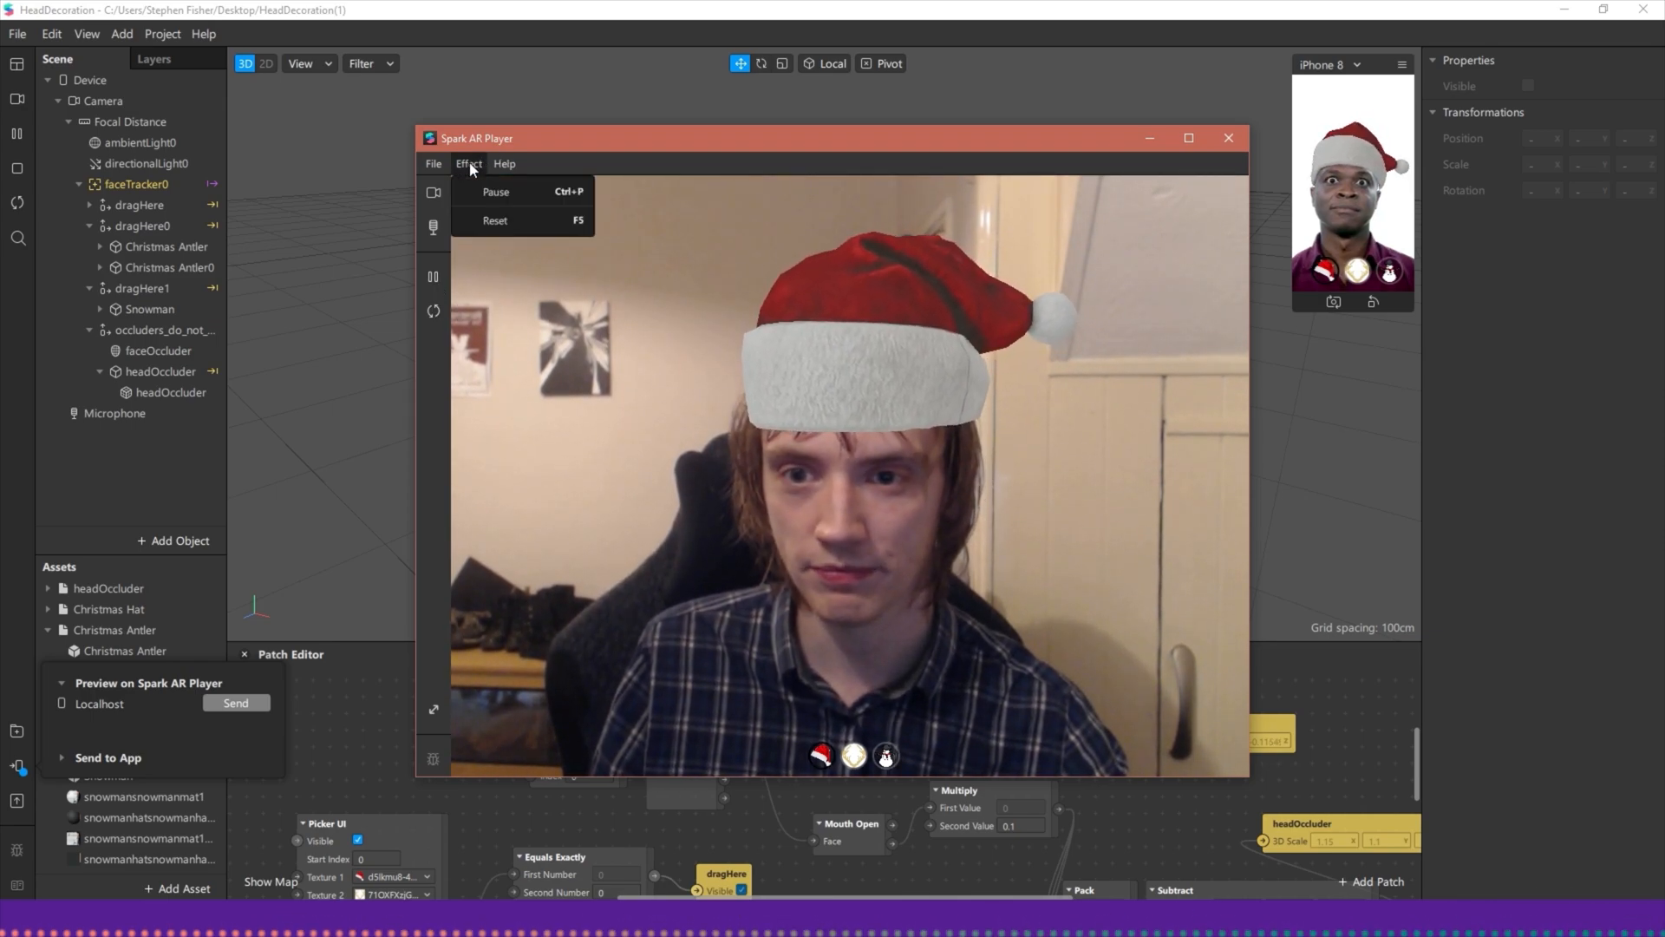
{"action": "left_click", "coordinate": [434, 163]}
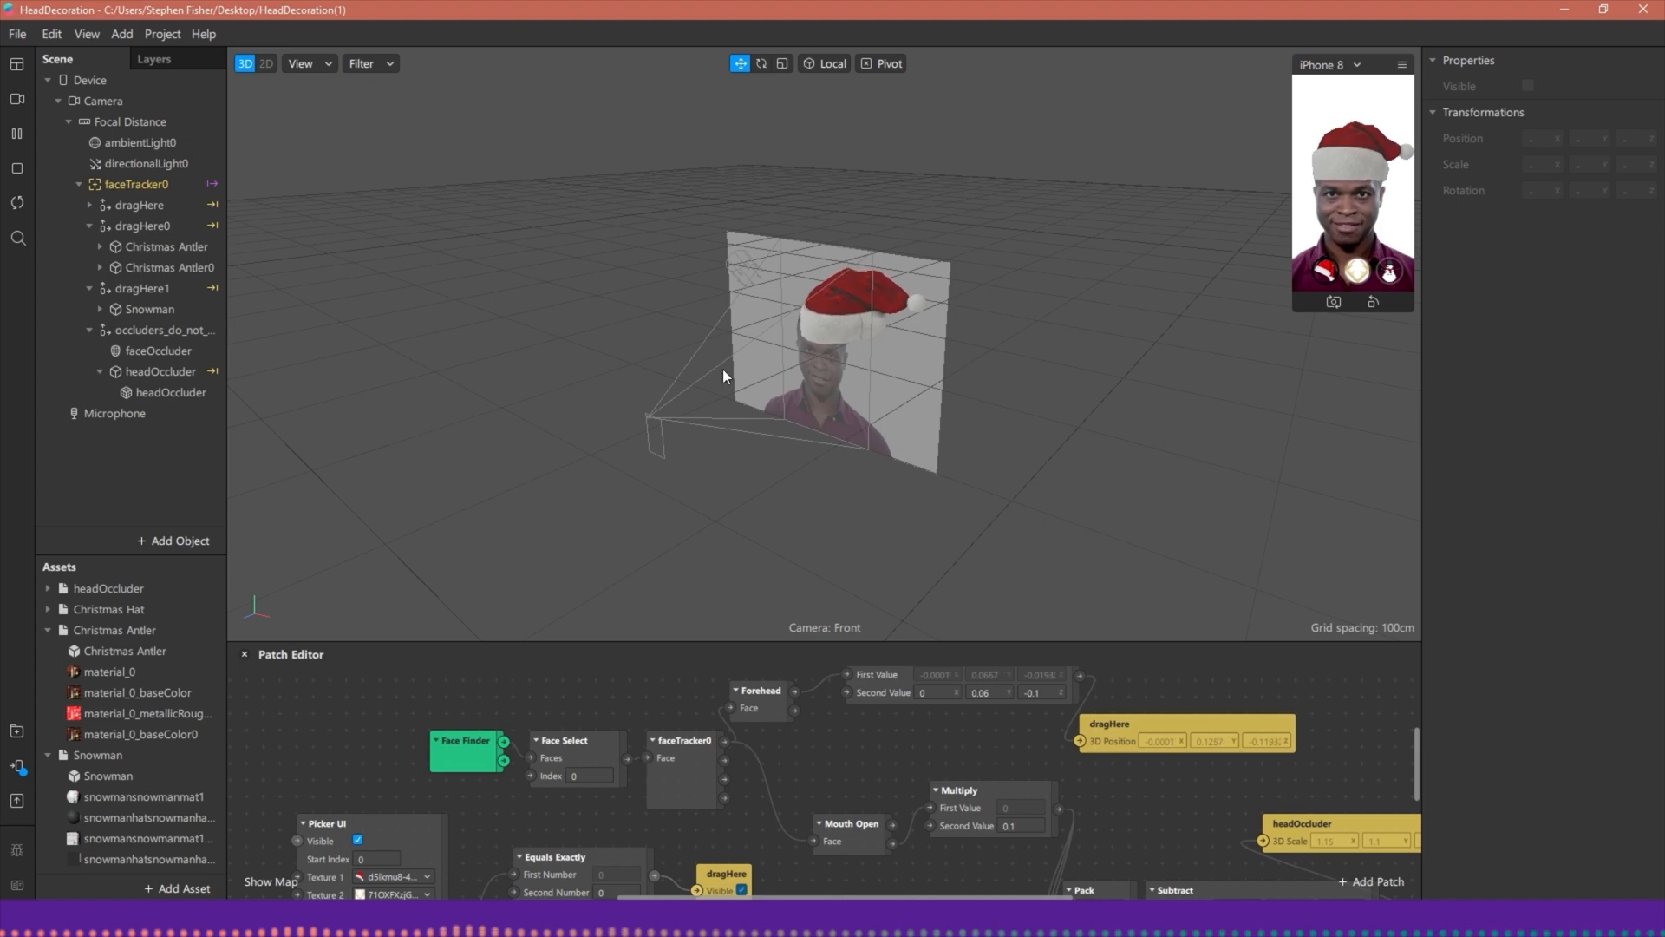
Step: Add a canvas rectangle with a new material, sized 100 by 100, and view its layer1
{"action": "left_click", "coordinate": [173, 541]}
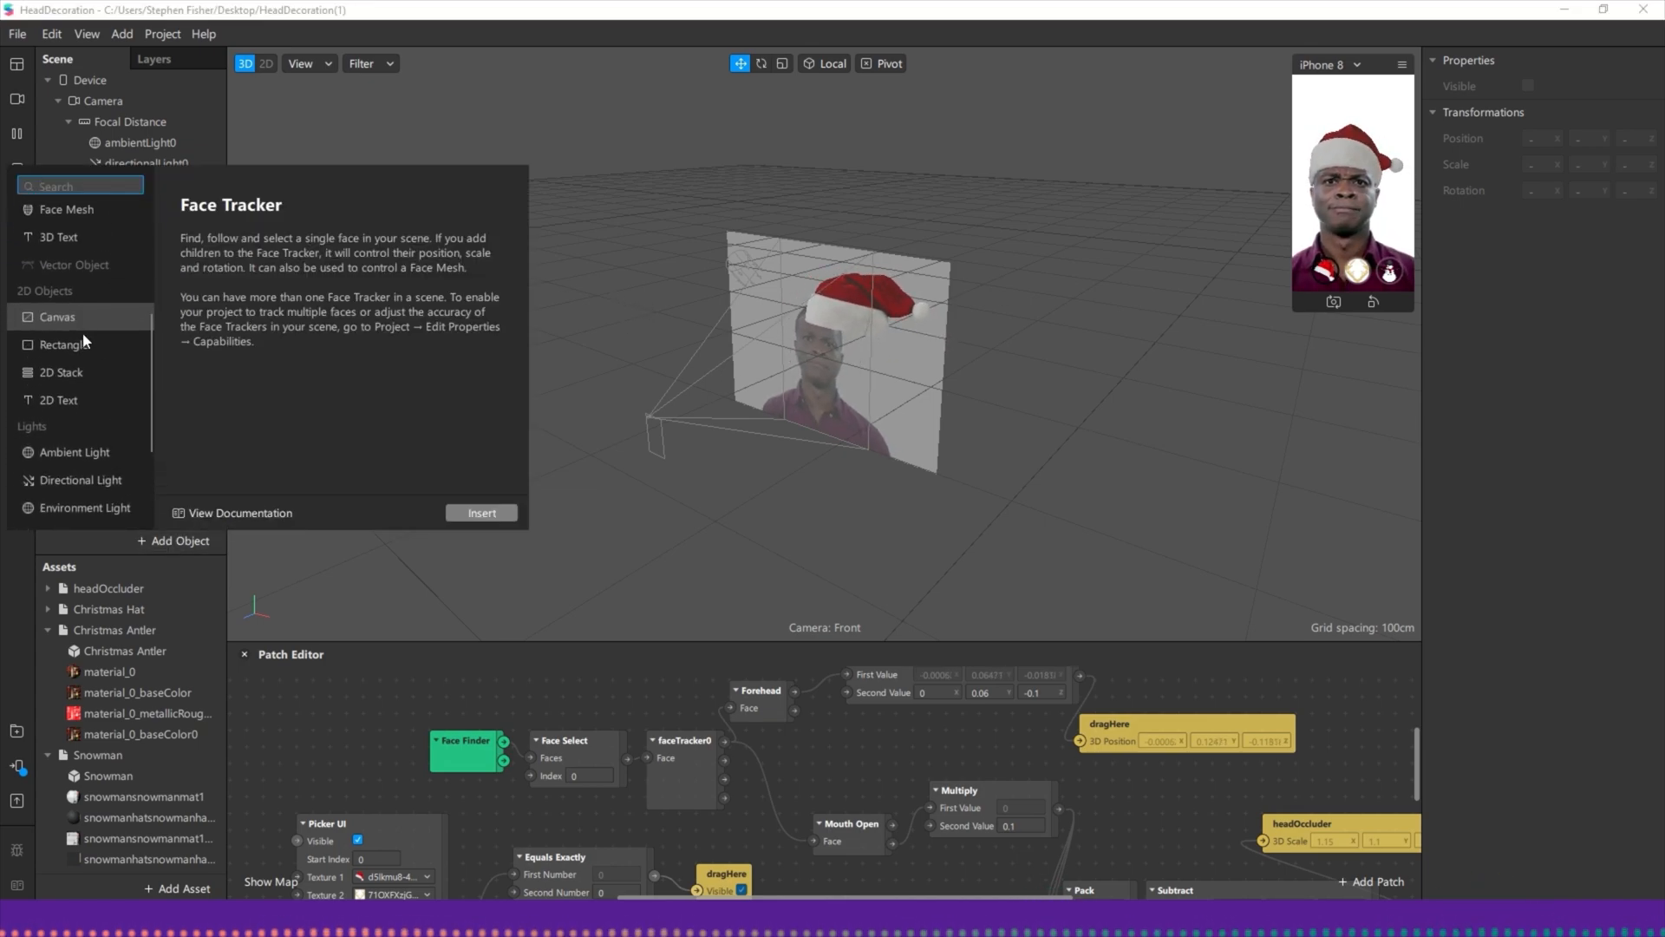
{"action": "left_click", "coordinate": [480, 513]}
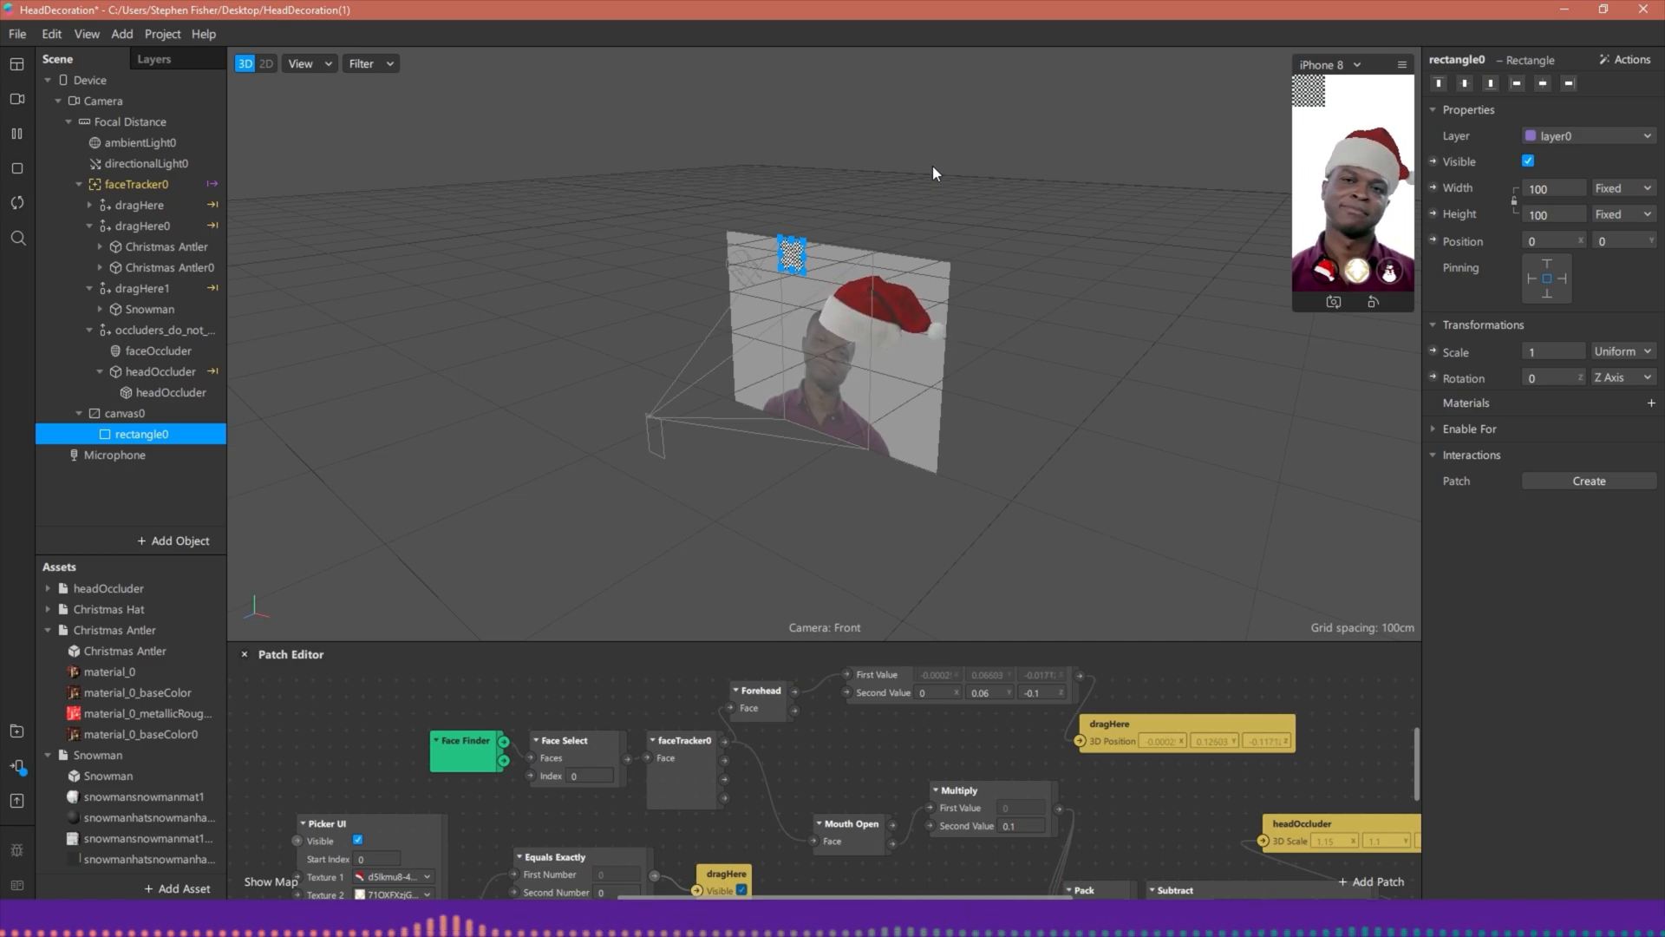
{"action": "left_click", "coordinate": [1542, 83]}
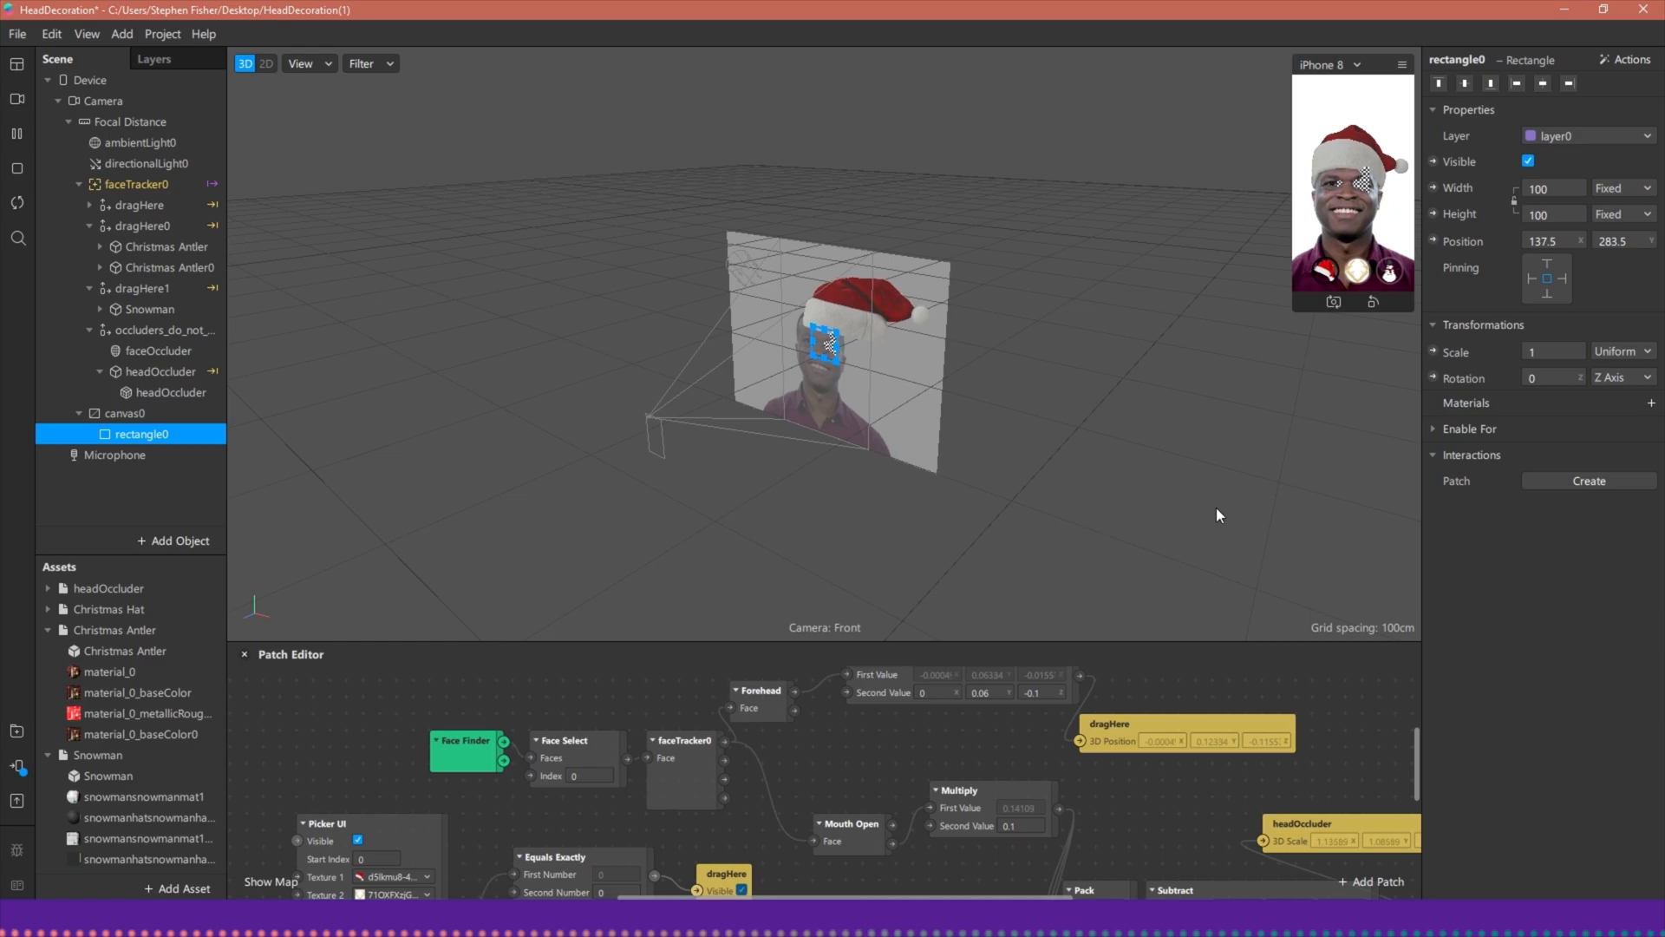
{"action": "left_click", "coordinate": [1653, 403]}
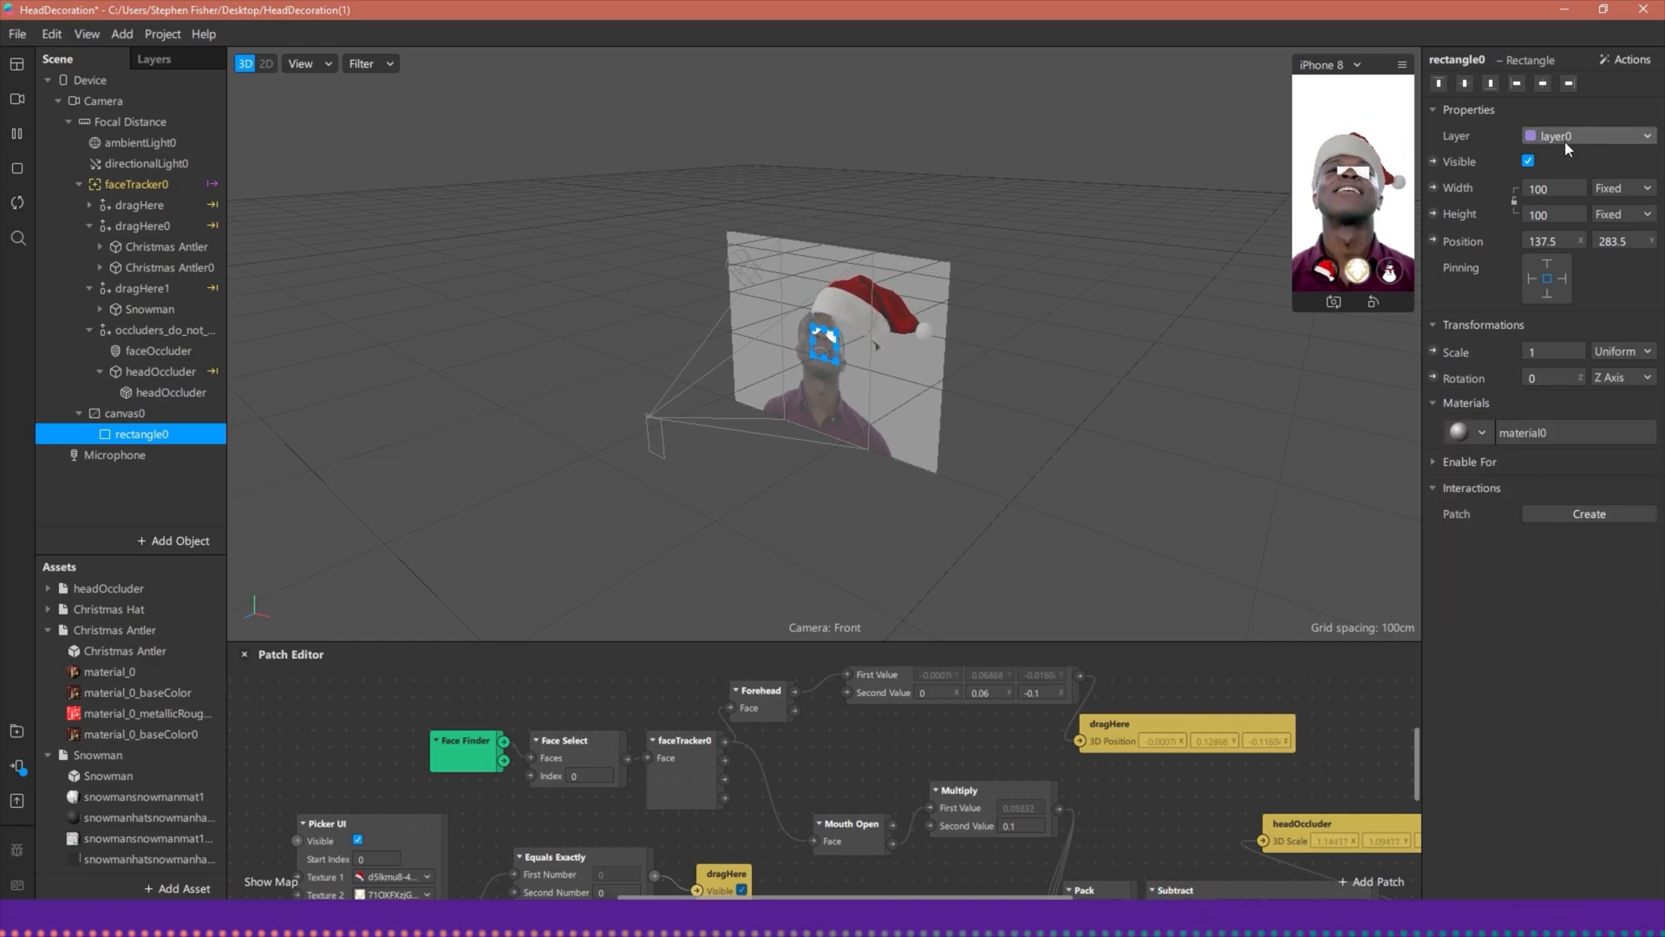
{"action": "left_click", "coordinate": [1590, 135]}
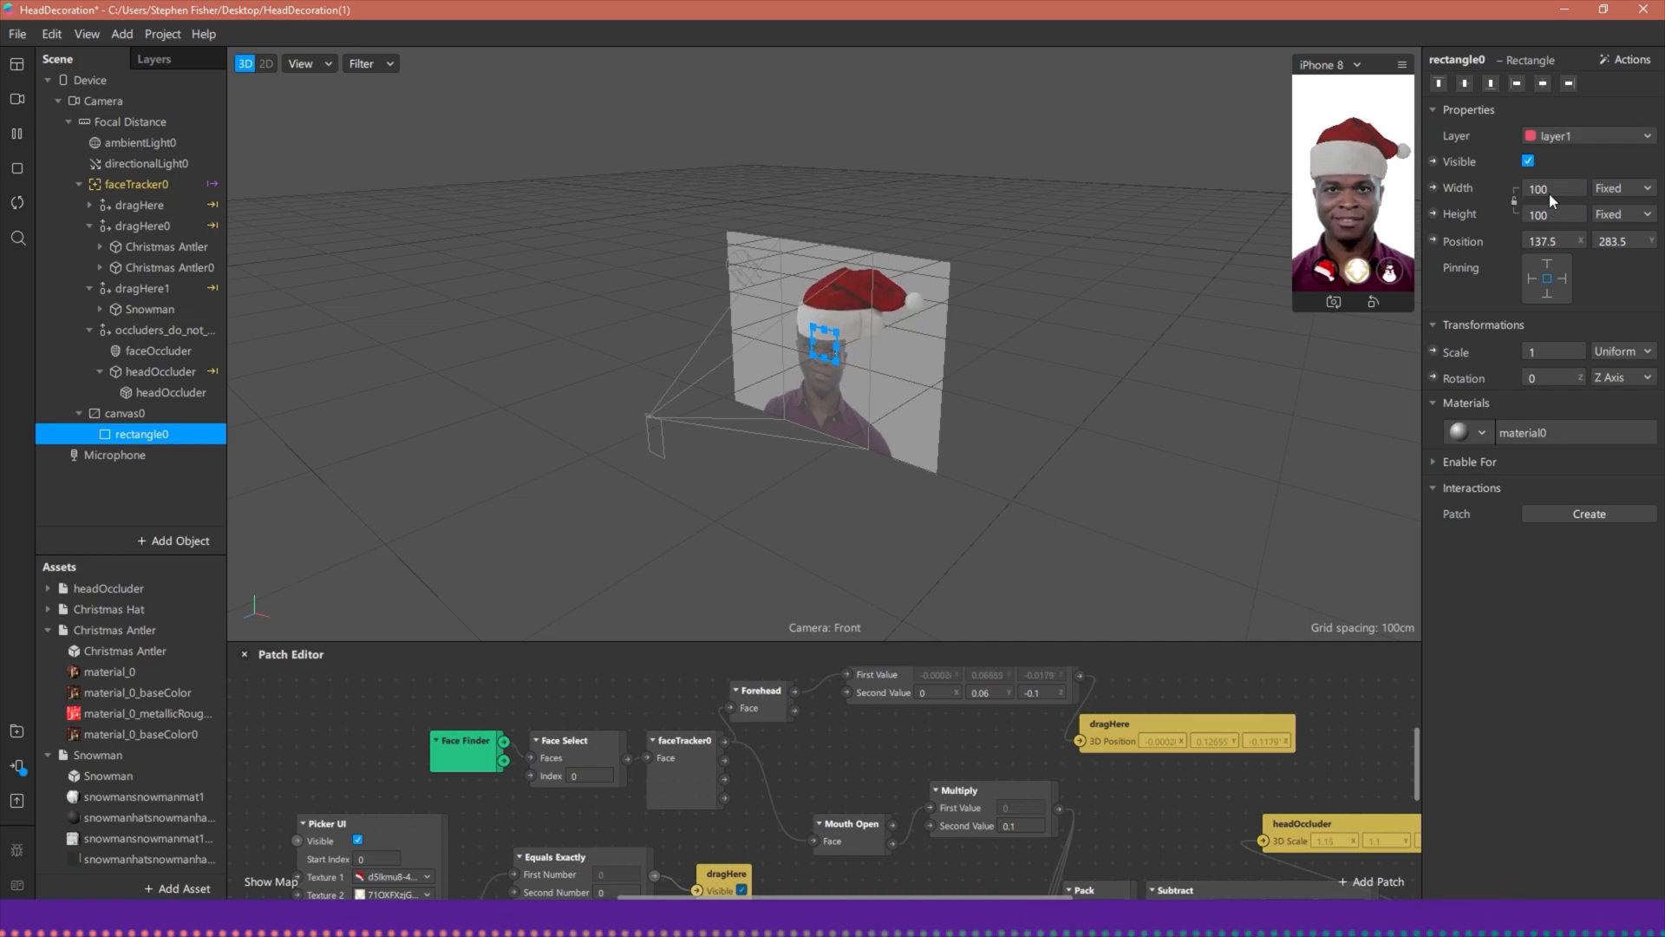
{"action": "left_click", "coordinate": [153, 59]}
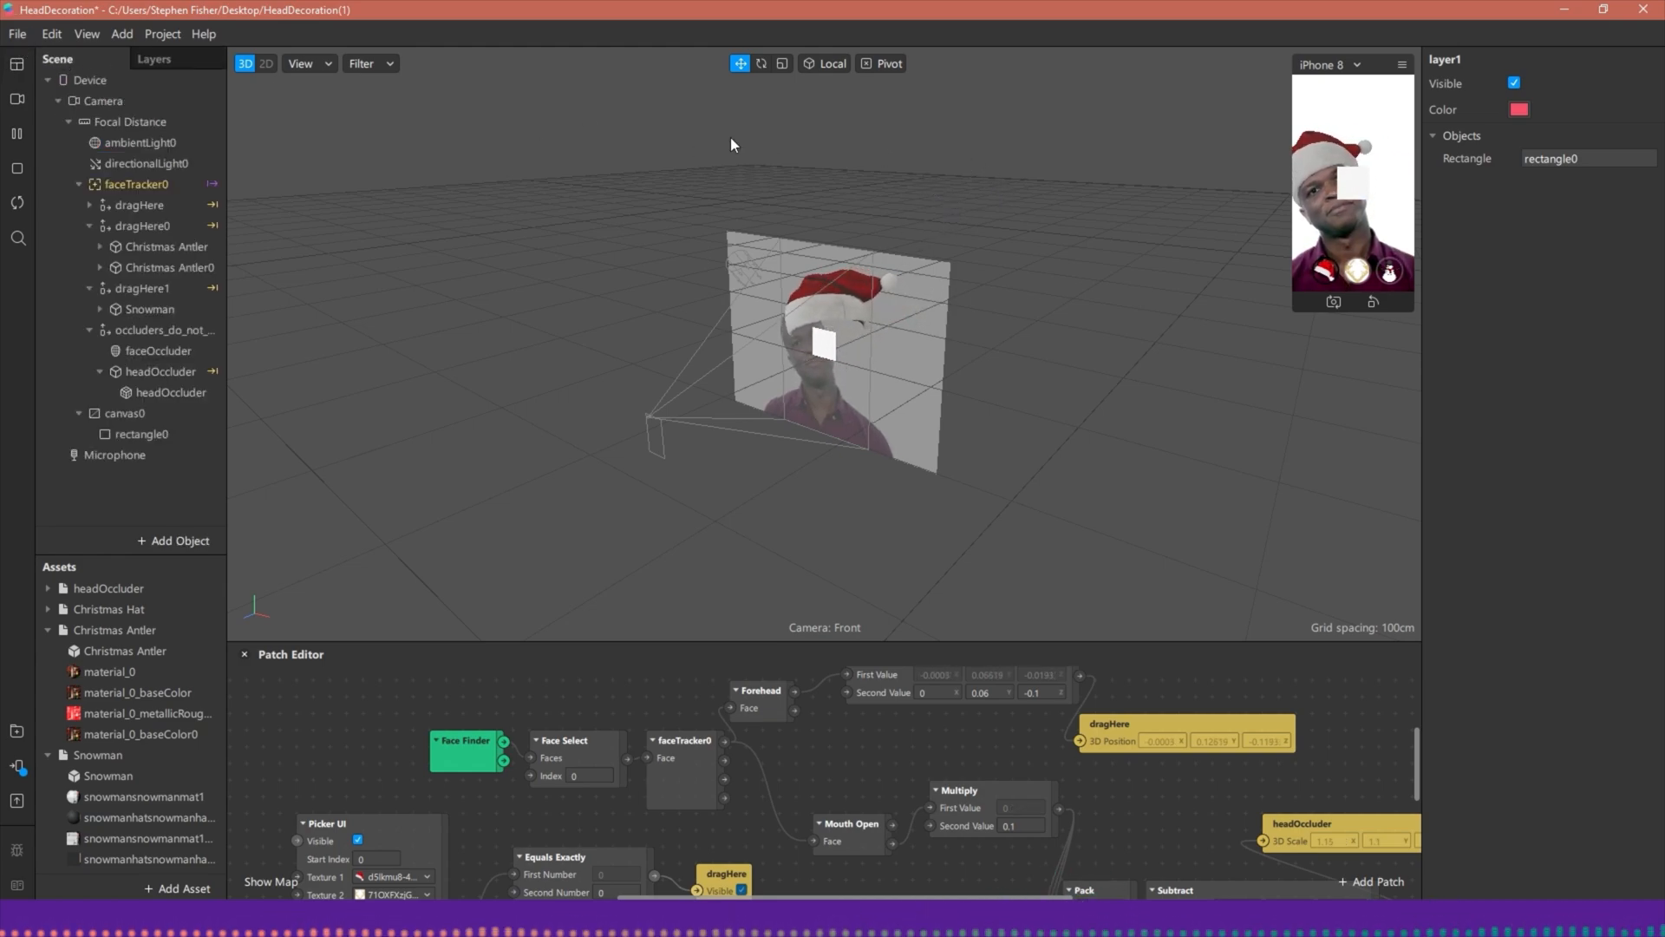
Step: Create an Object Tap patch for rectangle0, then select faceTracker0 and dragHere in the scene
{"action": "left_click", "coordinate": [141, 433]}
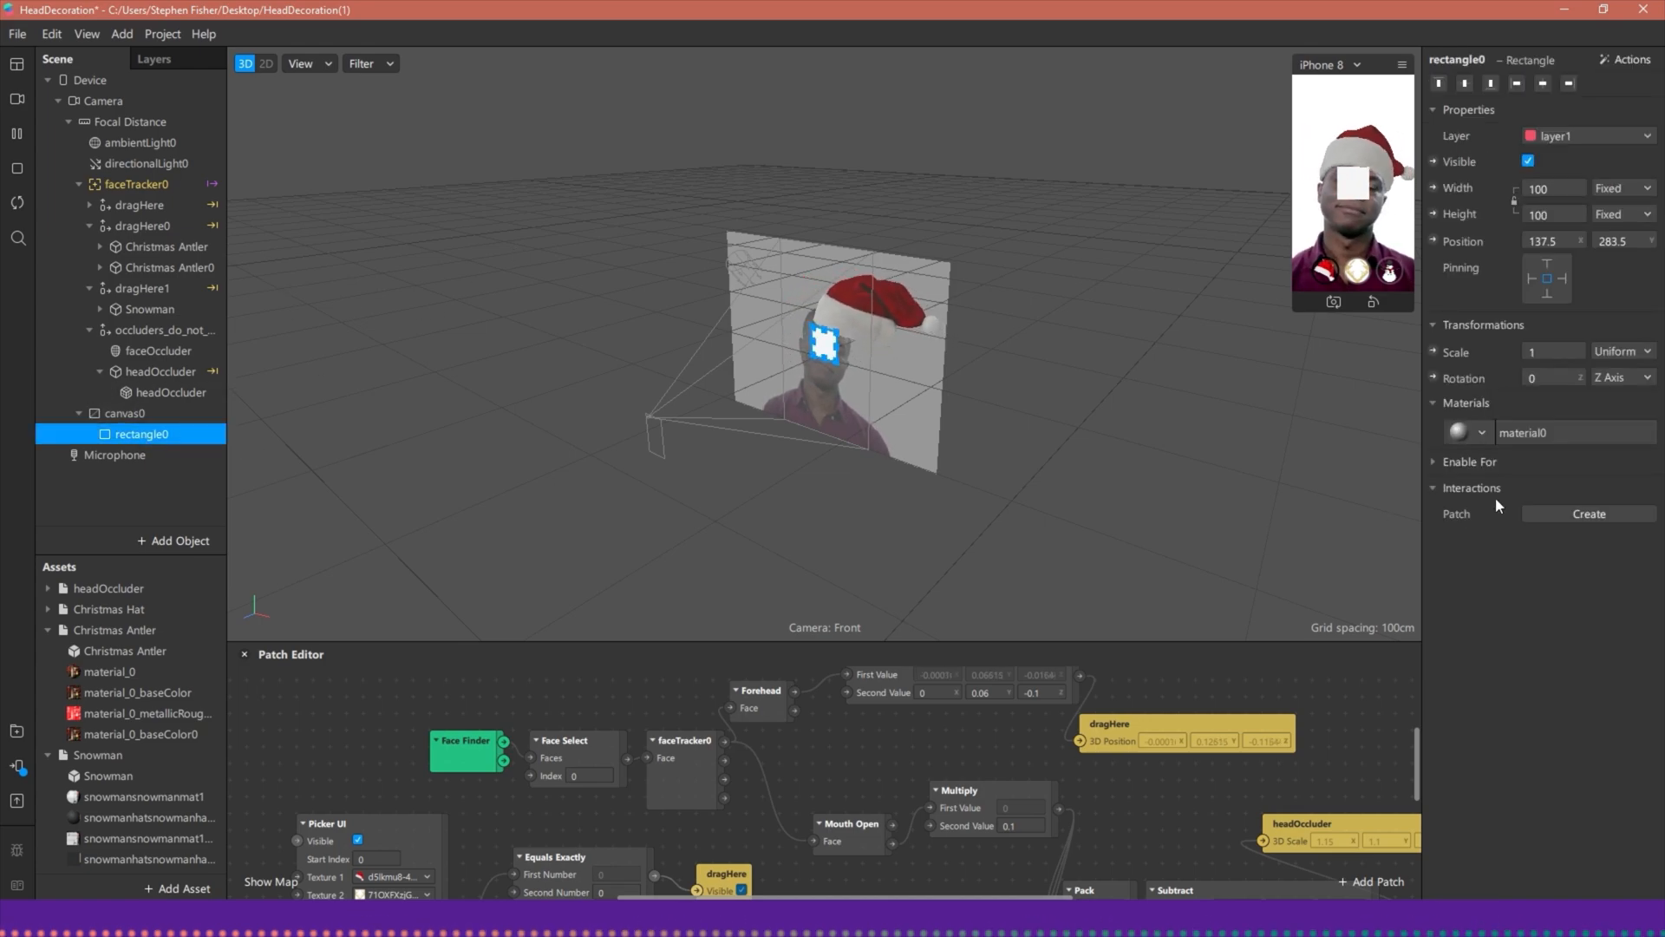
{"action": "left_click", "coordinate": [1590, 513]}
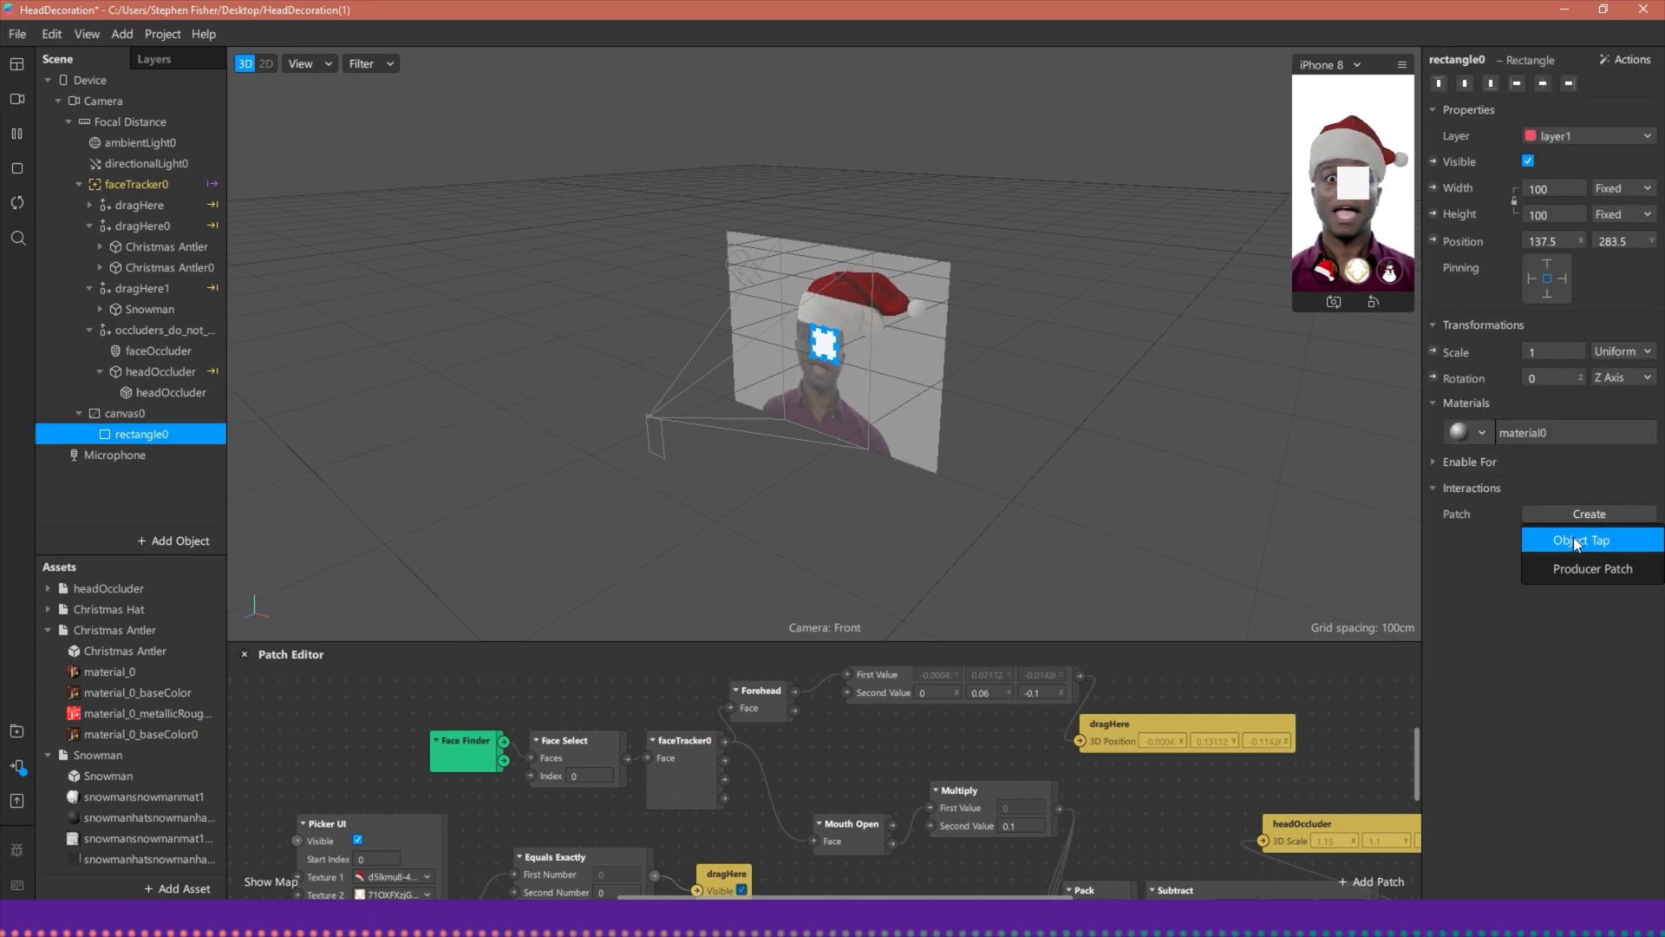
{"action": "left_click", "coordinate": [1582, 539]}
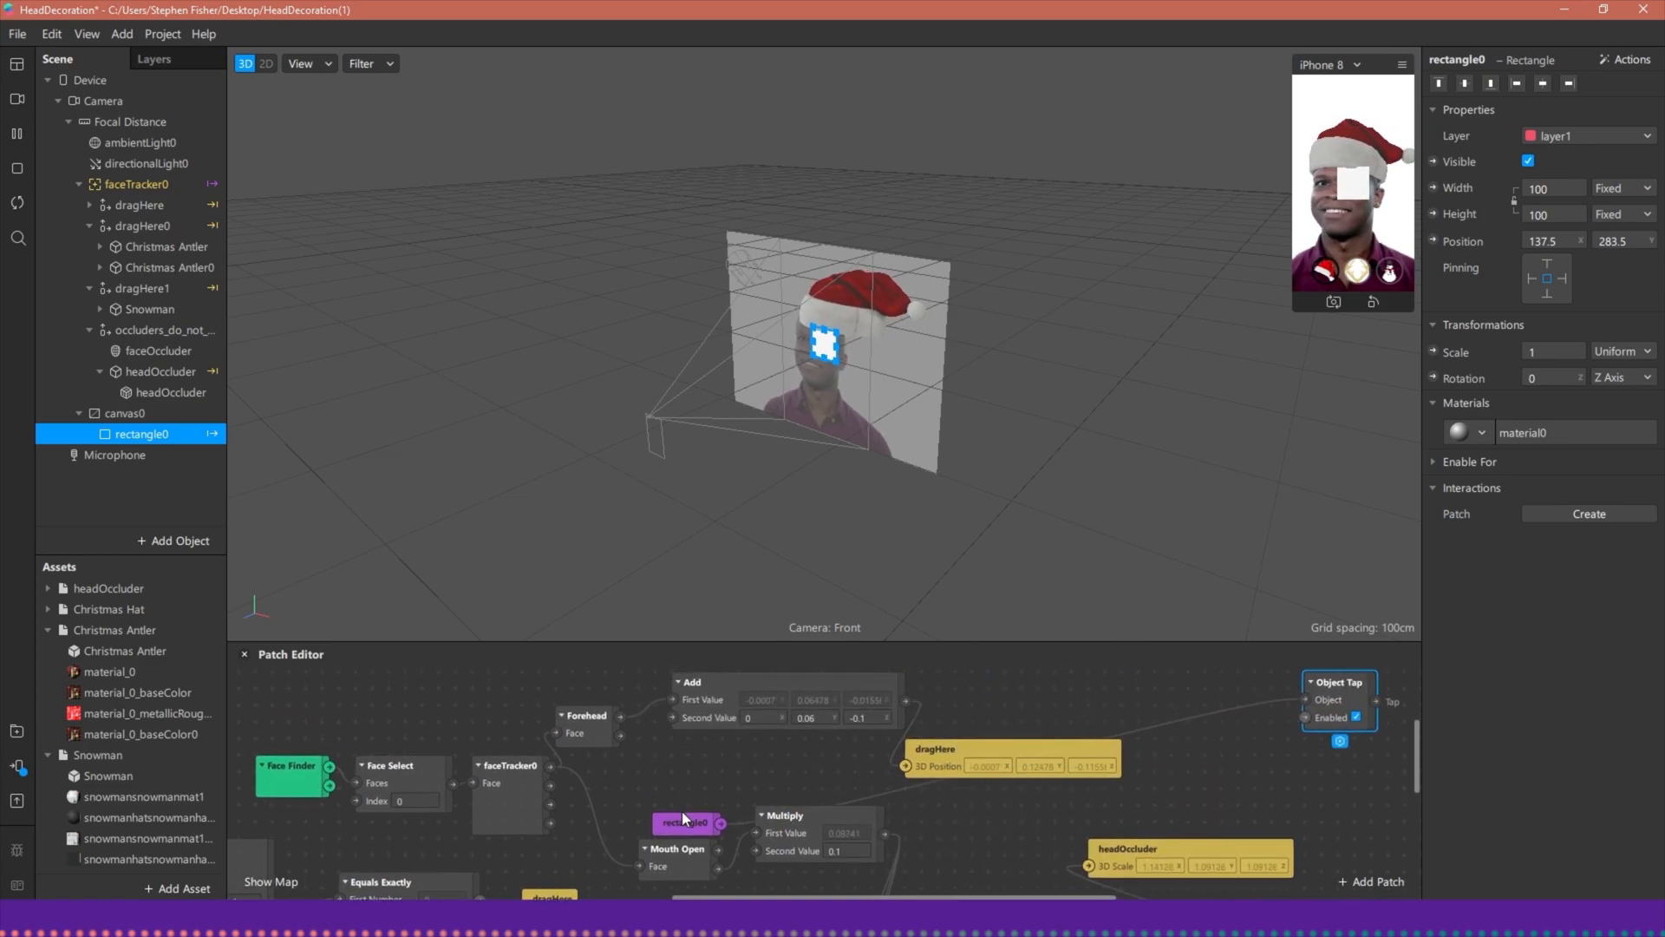
{"action": "left_click_drag", "start_coordinate": [685, 822], "coordinate": [1136, 701]}
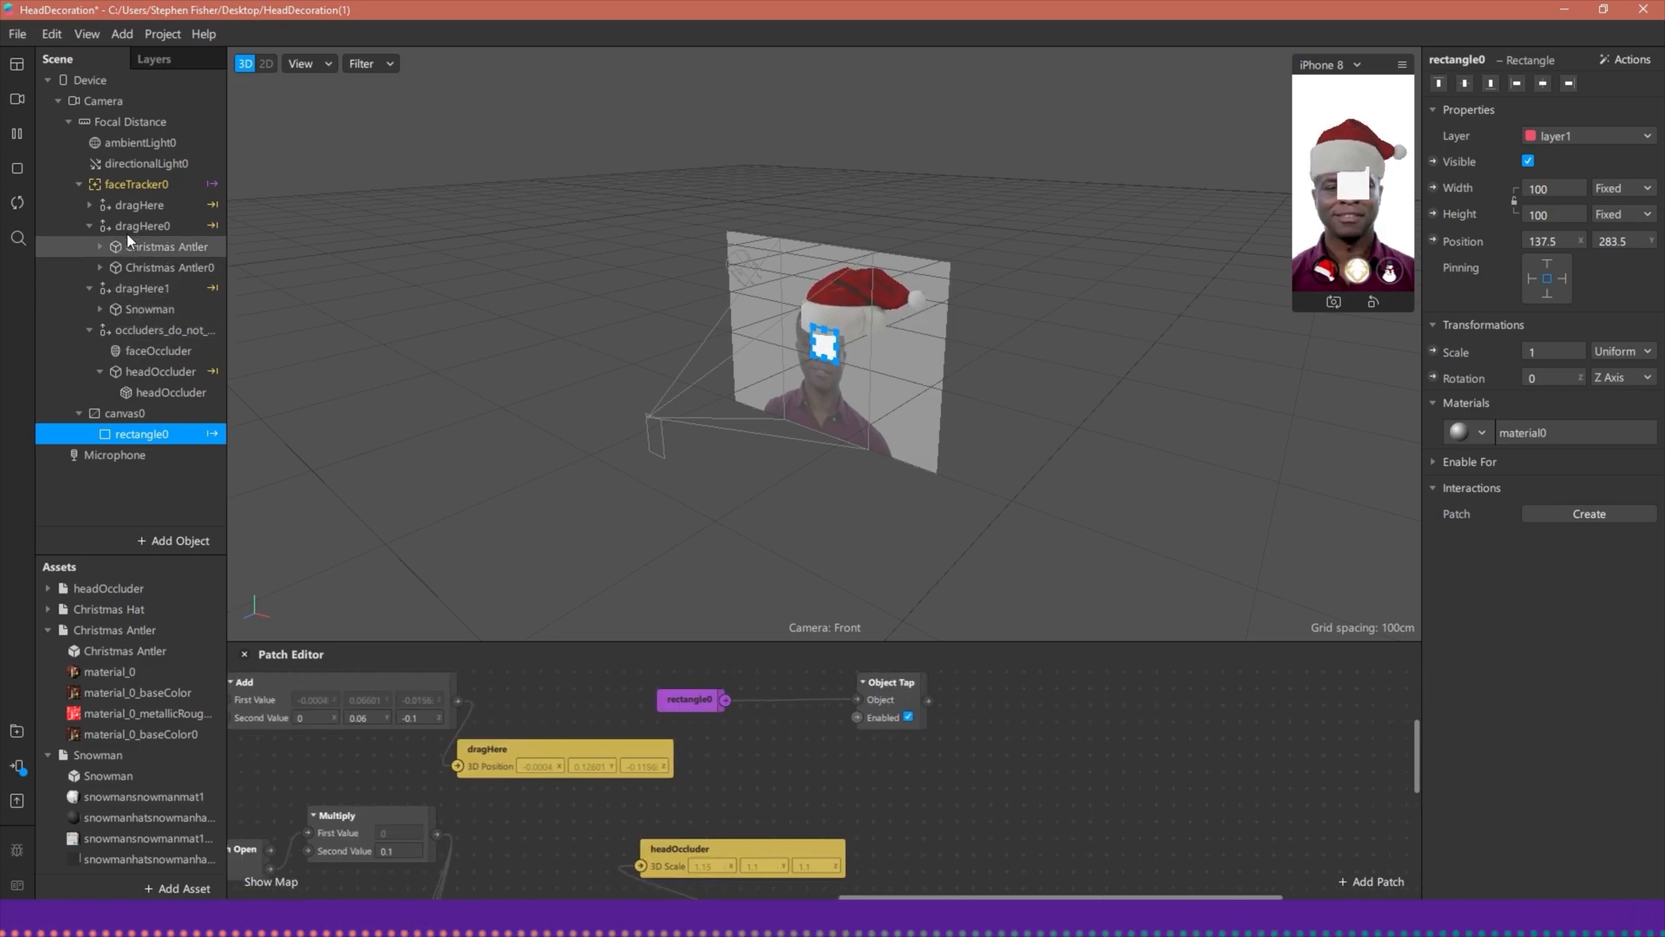
{"action": "left_click", "coordinate": [139, 184]}
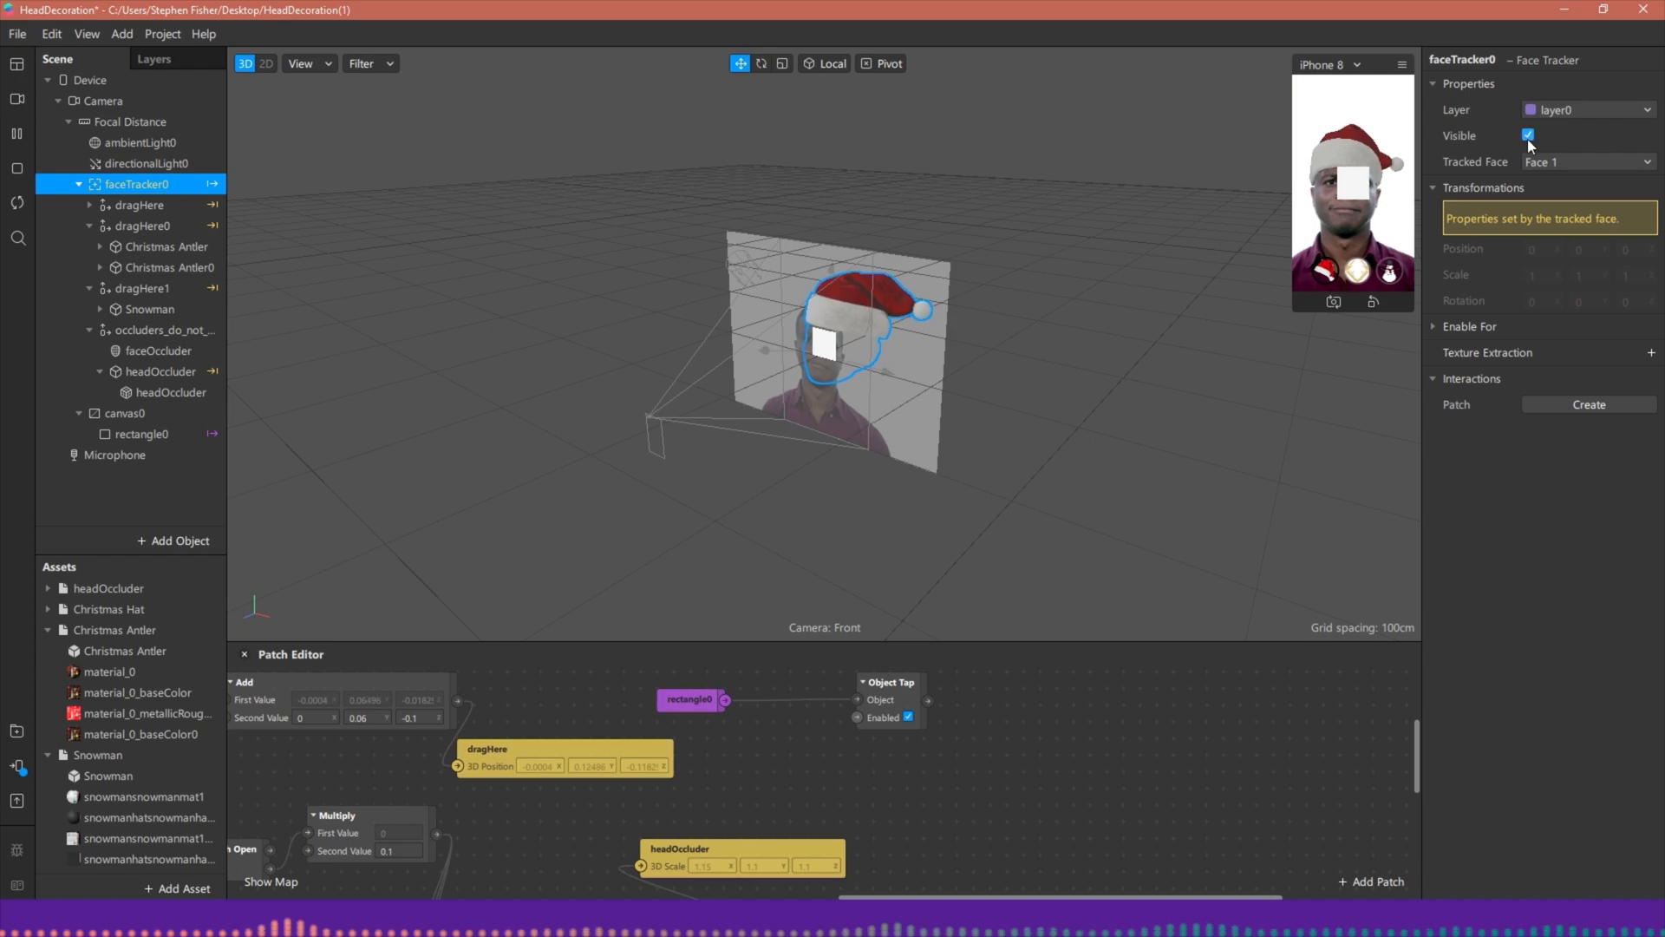
{"action": "left_click", "coordinate": [141, 205]}
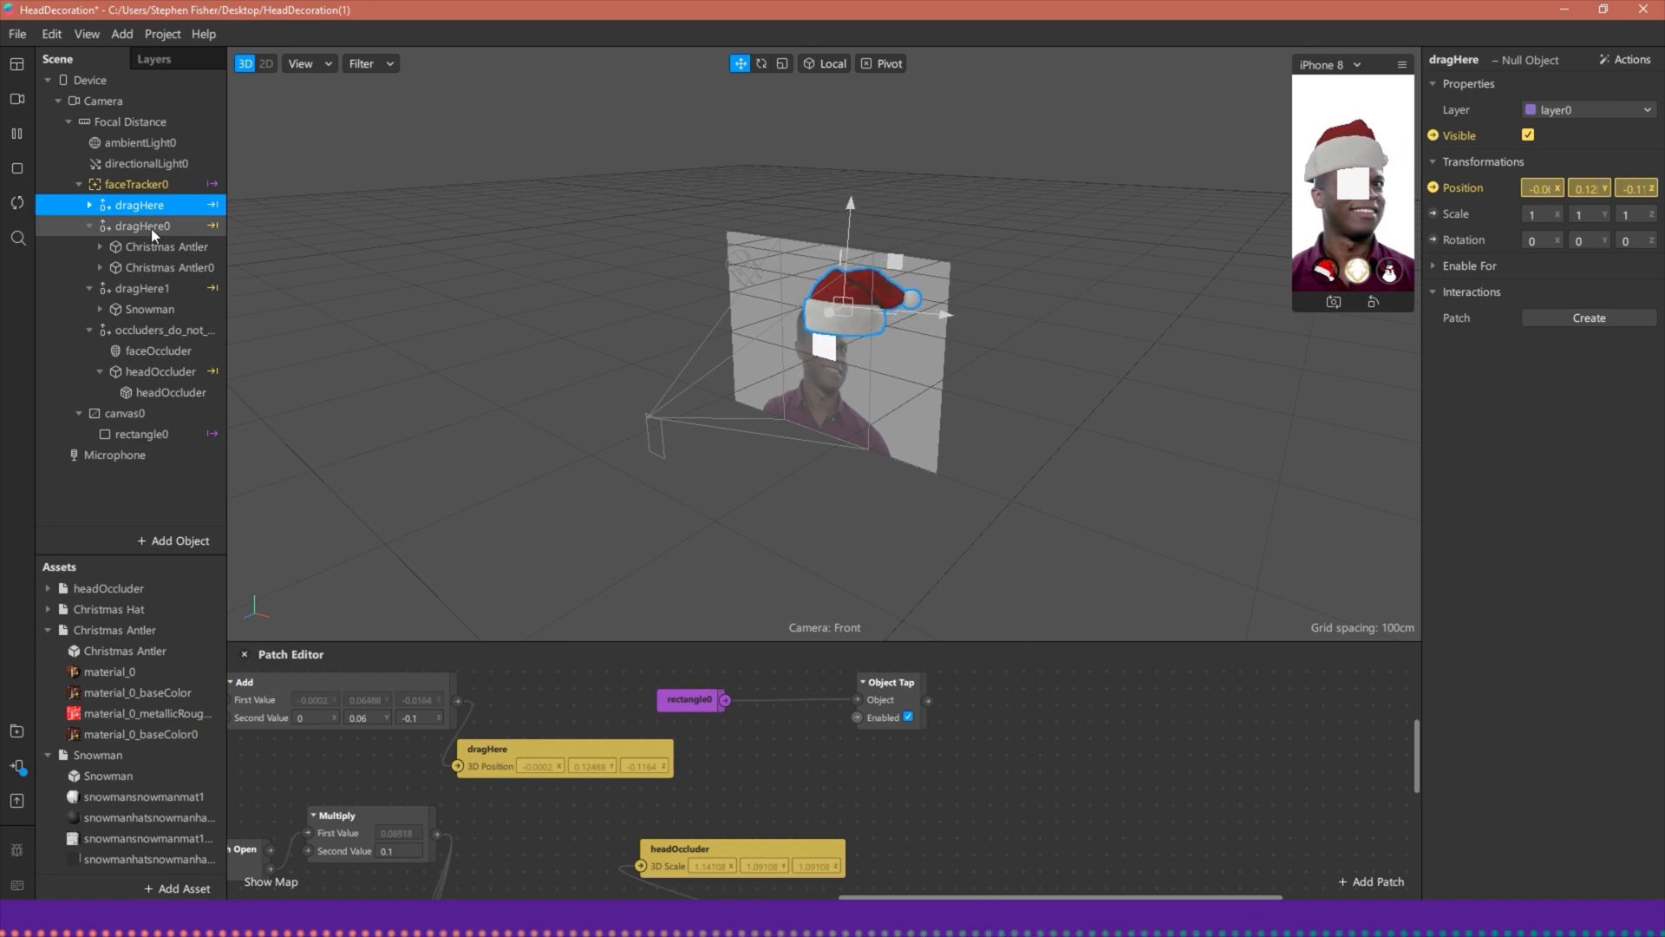
Step: Add a null object under faceTracker0, move dragHere, dragHere0 and dragHere1 into it, and launch the Player preview
{"action": "right_click", "coordinate": [138, 205]}
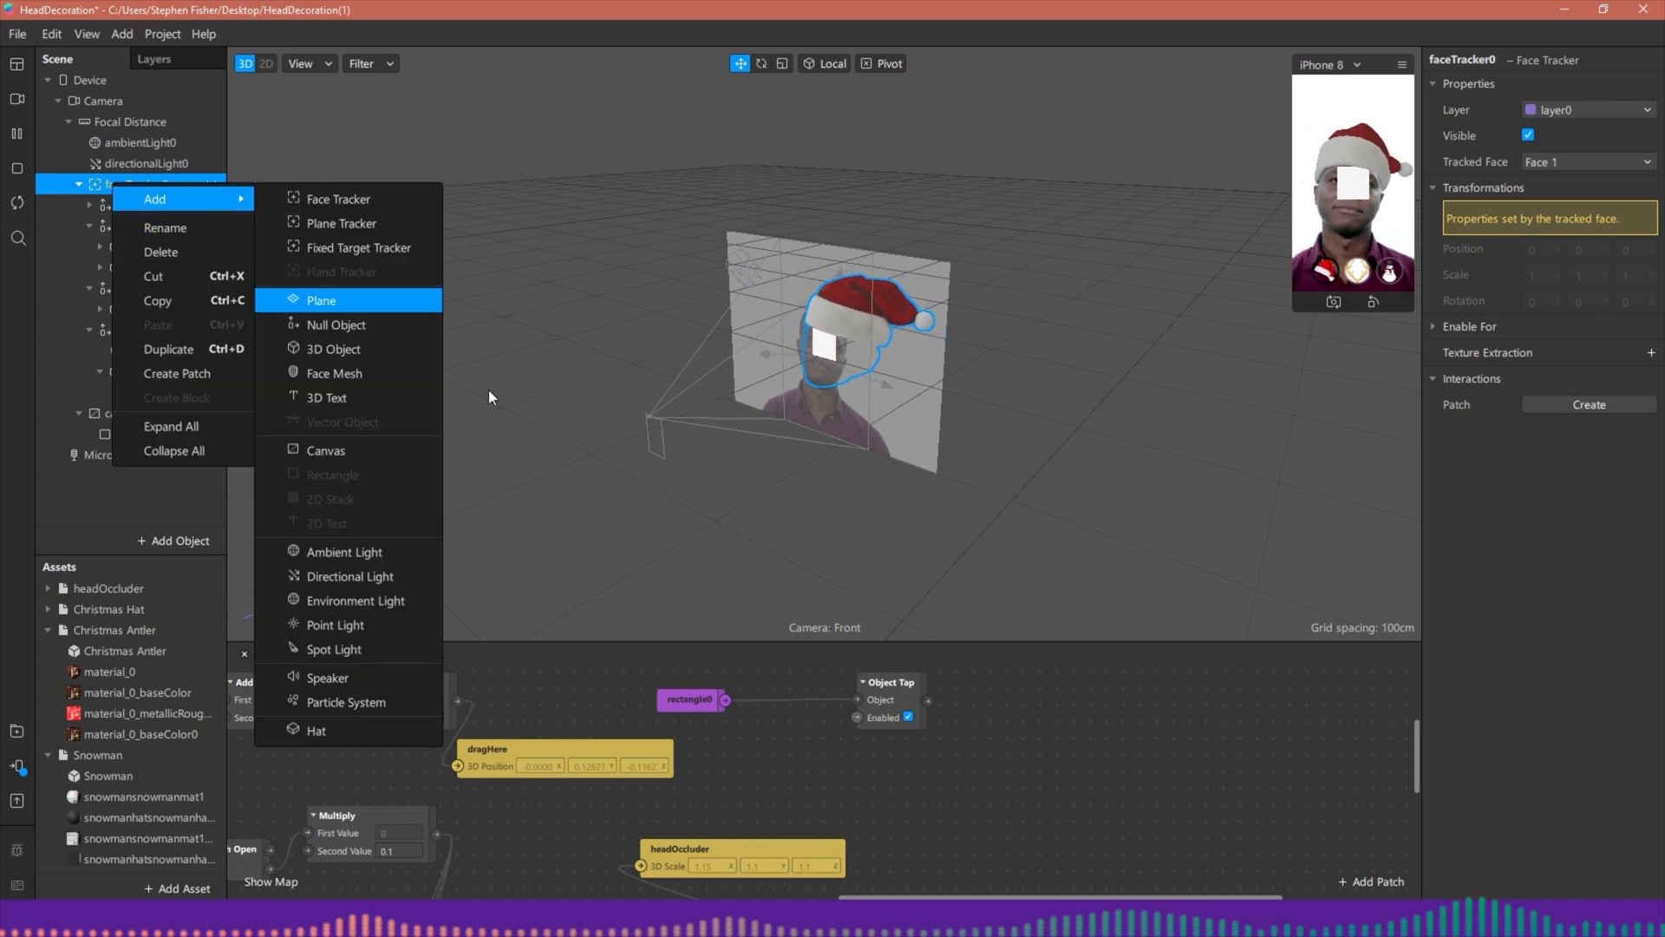
{"action": "left_click", "coordinate": [335, 325]}
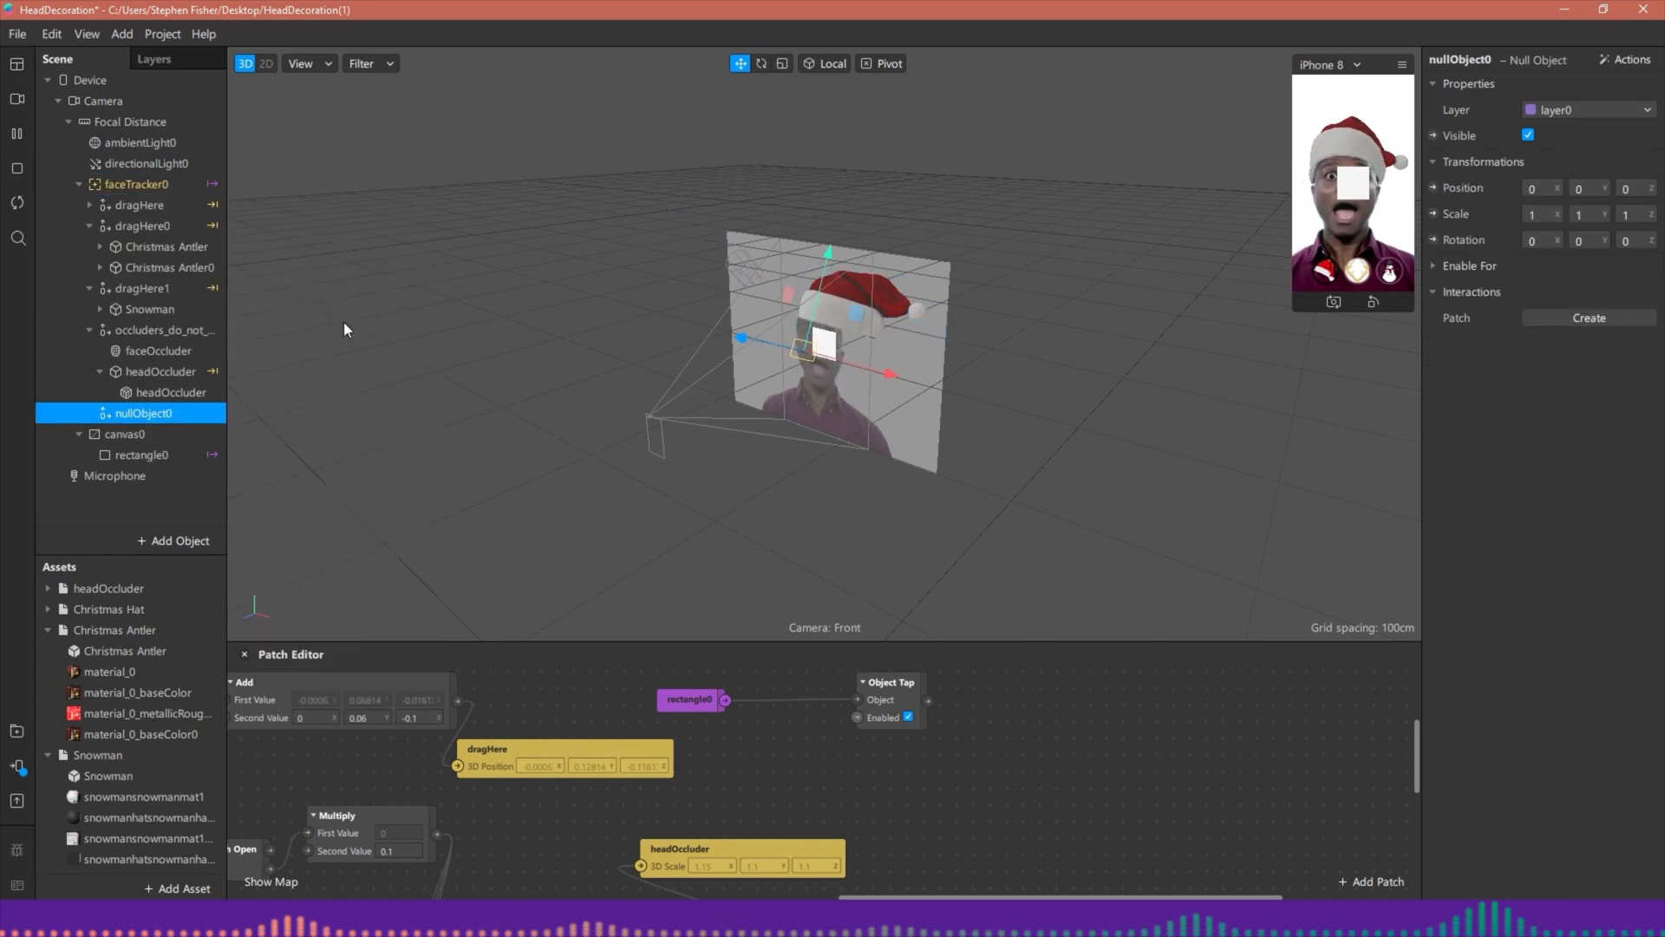
{"action": "left_click", "coordinate": [140, 184]}
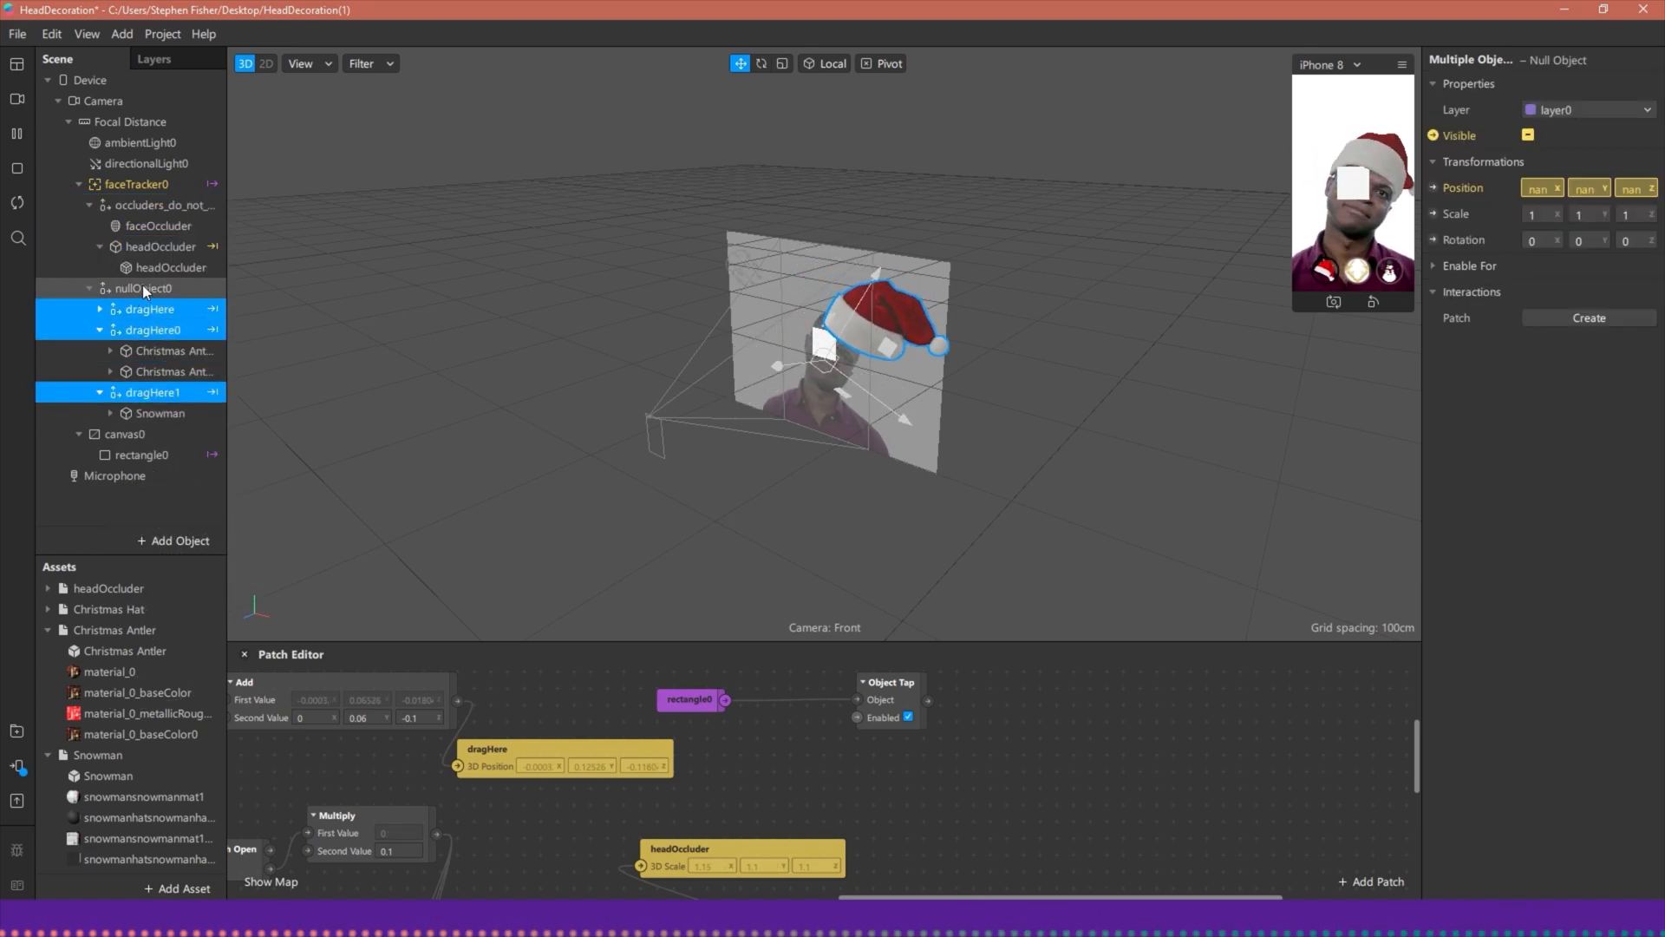
{"action": "left_click", "coordinate": [150, 288]}
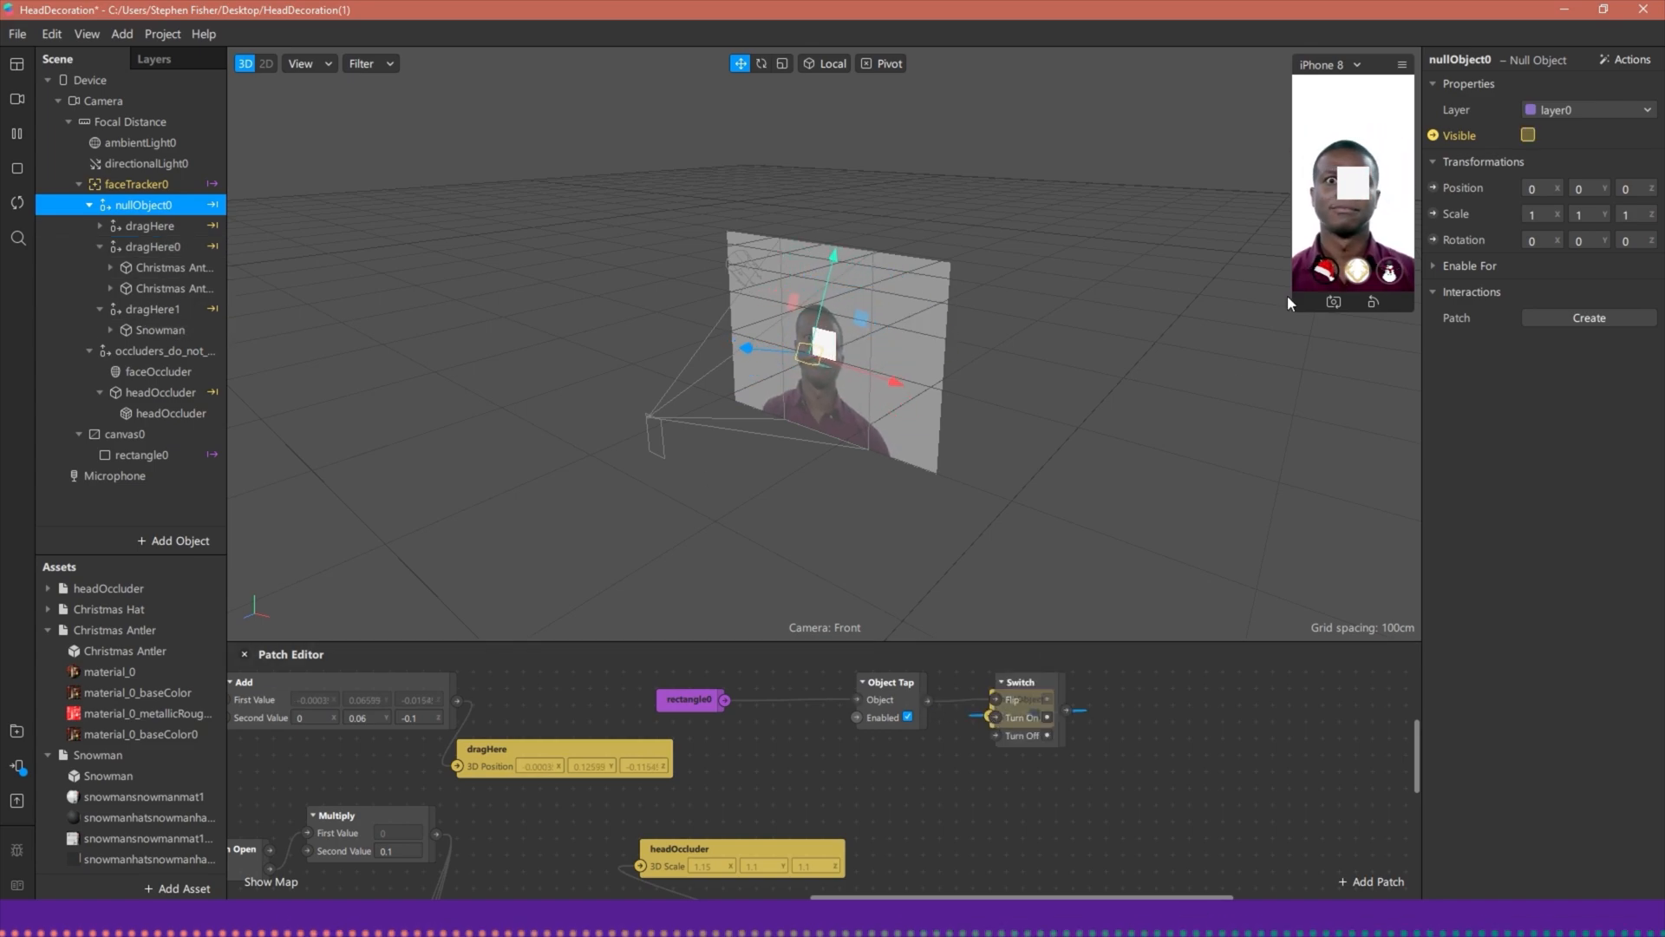
{"action": "left_click", "coordinate": [18, 34]}
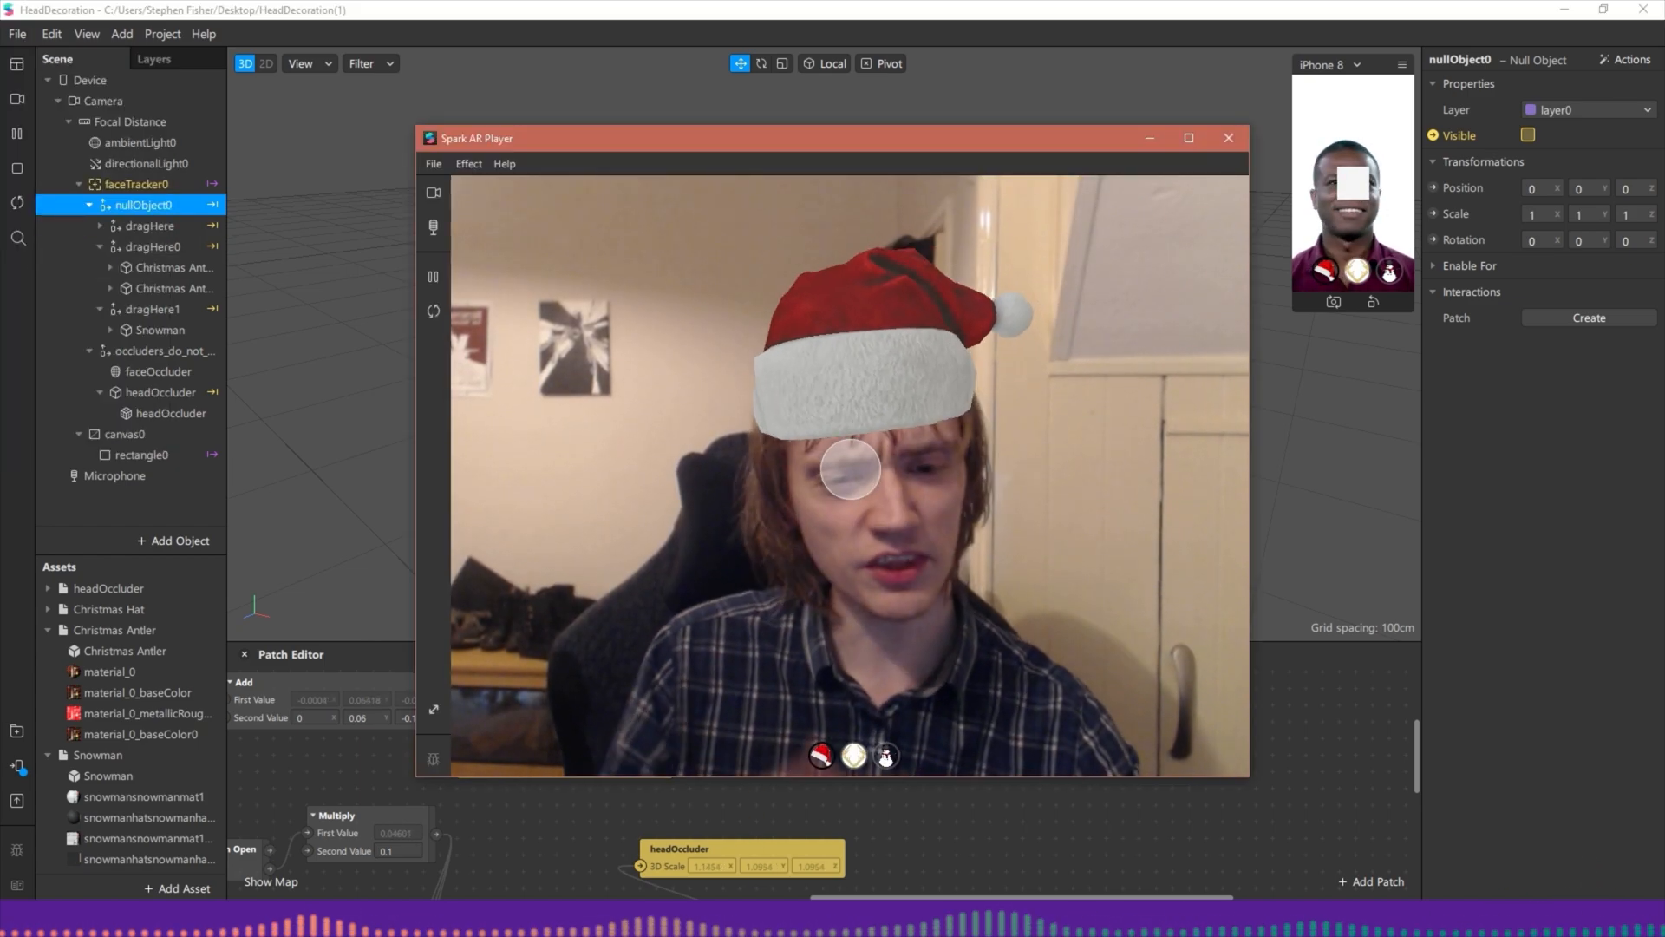
Step: Close the old preview and reopen HeadDecoration.arproj from Recent Projects in the Player
{"action": "left_click", "coordinate": [432, 163]}
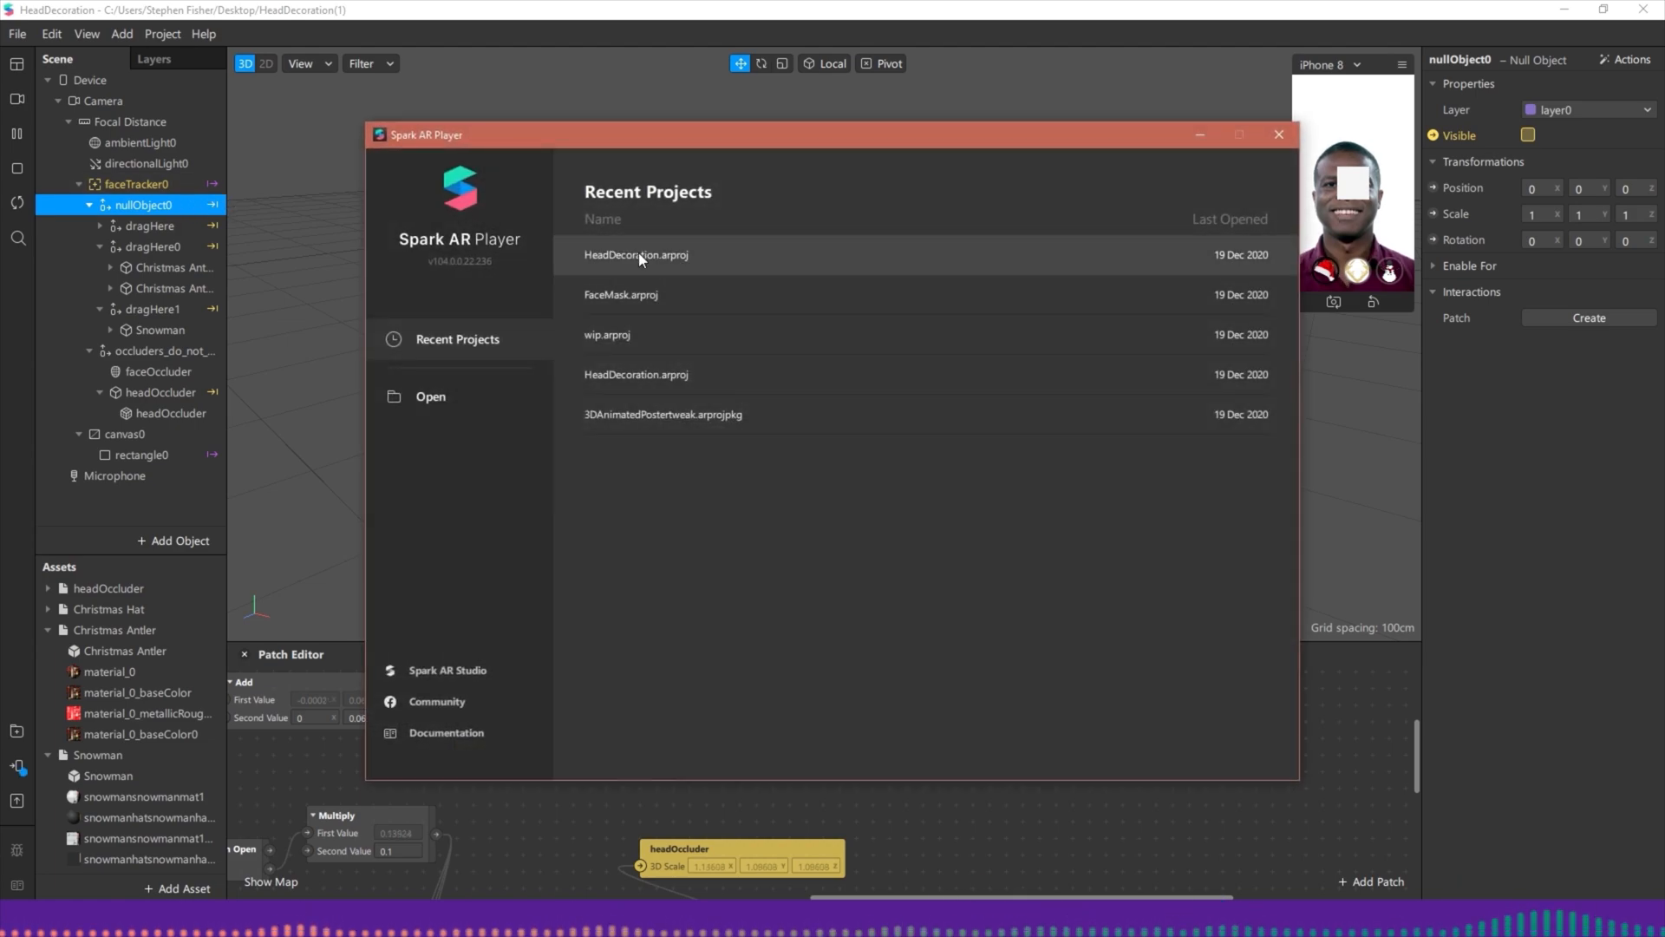
{"action": "left_click", "coordinate": [636, 255]}
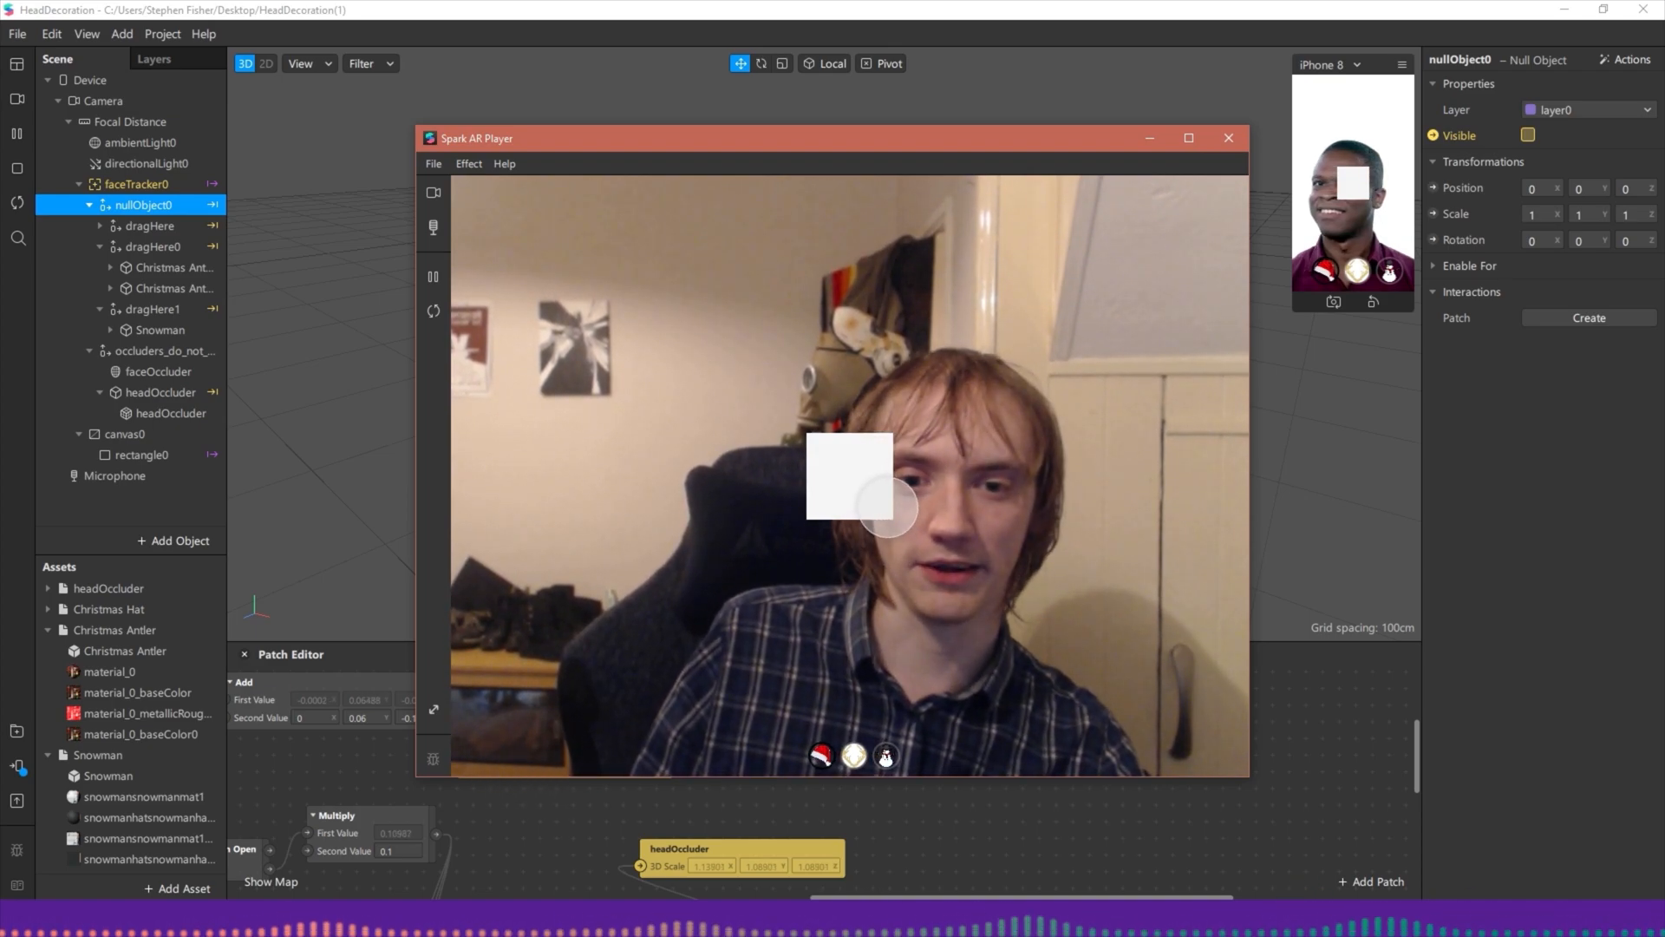
Step: Tap the white rectangle to reveal the decorations and pick the antler option, then reposition the Player window
{"action": "left_click", "coordinate": [820, 756]}
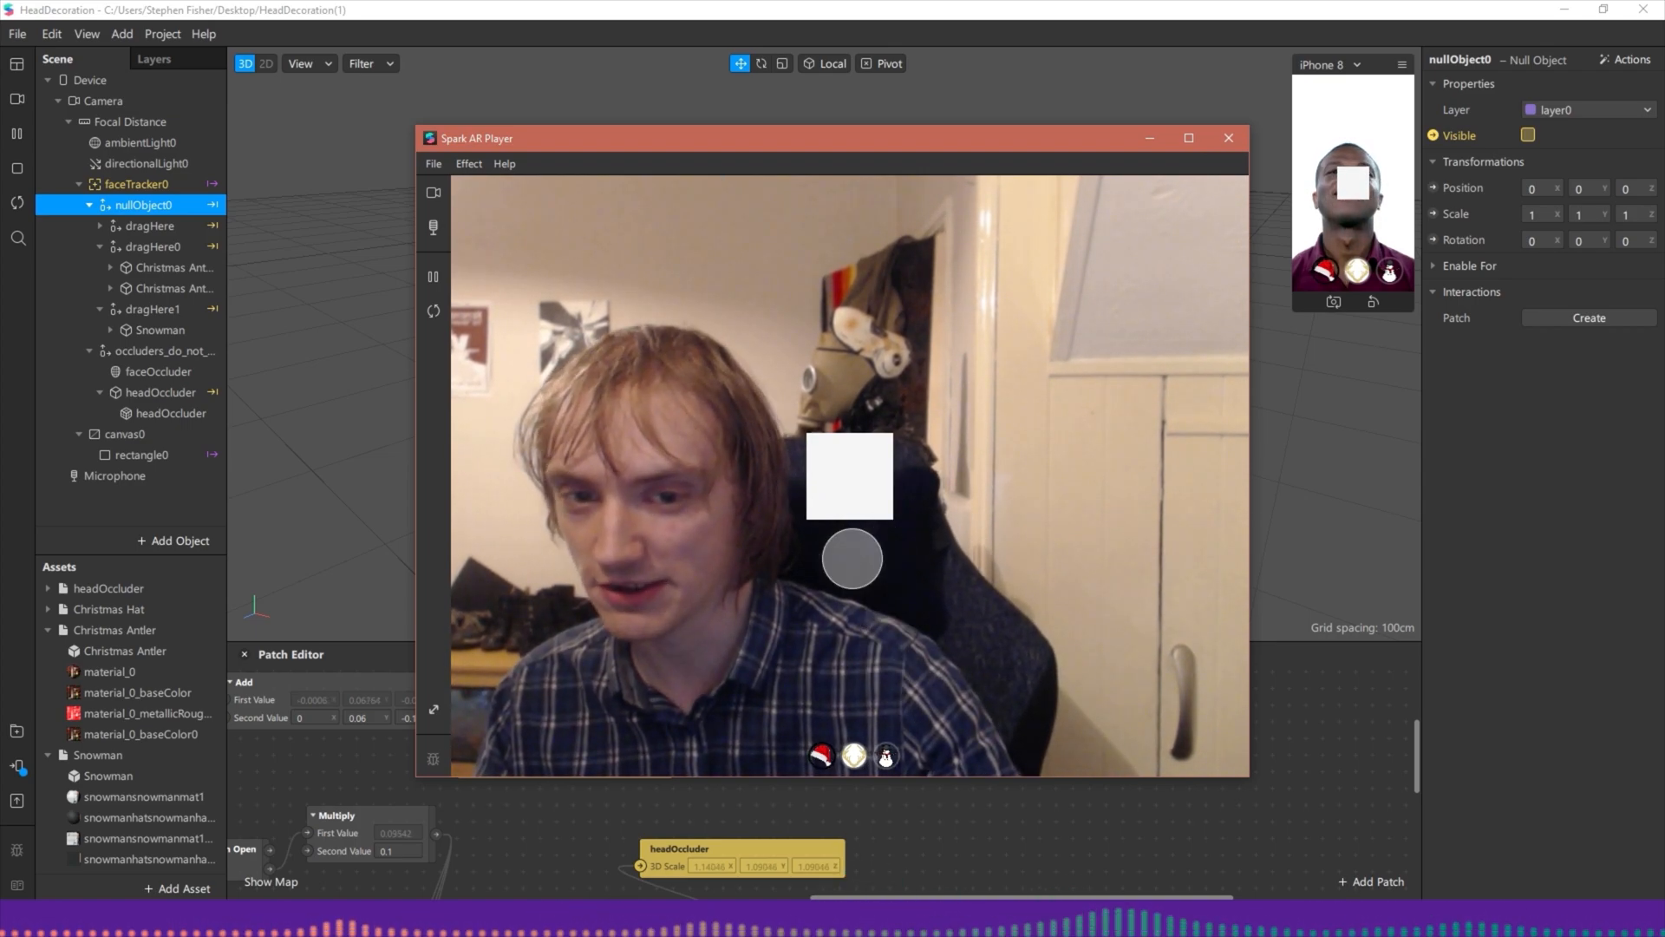
{"action": "left_click", "coordinate": [885, 757]}
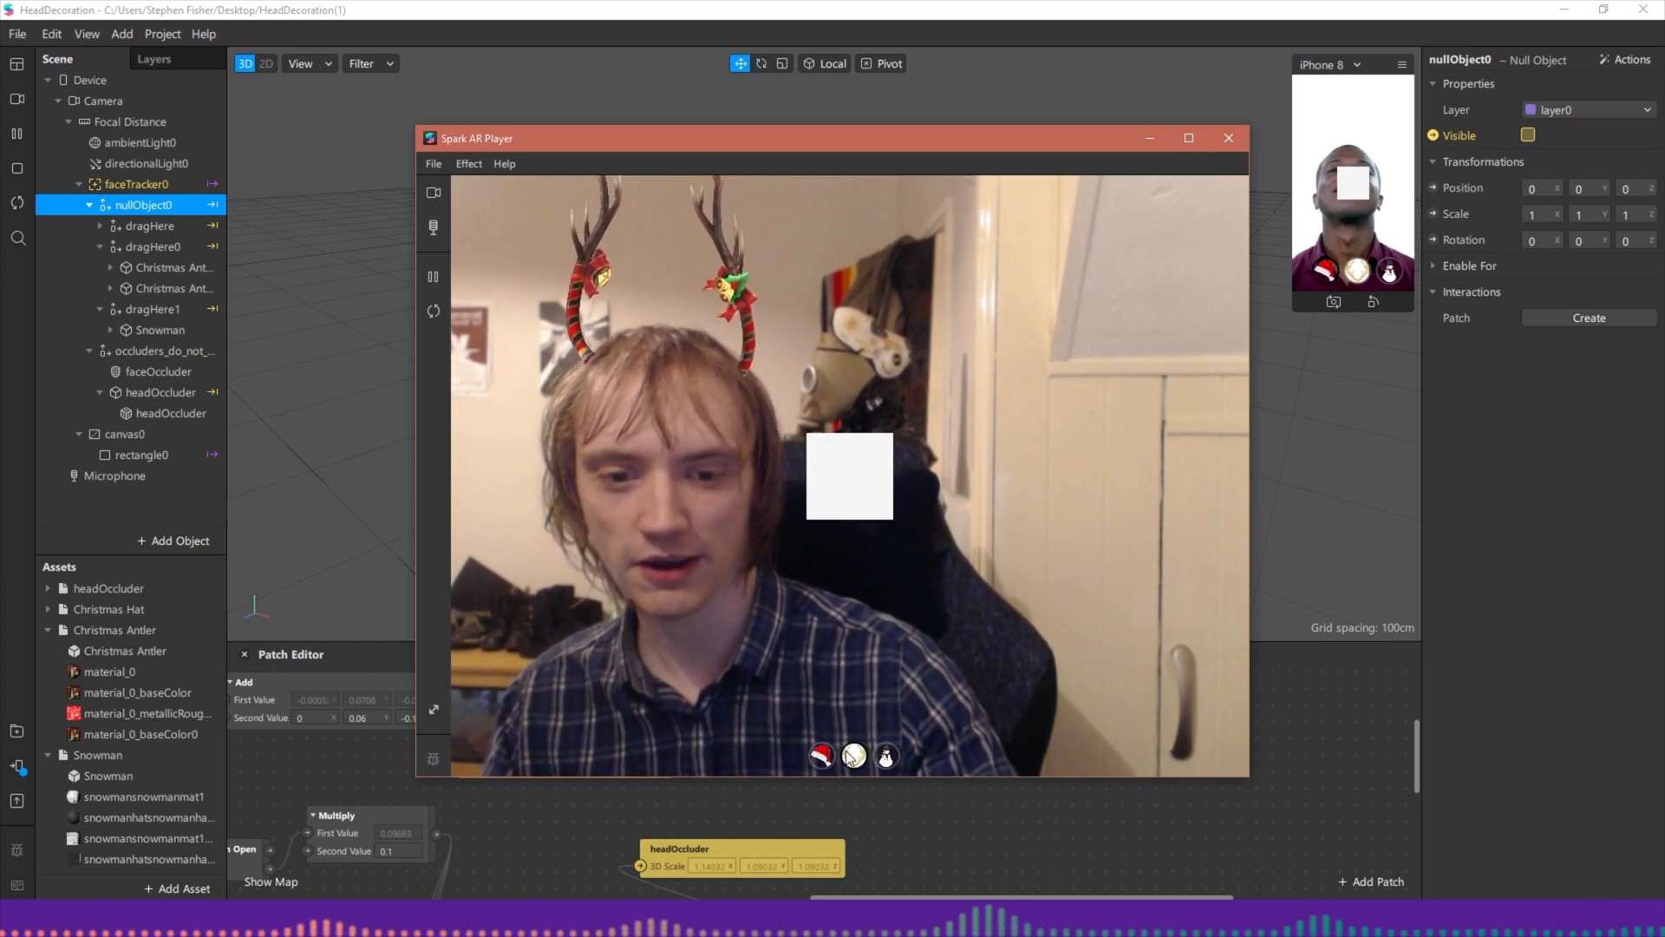
{"action": "left_click", "coordinate": [854, 756]}
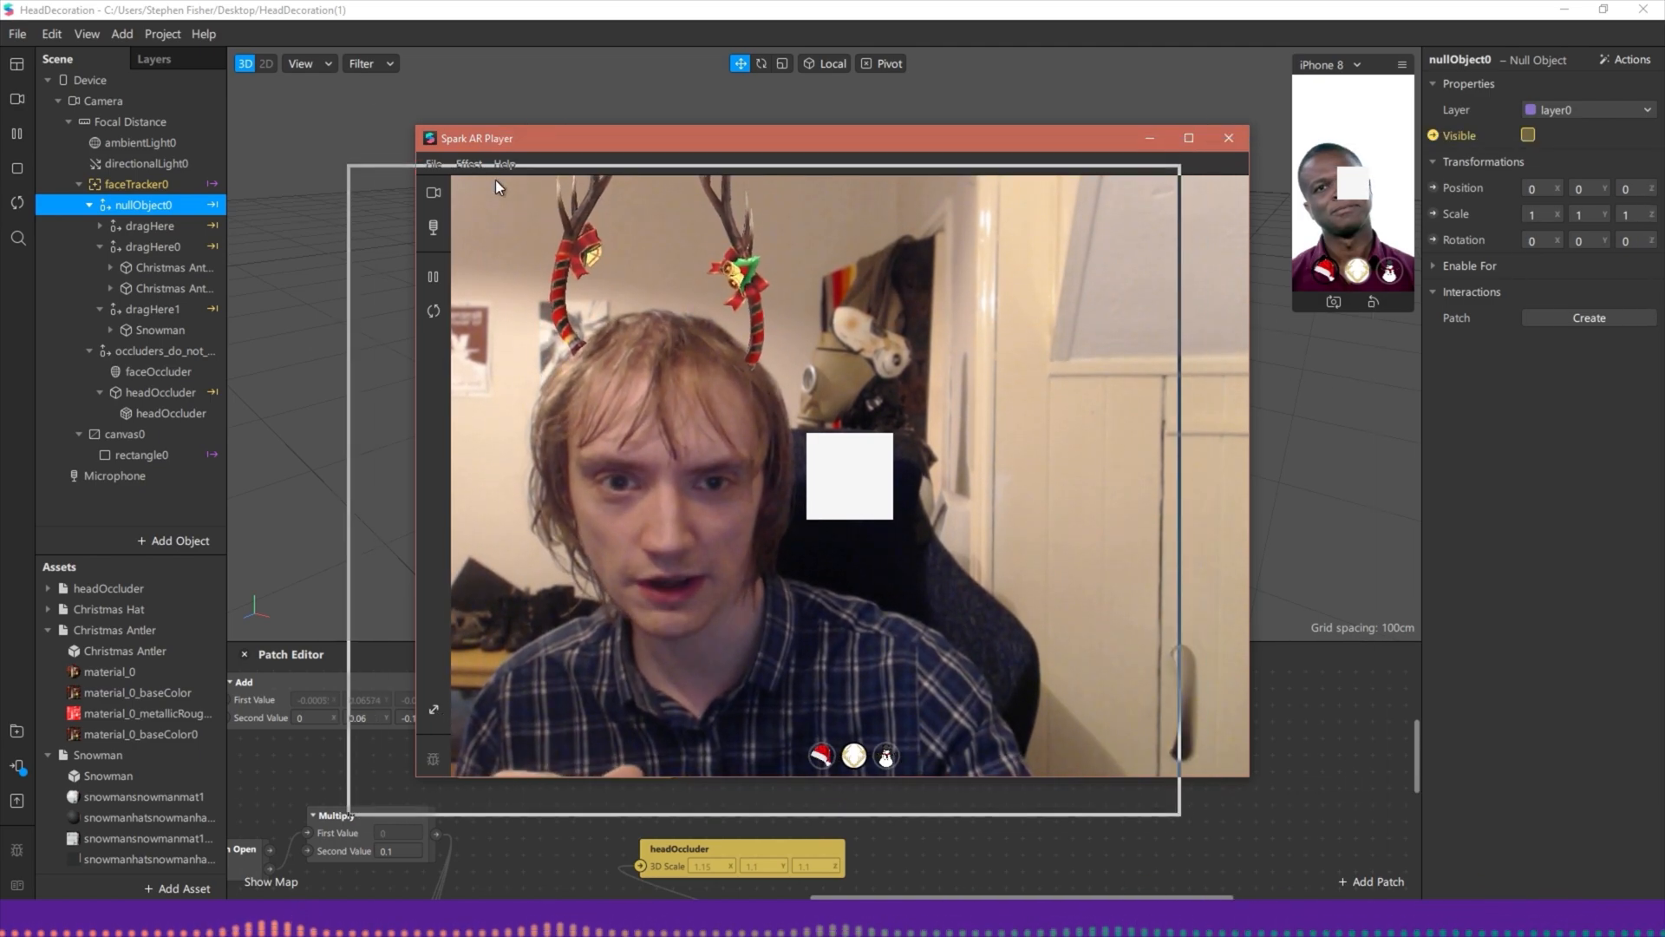
{"action": "left_click_drag", "start_coordinate": [475, 138], "coordinate": [415, 171]}
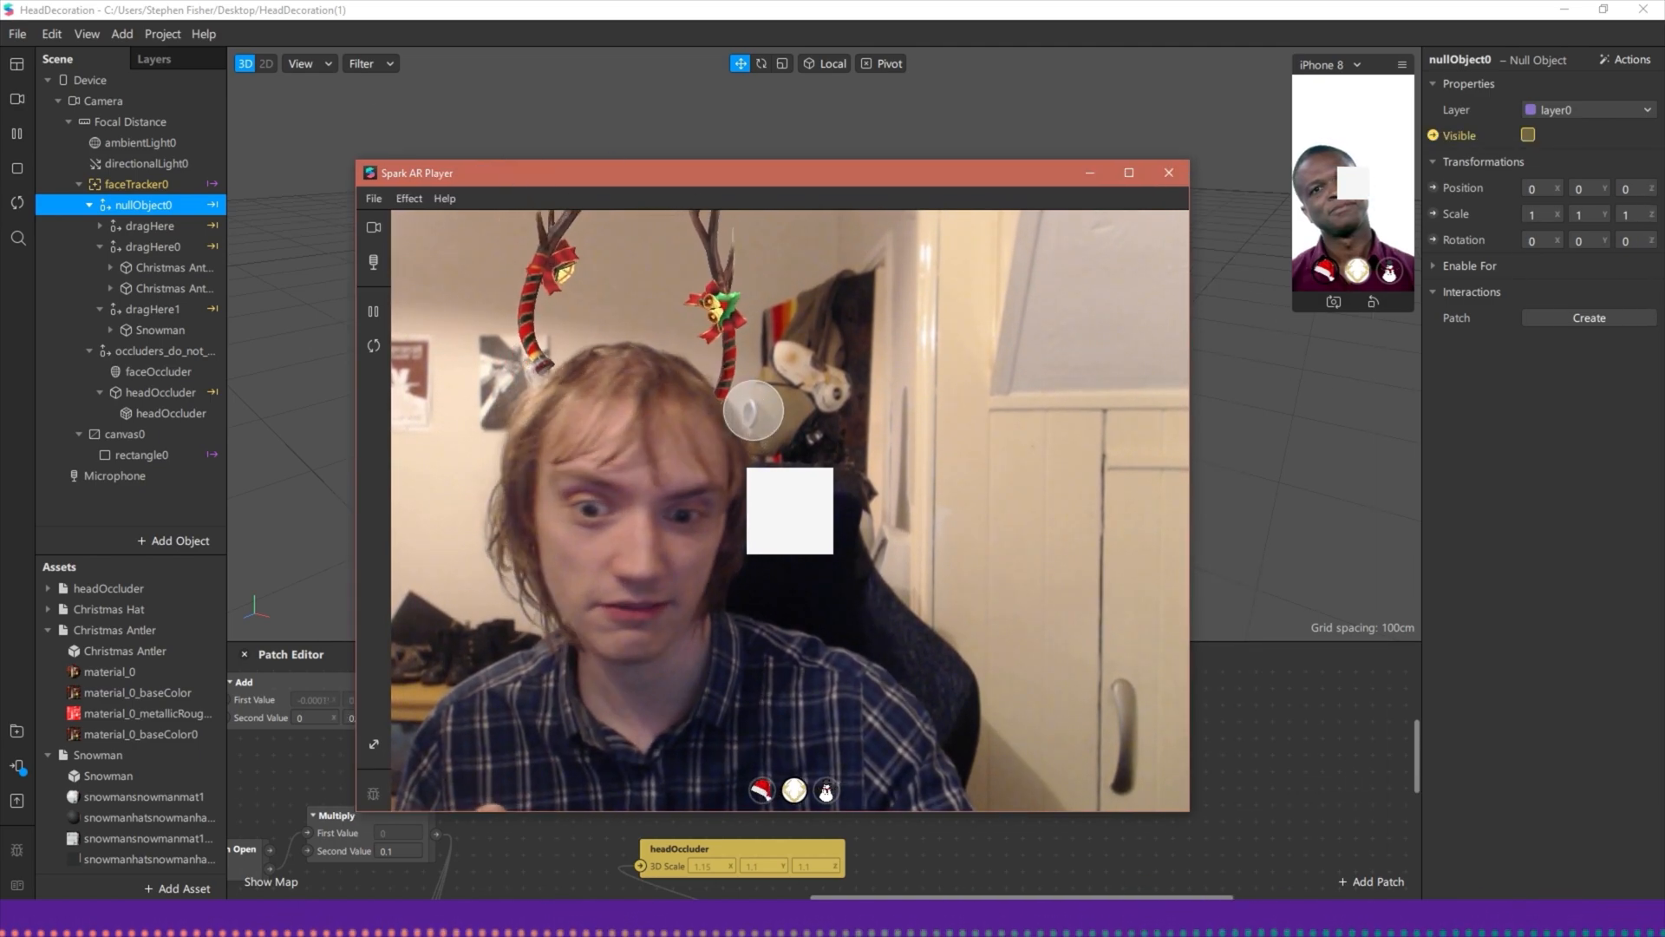